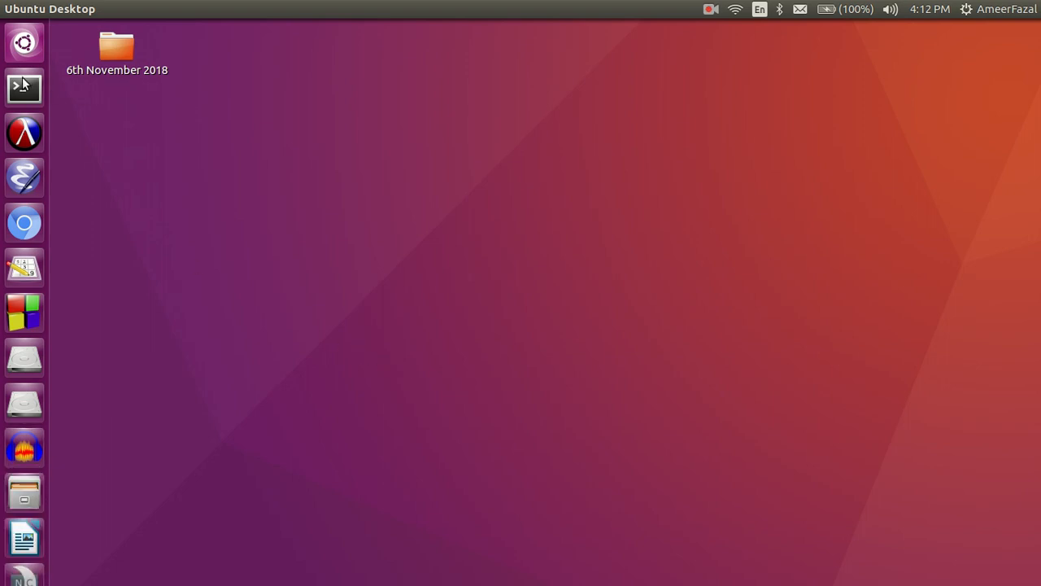
Step: Start the python3 interactive interpreter in a new terminal window
{"action": "left_click", "coordinate": [23, 88]}
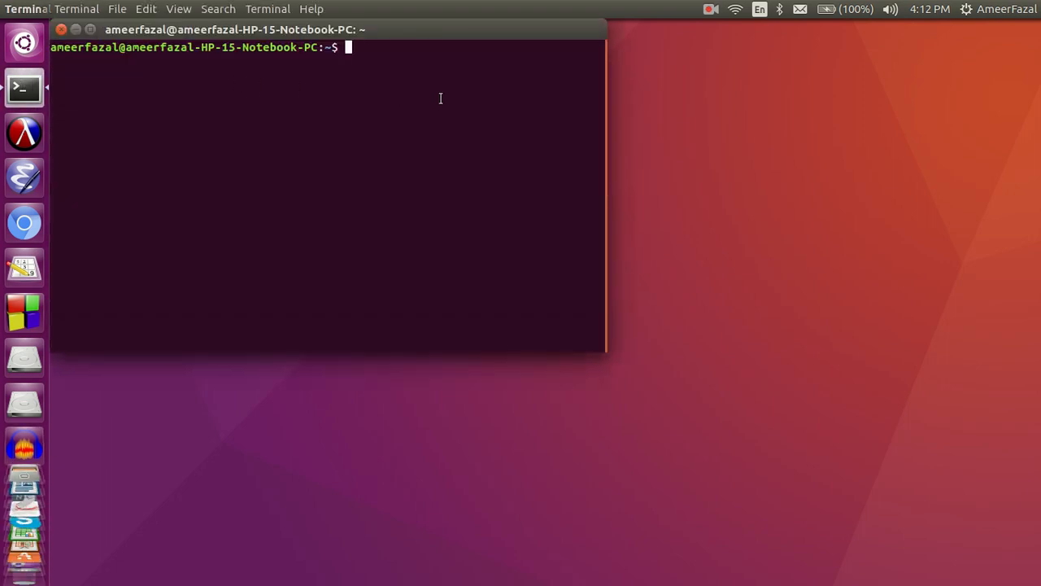
{"action": "type", "text": "python"}
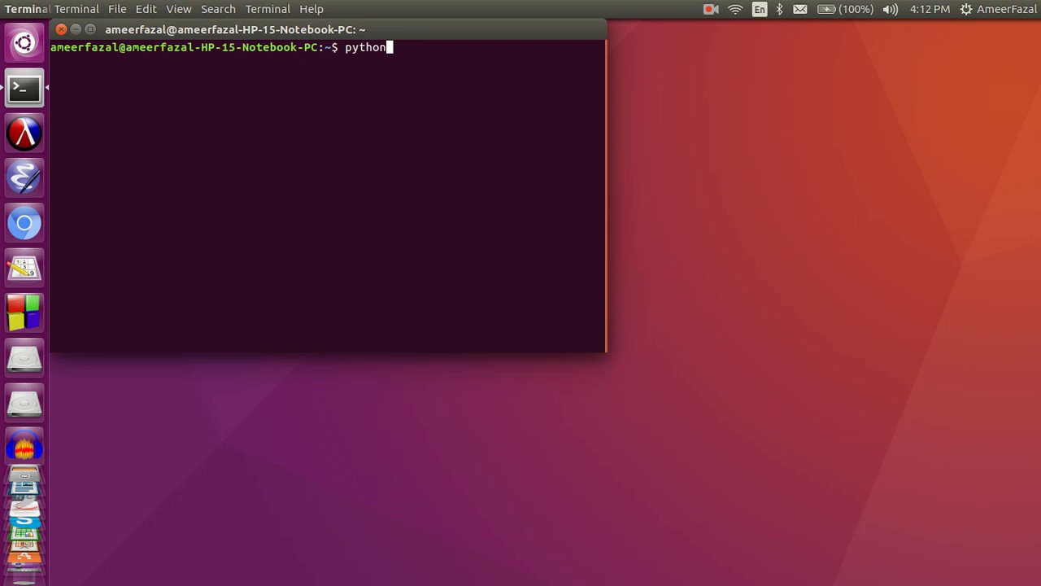
{"action": "type", "text": "3"}
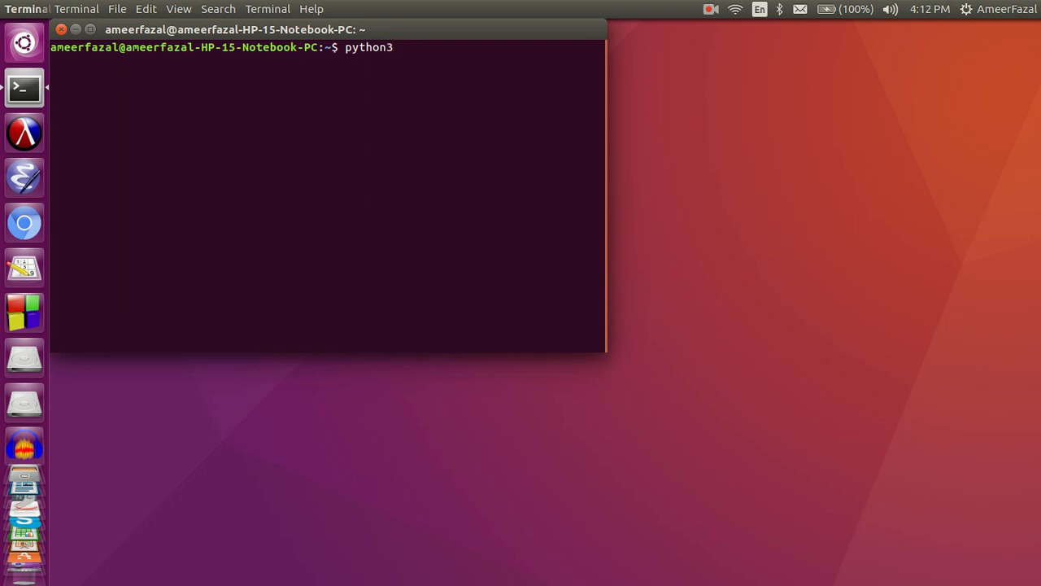
{"action": "key", "text": "Return"}
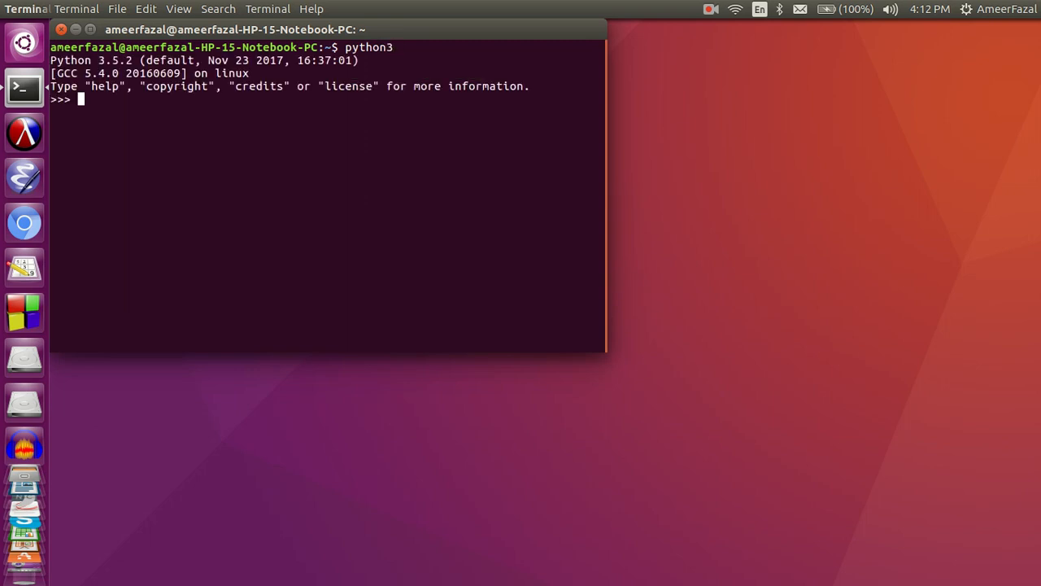
{"action": "key", "text": "Return"}
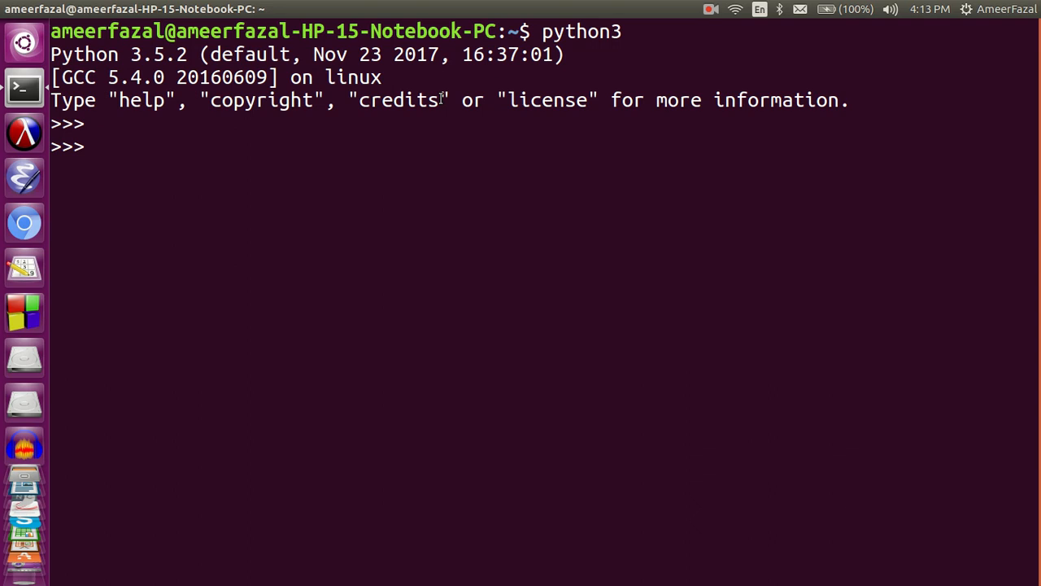
{"action": "type", "text": "r"}
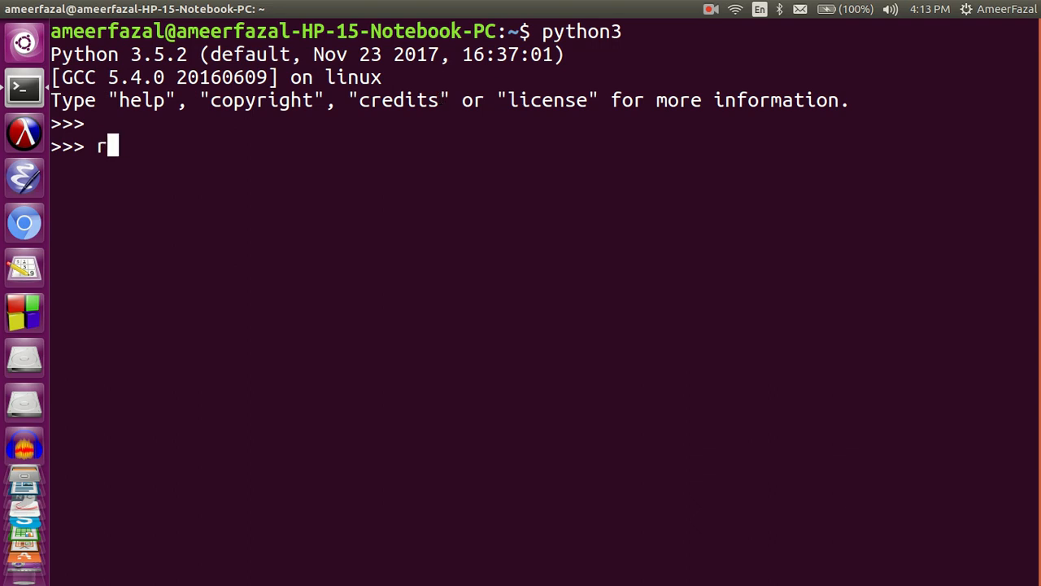
{"action": "type", "text": "educe("}
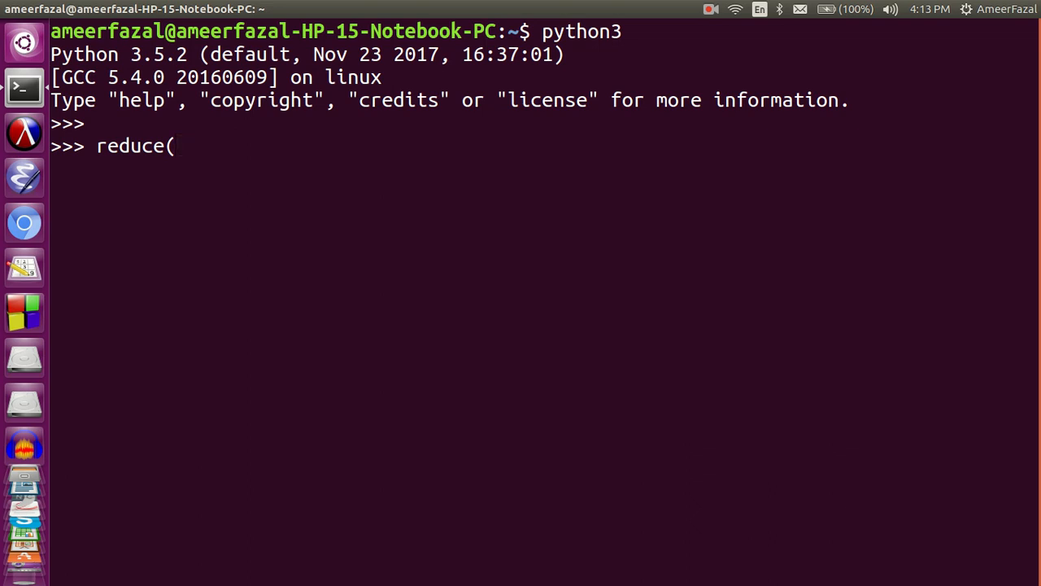
{"action": "type", "text": "afu"}
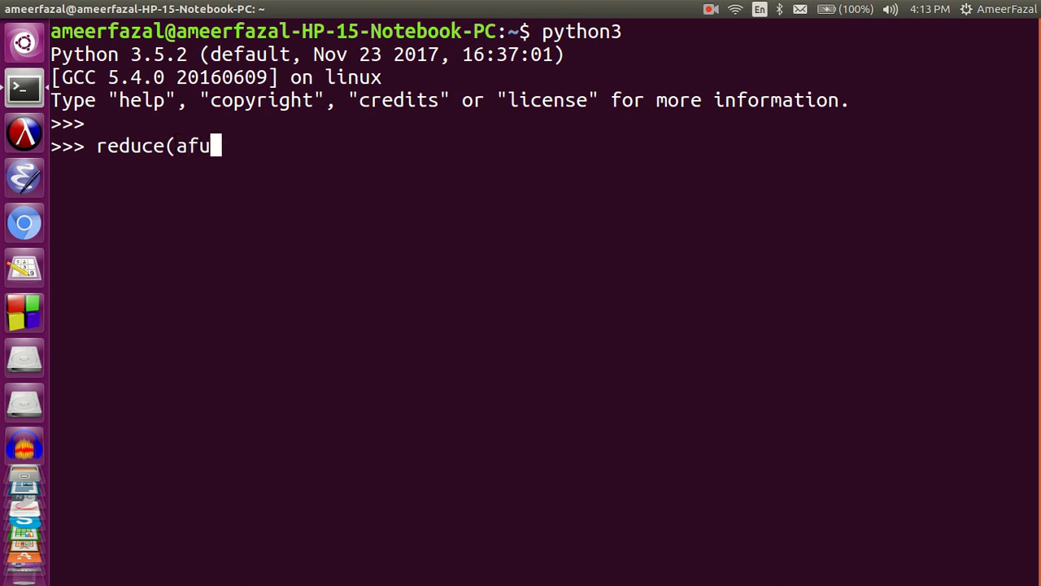
{"action": "type", "text": "nction"}
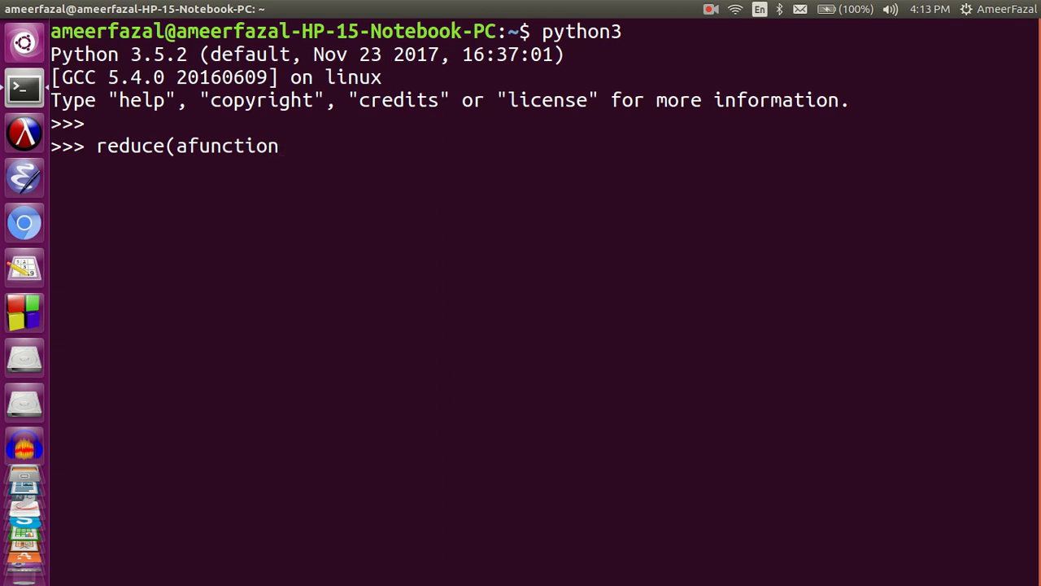
{"action": "type", "text": ", s"}
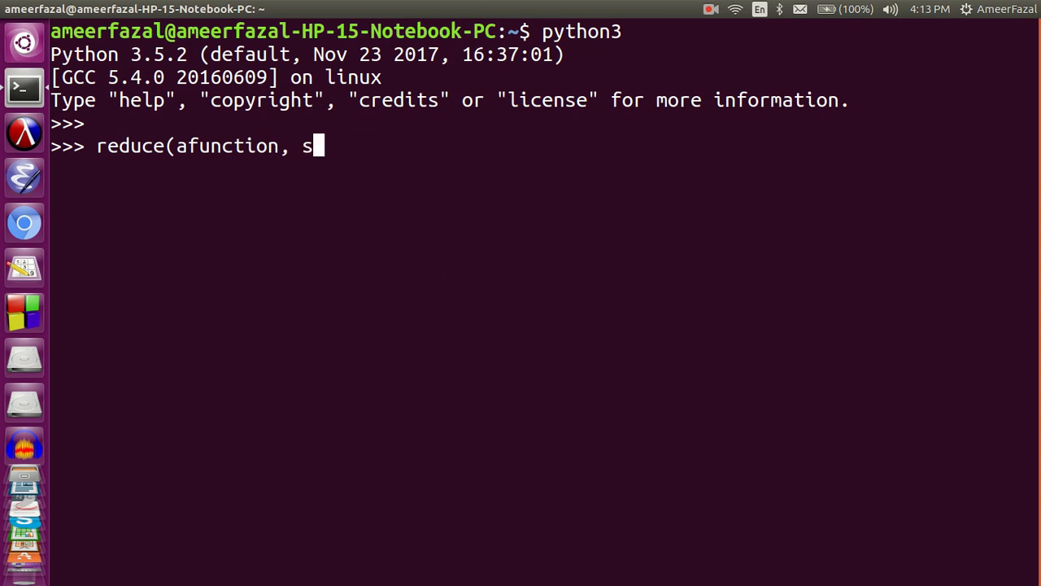
{"action": "type", "text": "equr"}
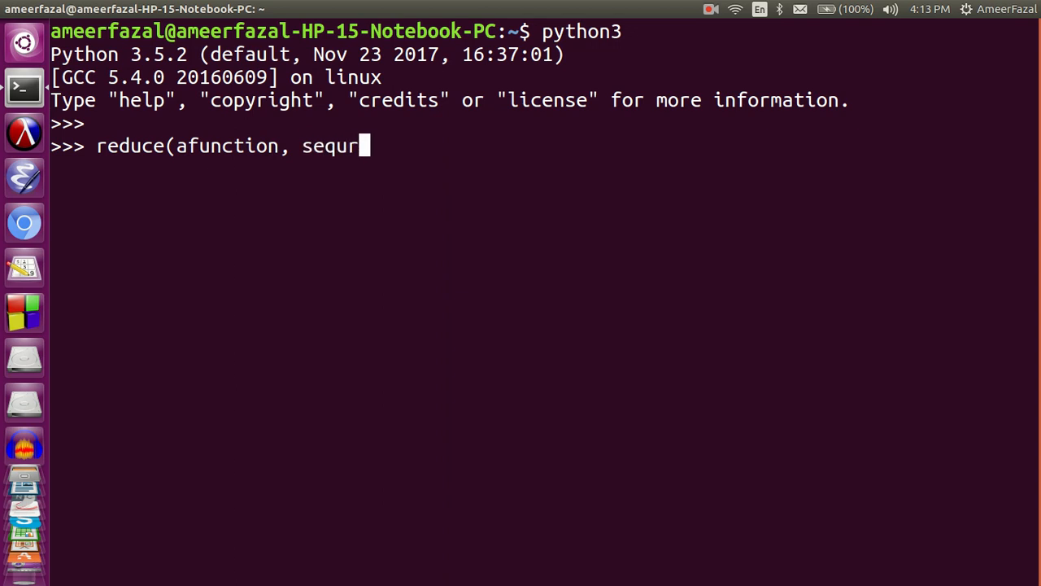
{"action": "type", "text": "ence)"}
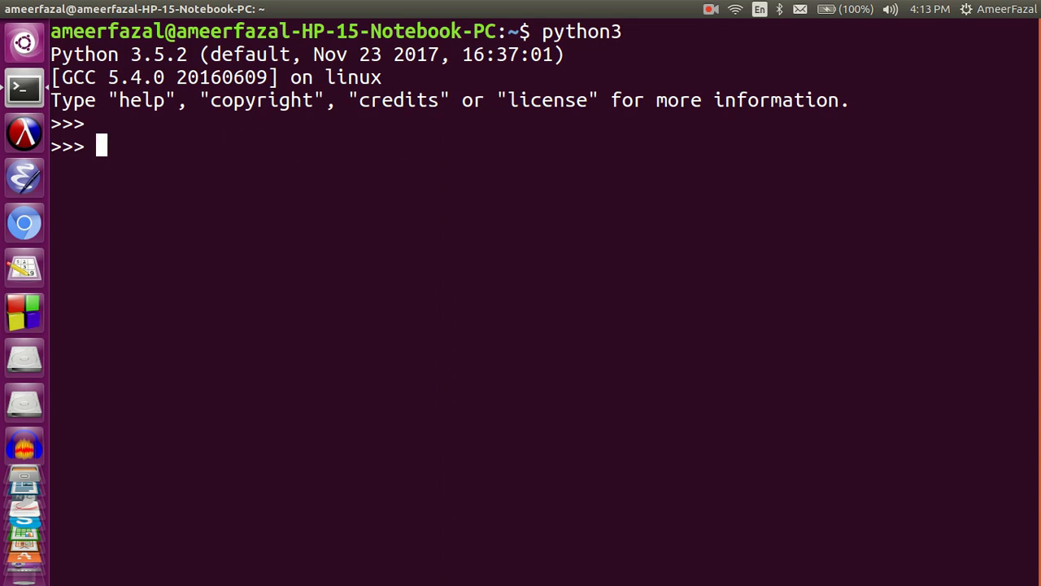
Step: Define add(number1, number2) returning number1+number2
{"action": "type", "text": "d"}
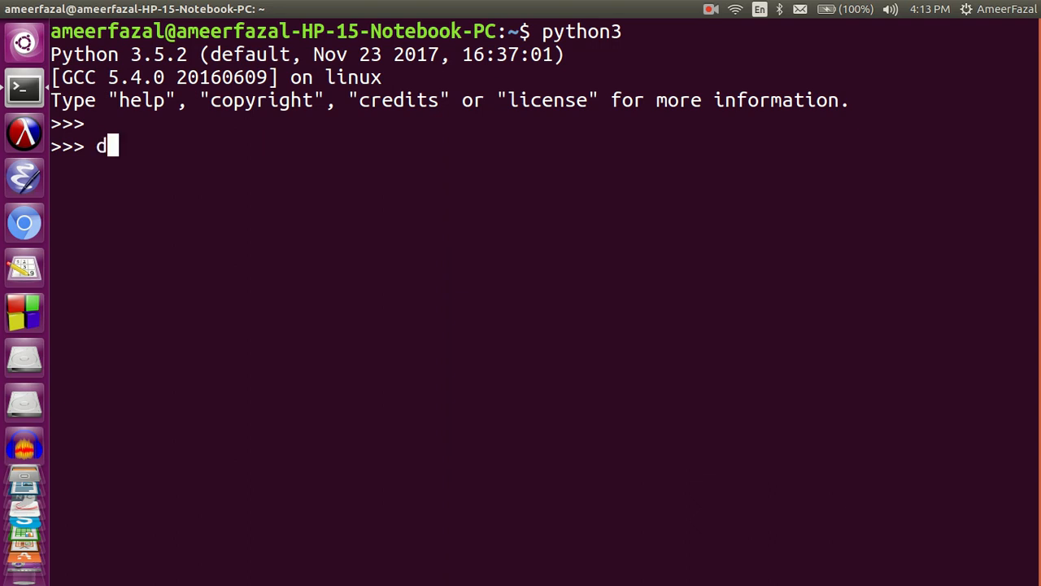
{"action": "type", "text": "ef"}
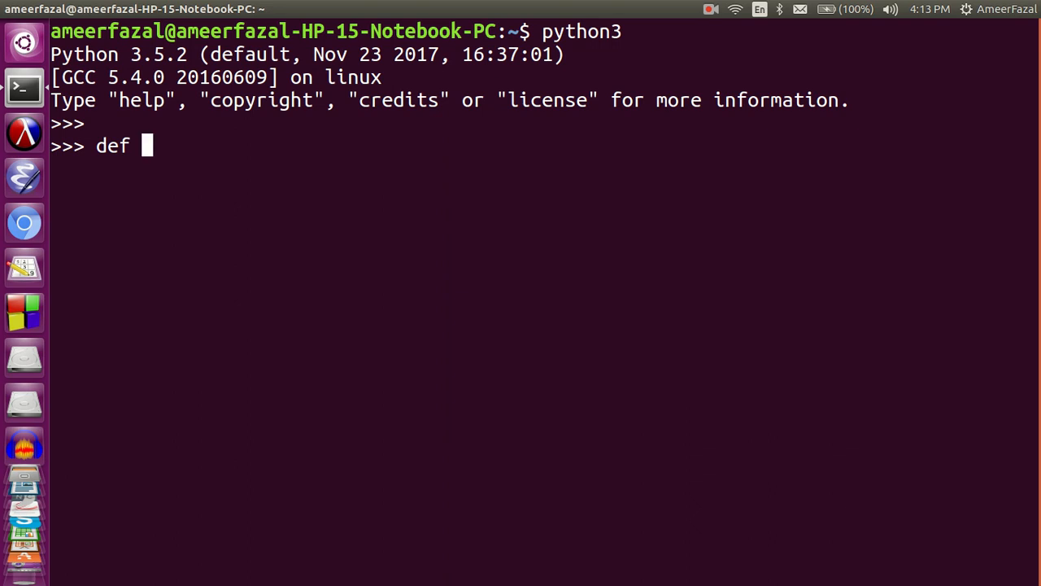
{"action": "type", "text": "add"}
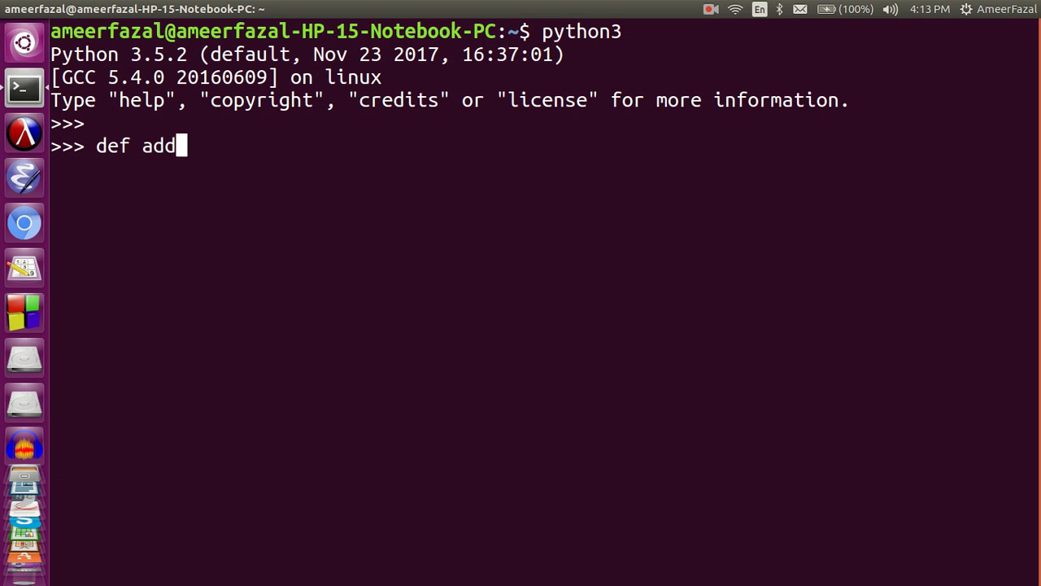
{"action": "type", "text": "(number1"}
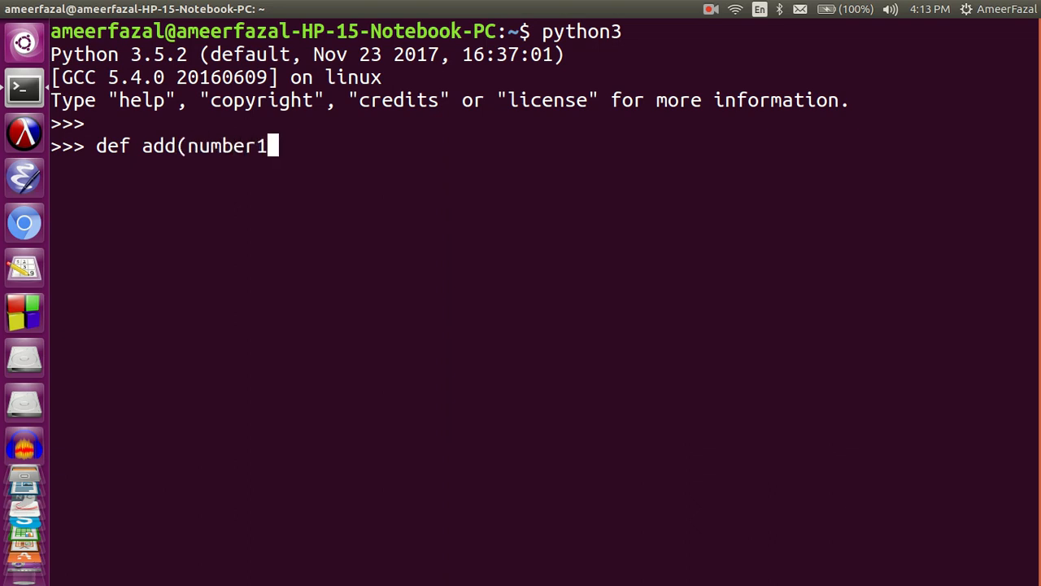
{"action": "type", "text": ", num"}
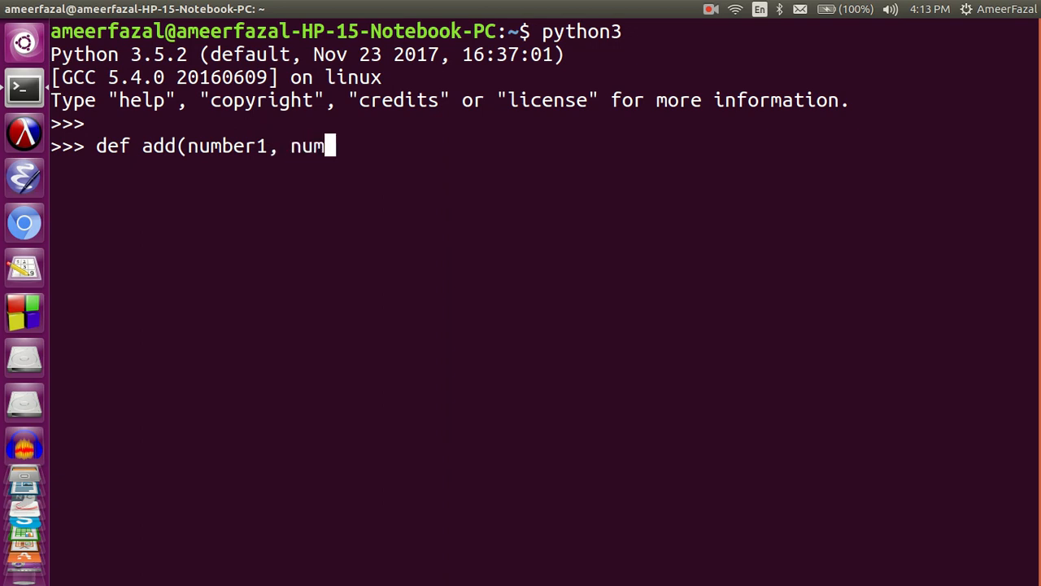
{"action": "type", "text": "ber2):"}
{"action": "type", "text": "re"}
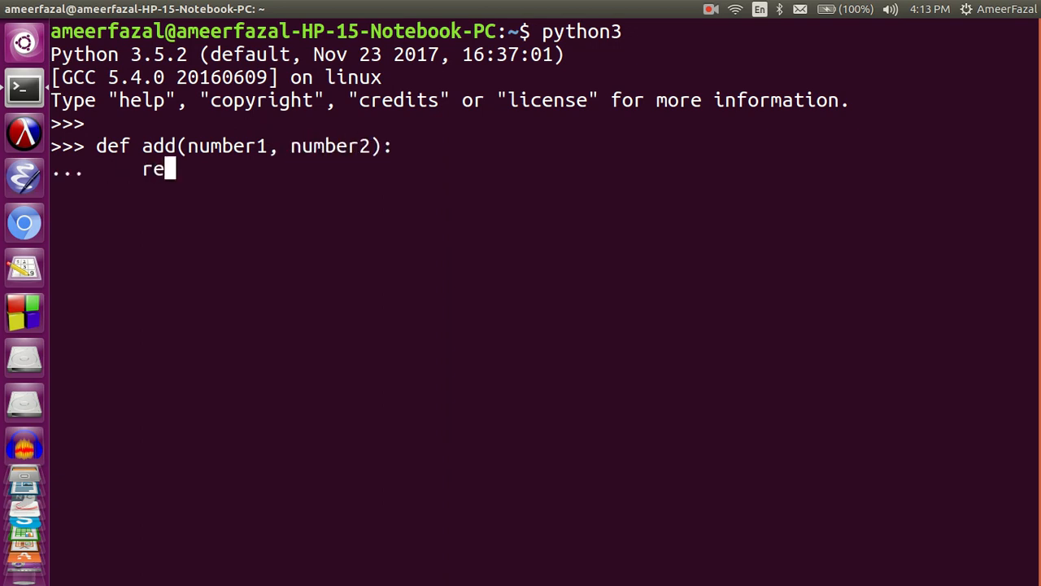
{"action": "type", "text": "turn numb"}
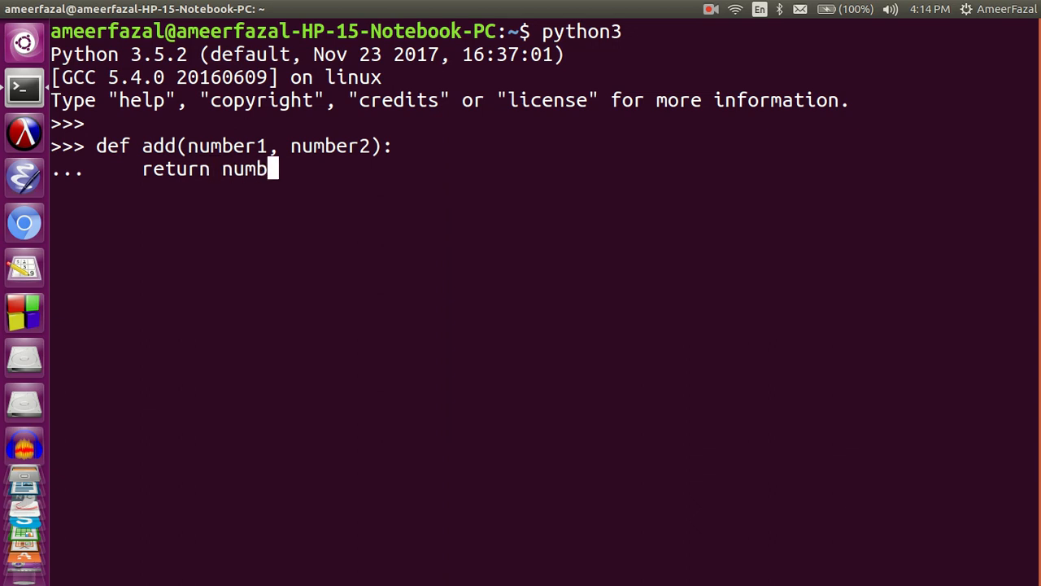
{"action": "type", "text": "er"}
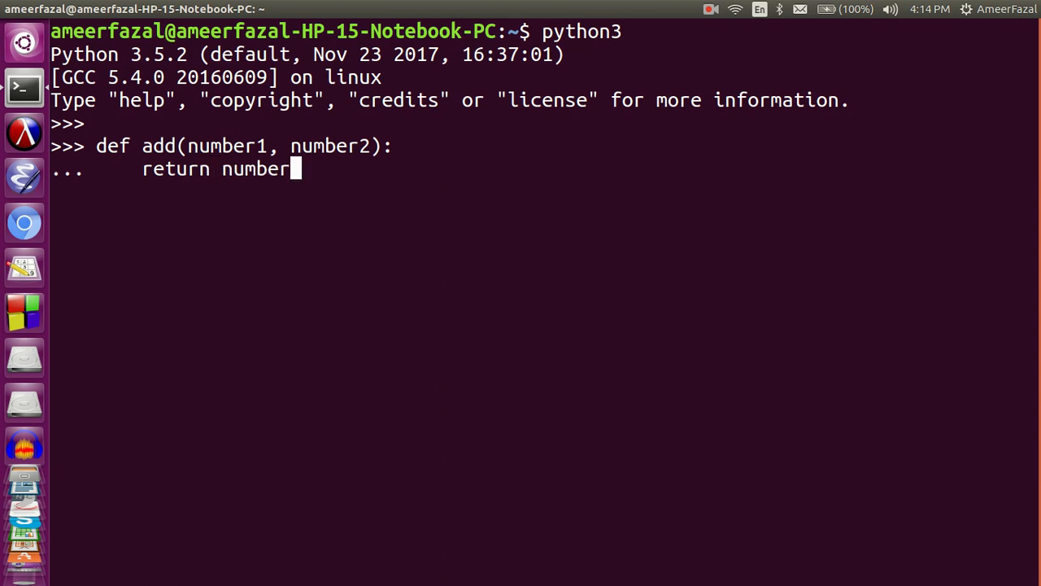
{"action": "type", "text": "1+n"}
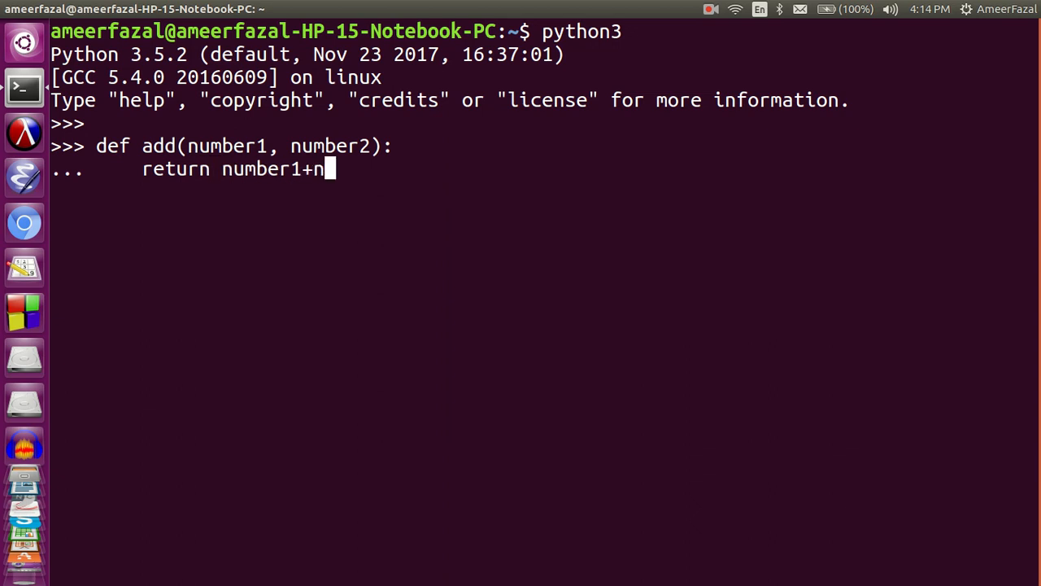
{"action": "type", "text": "umber2"}
{"action": "type", "text": "add"}
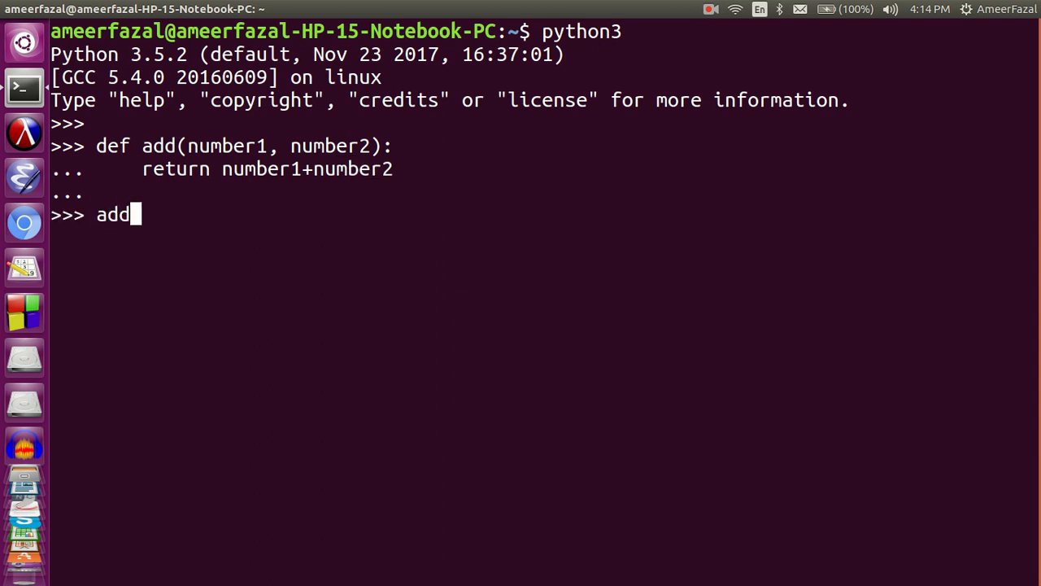
Step: Call add(3,23) giving 26 and add(1000, 200) giving 1200
{"action": "type", "text": "(3,23"}
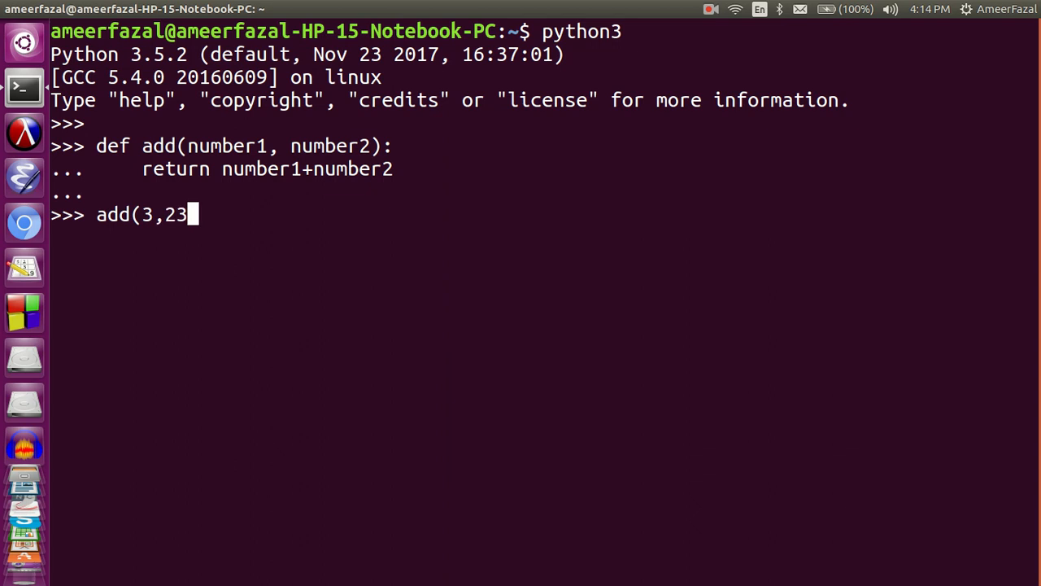
{"action": "type", "text": ")"}
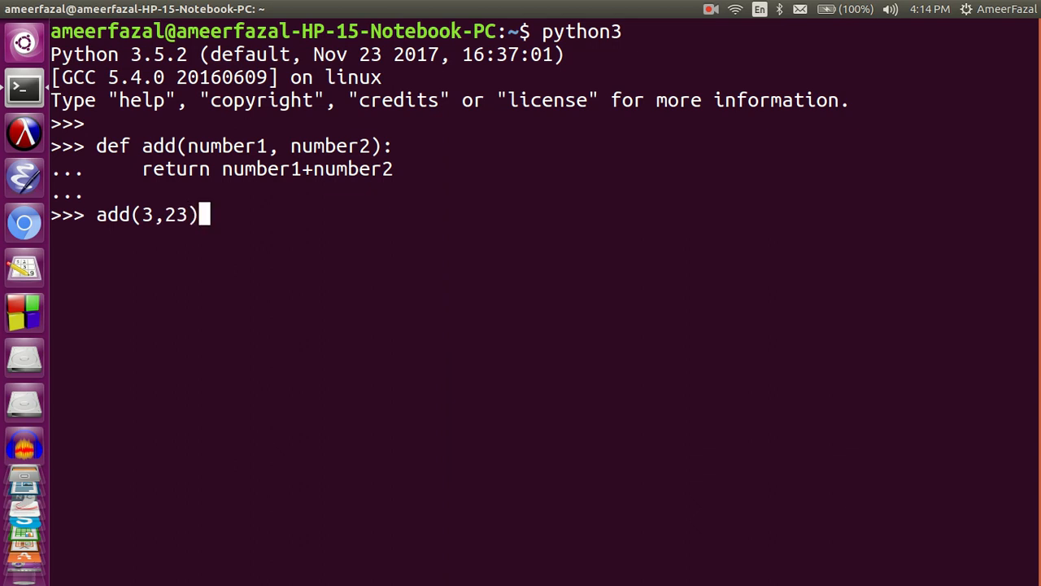
{"action": "key", "text": "Return"}
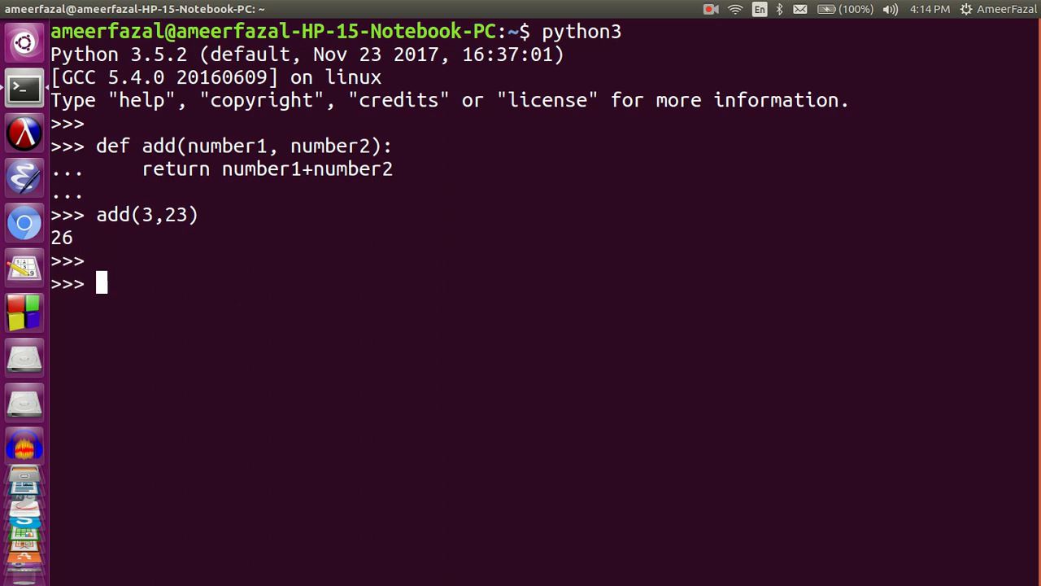
{"action": "type", "text": "ad"}
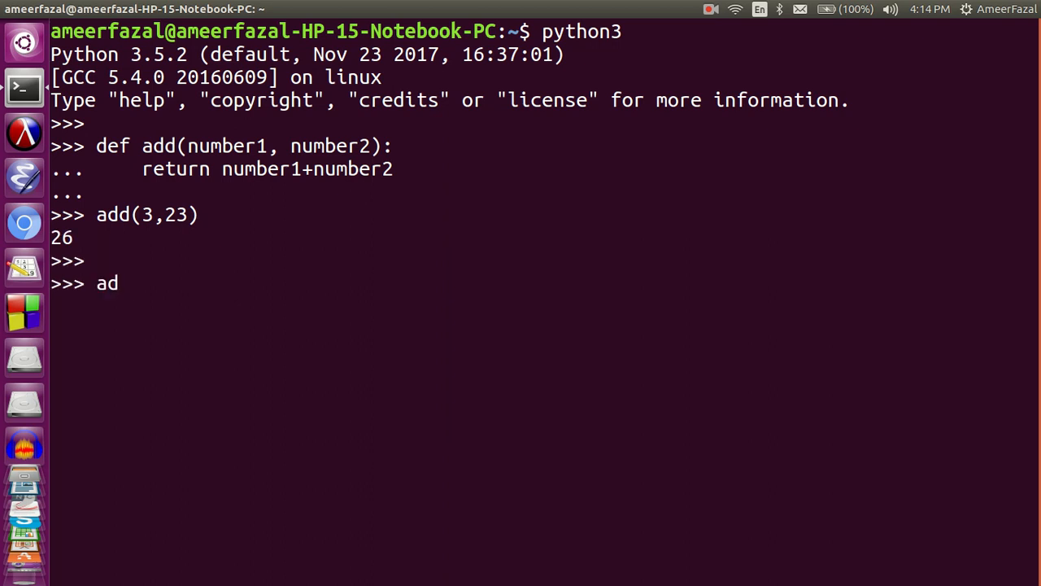
{"action": "type", "text": "d"}
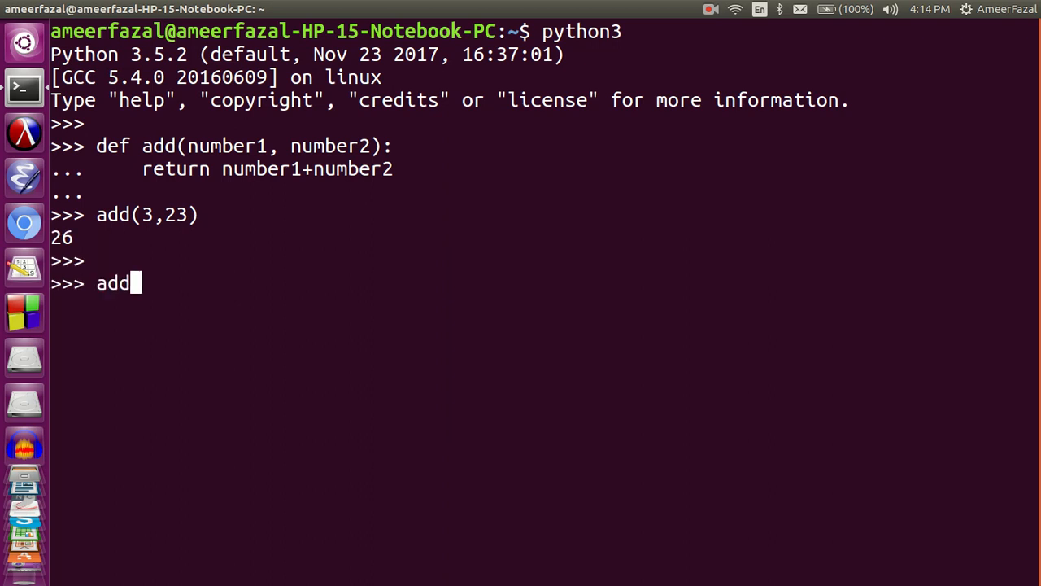
{"action": "type", "text": "(1000, 2"}
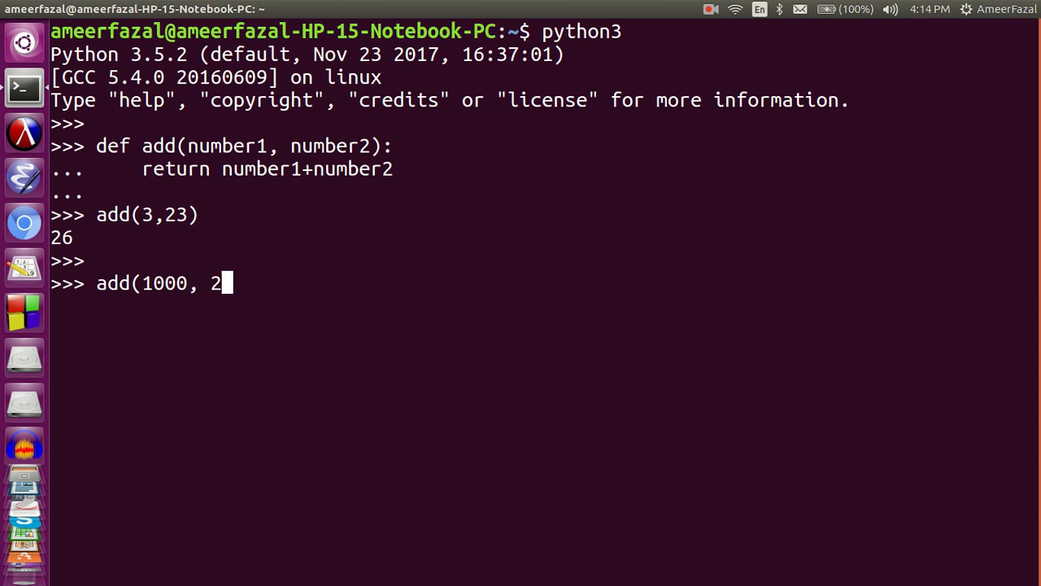
{"action": "key", "text": "Return"}
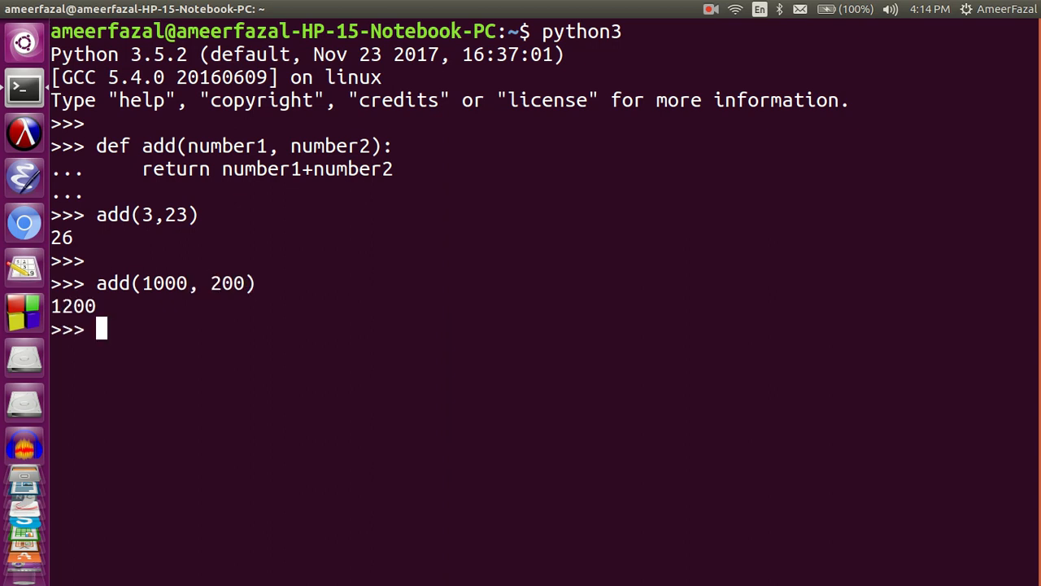
{"action": "key", "text": "Return"}
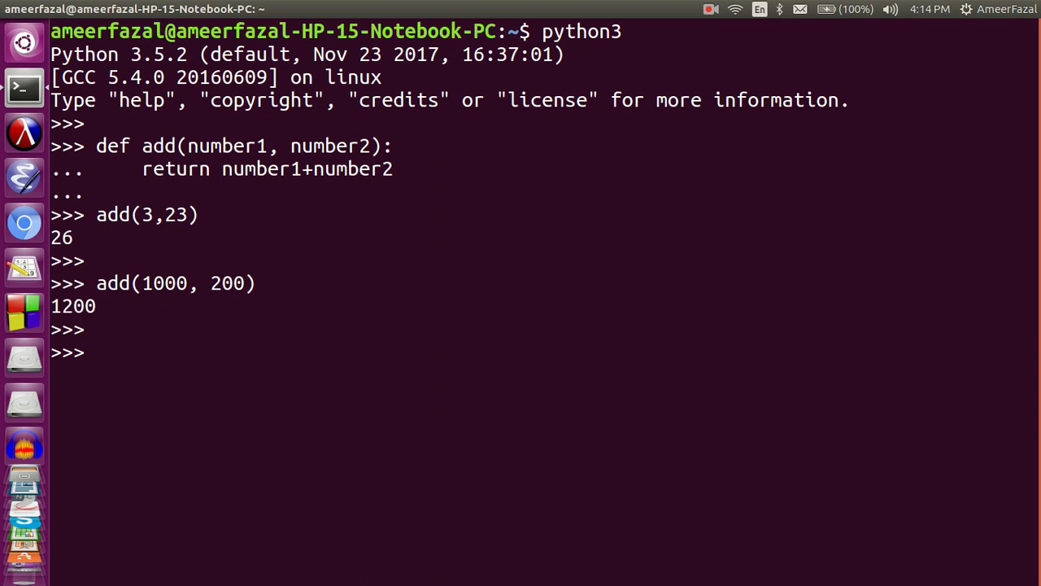
Step: Assign numbers = [1, 2, 3, 4, 5] and echo its contents
{"action": "type", "text": "number"}
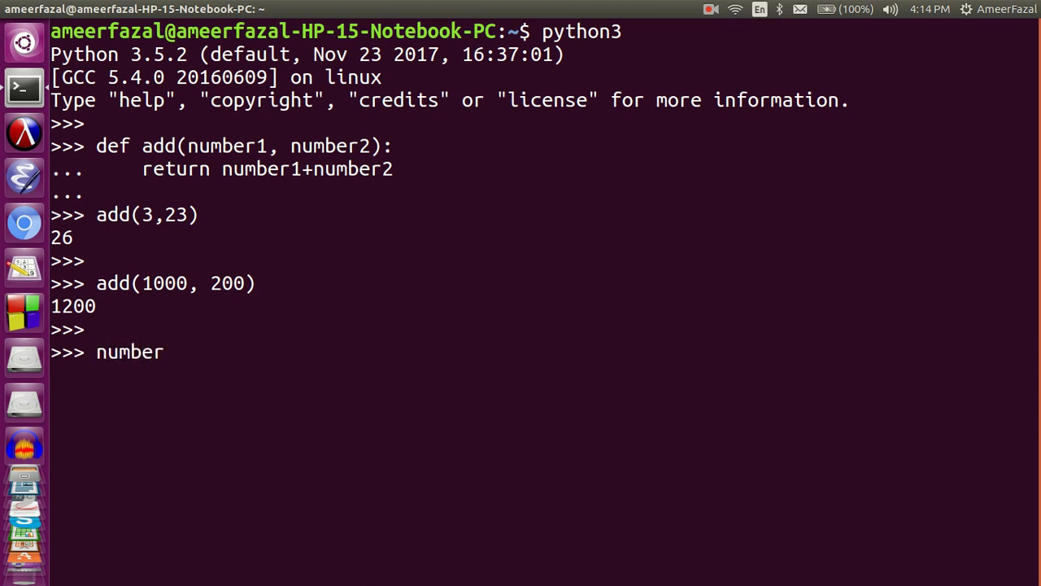
{"action": "type", "text": "s ="}
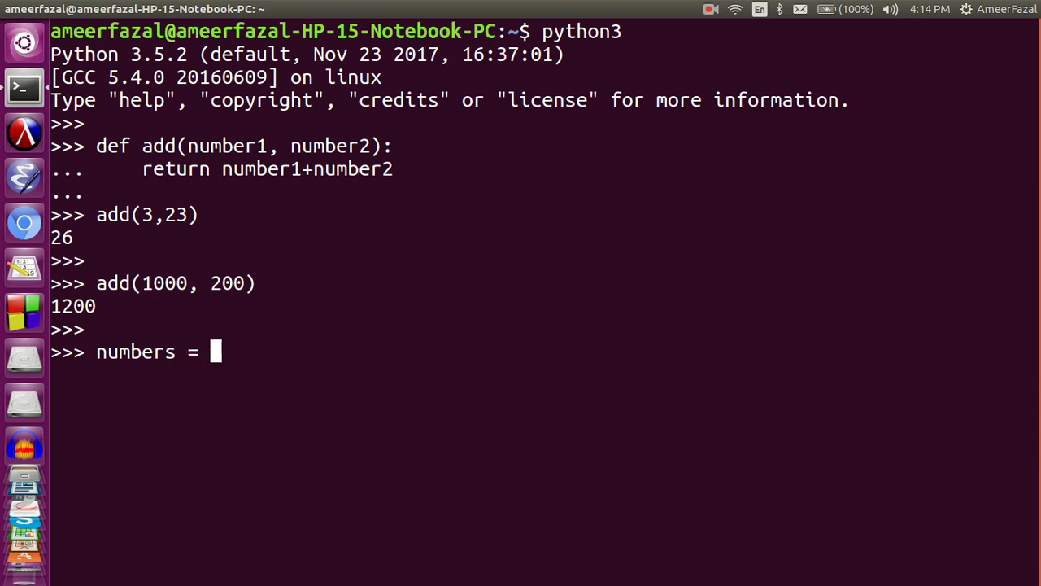
{"action": "type", "text": "["}
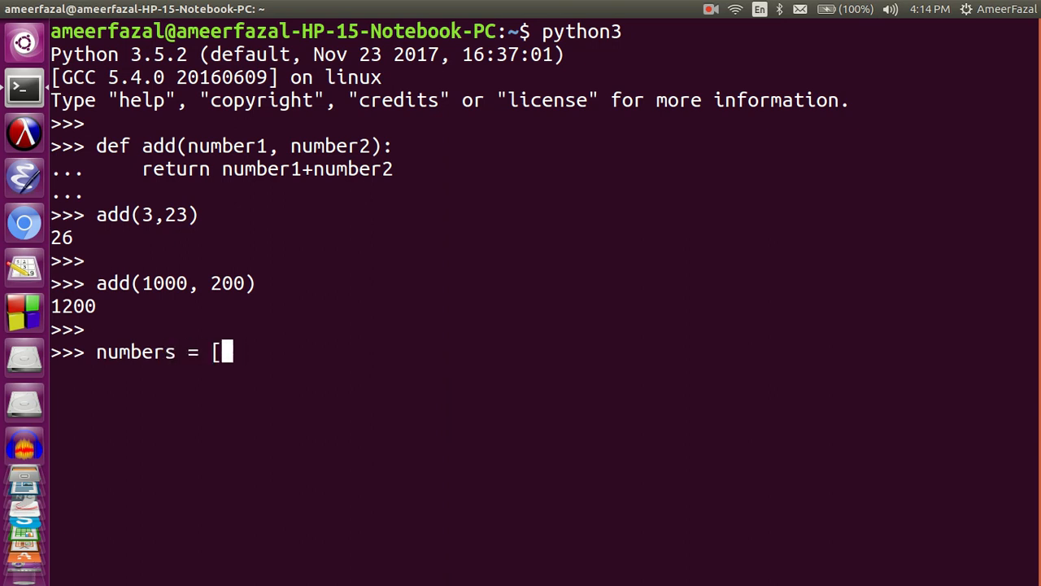
{"action": "type", "text": "1, 2, 3,4"}
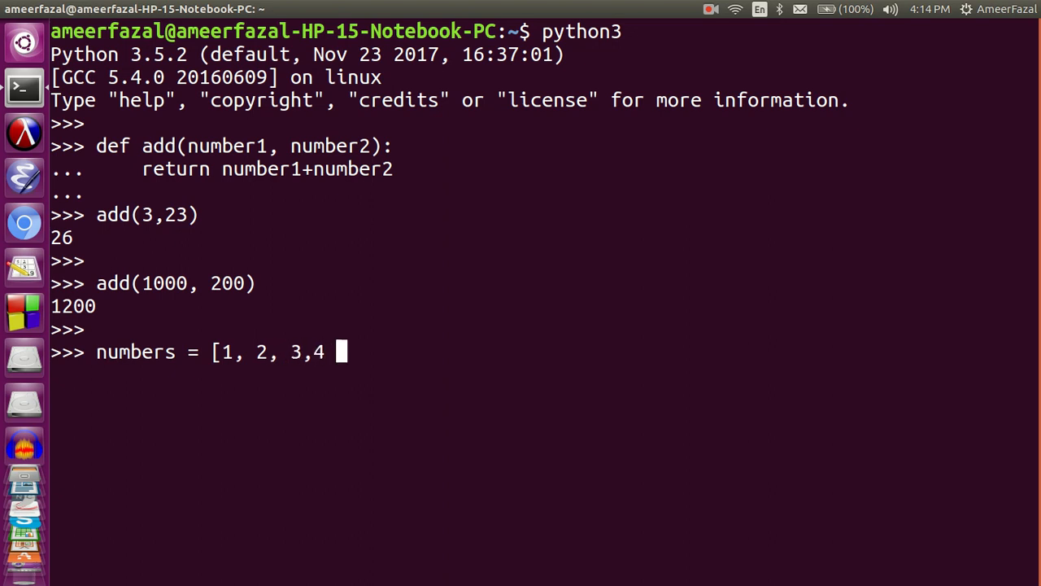
{"action": "type", "text": ","}
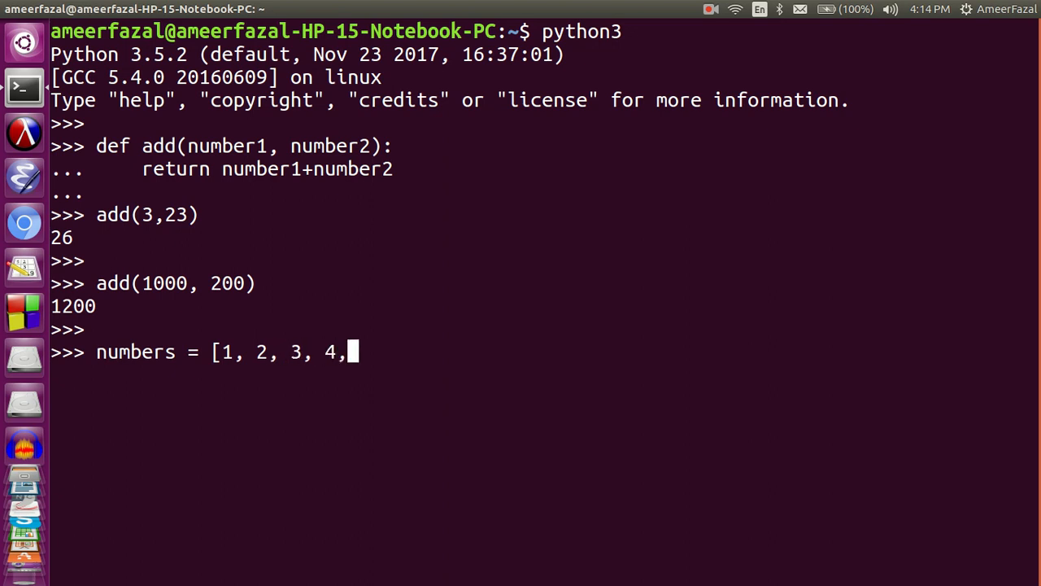
{"action": "type", "text": "5"}
{"action": "type", "text": "n"}
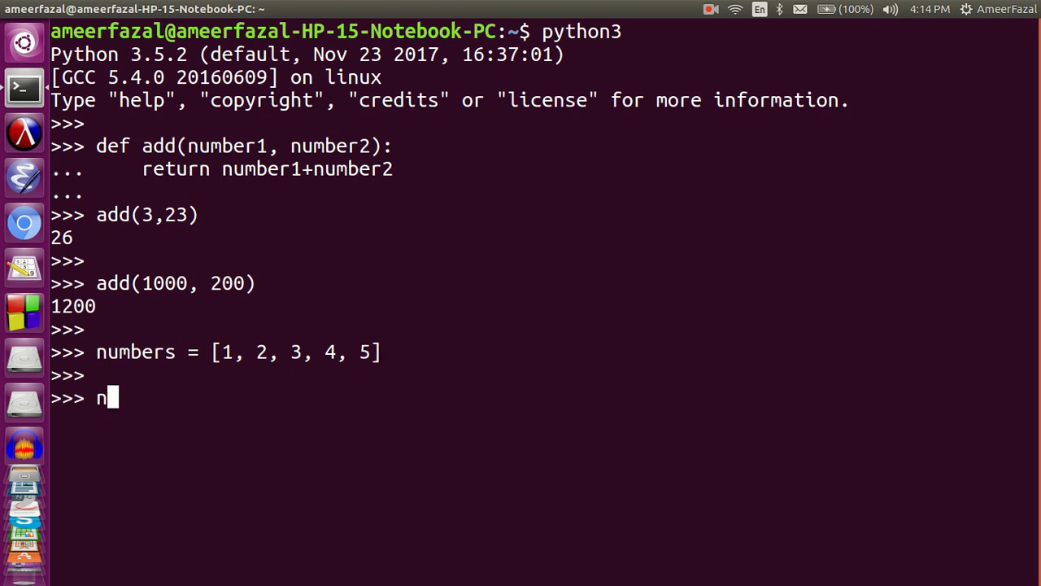
{"action": "key", "text": "Return"}
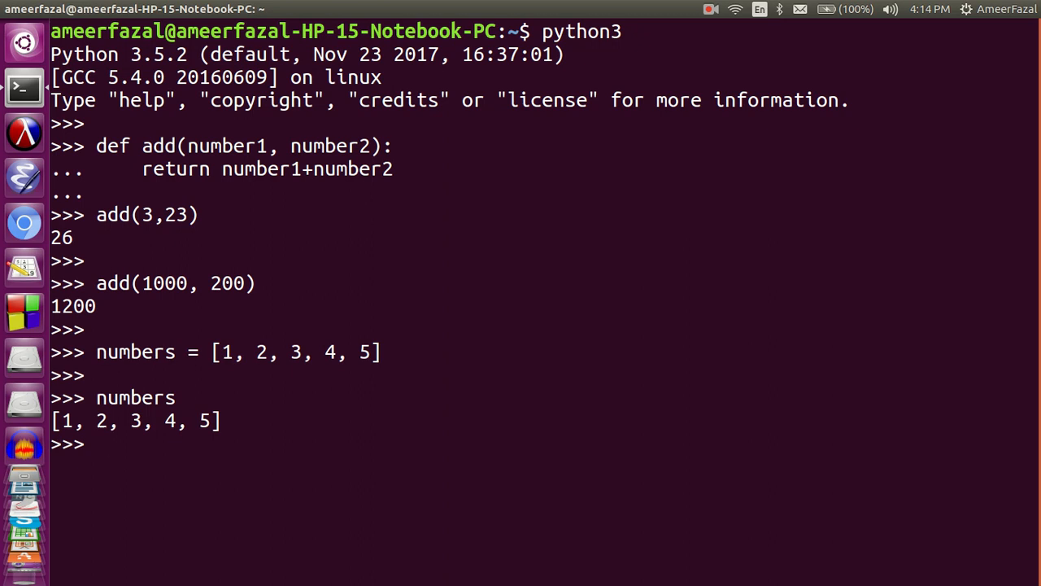
Step: Import the functools module to get access to reduce
{"action": "type", "text": "redu"}
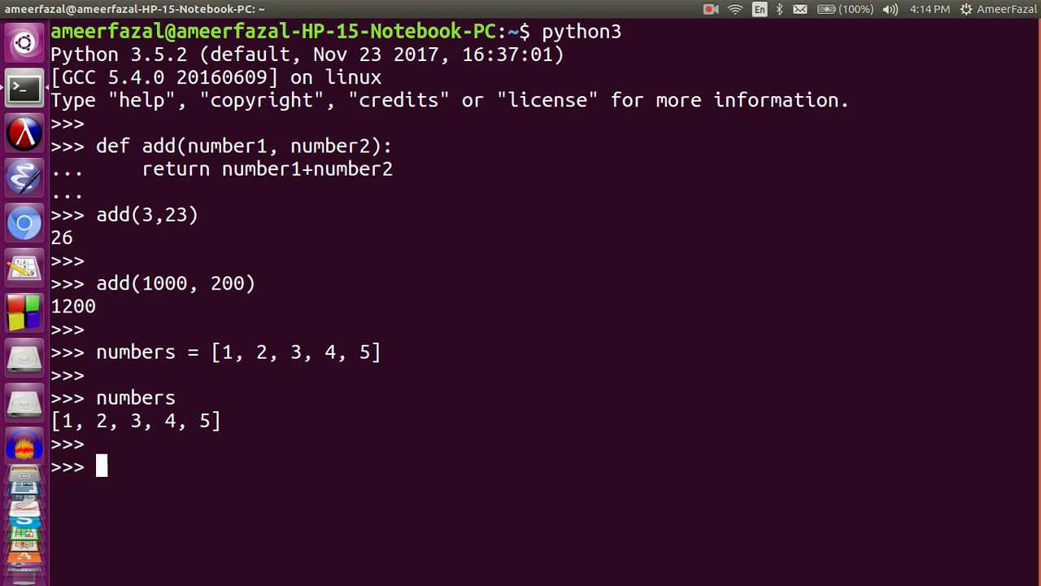
{"action": "type", "text": "r"}
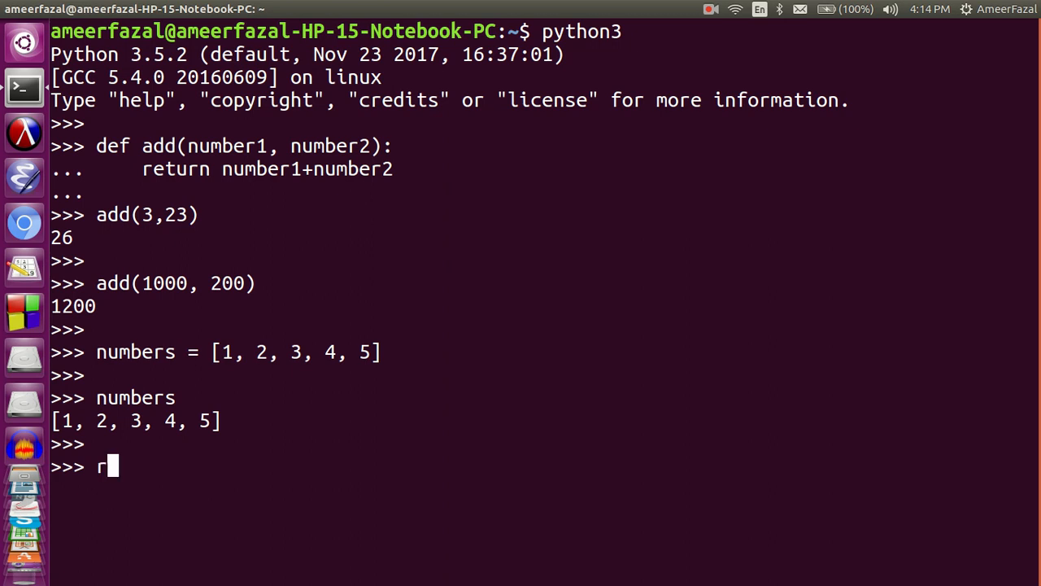
{"action": "type", "text": "educe"}
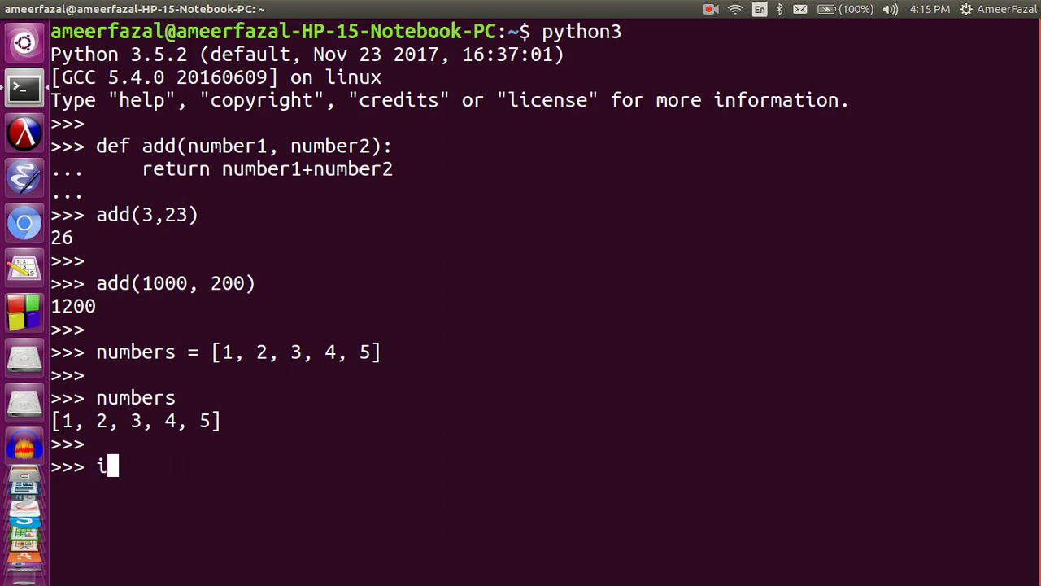
{"action": "type", "text": "mport"}
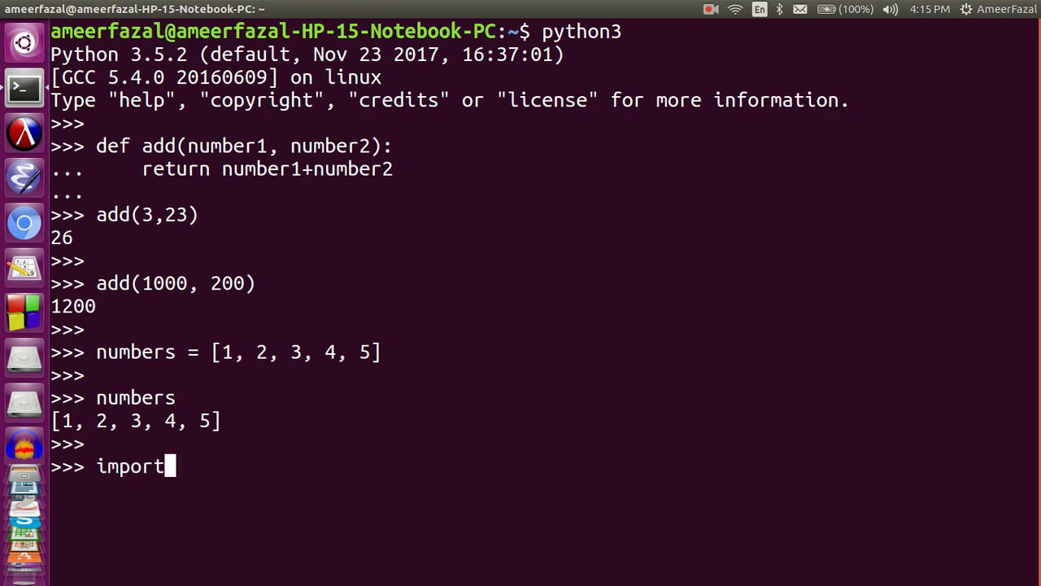
{"action": "type", "text": "fun"}
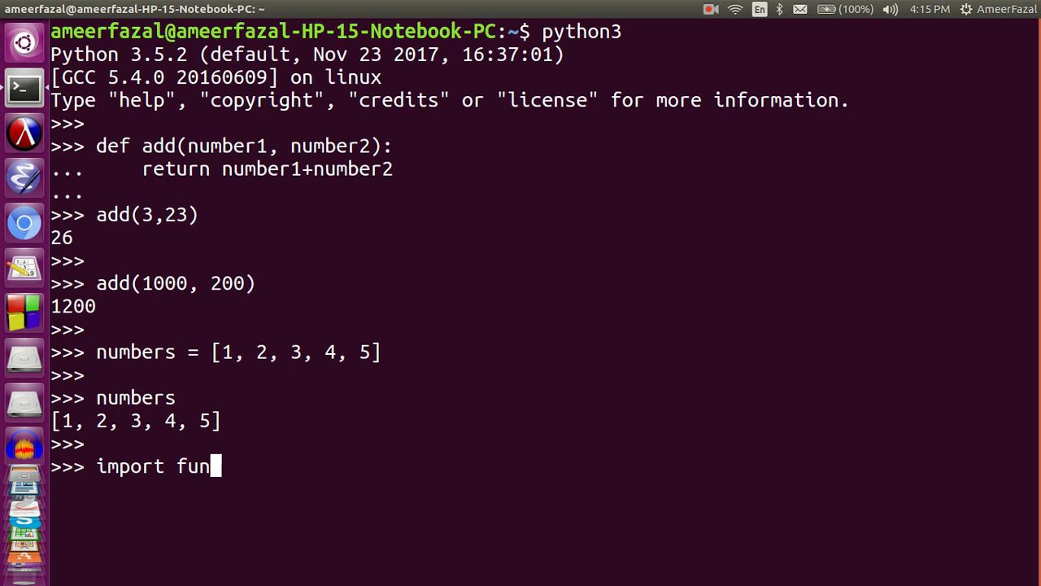
{"action": "type", "text": "ctools"}
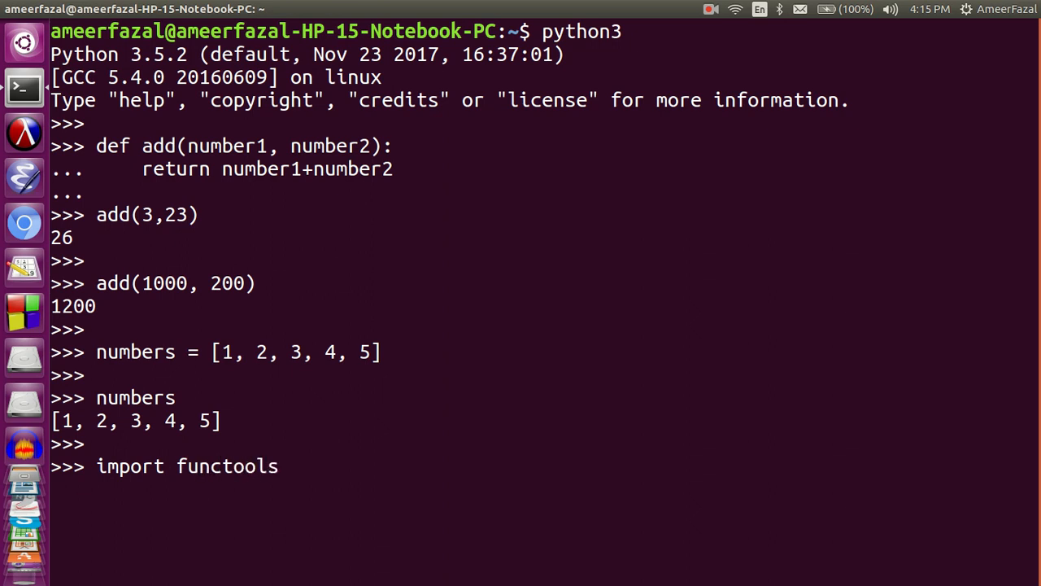
{"action": "mouse_move", "coordinate": [284, 465]}
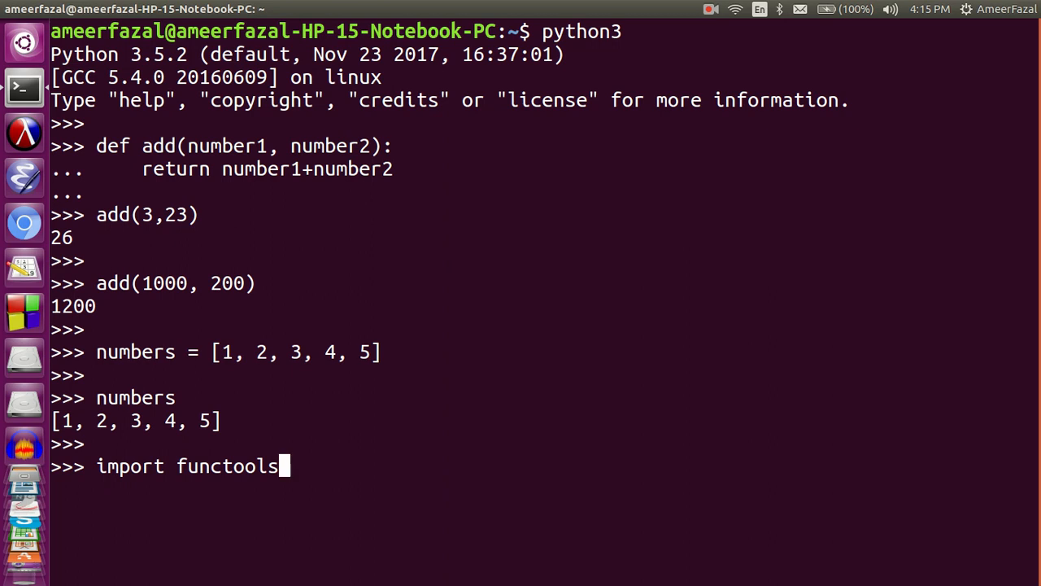
{"action": "mouse_move", "coordinate": [280, 465]}
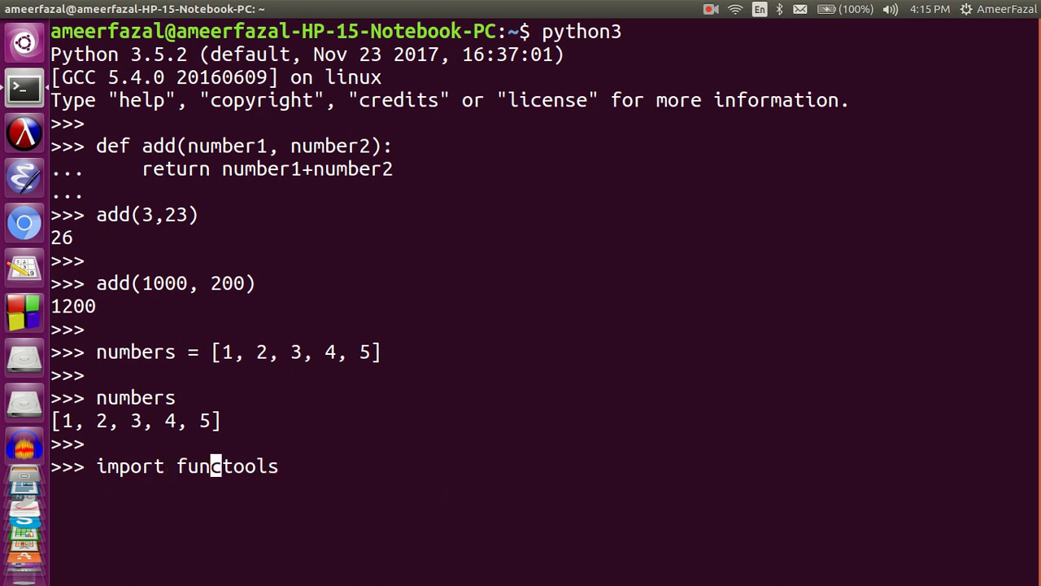
{"action": "key", "text": "Return"}
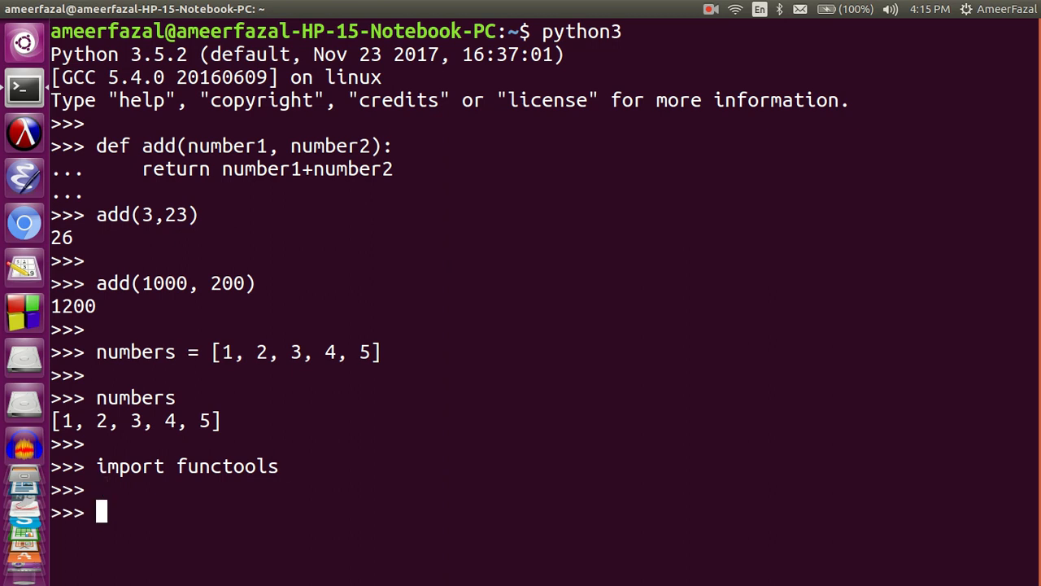
Step: Evaluate functools.reduce(add, numbers), which returns 15
{"action": "type", "text": "fun"}
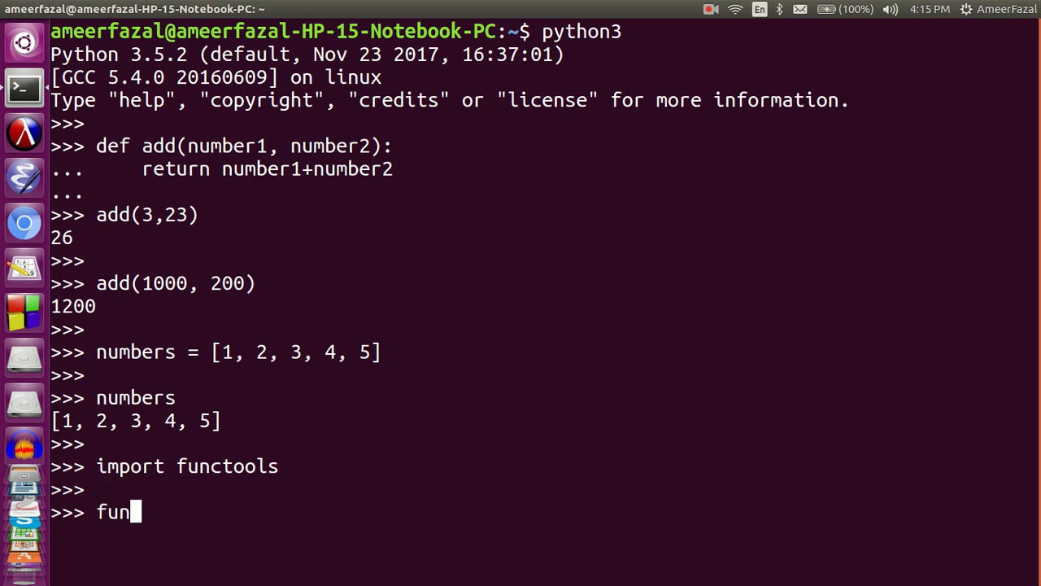
{"action": "type", "text": "ctools"}
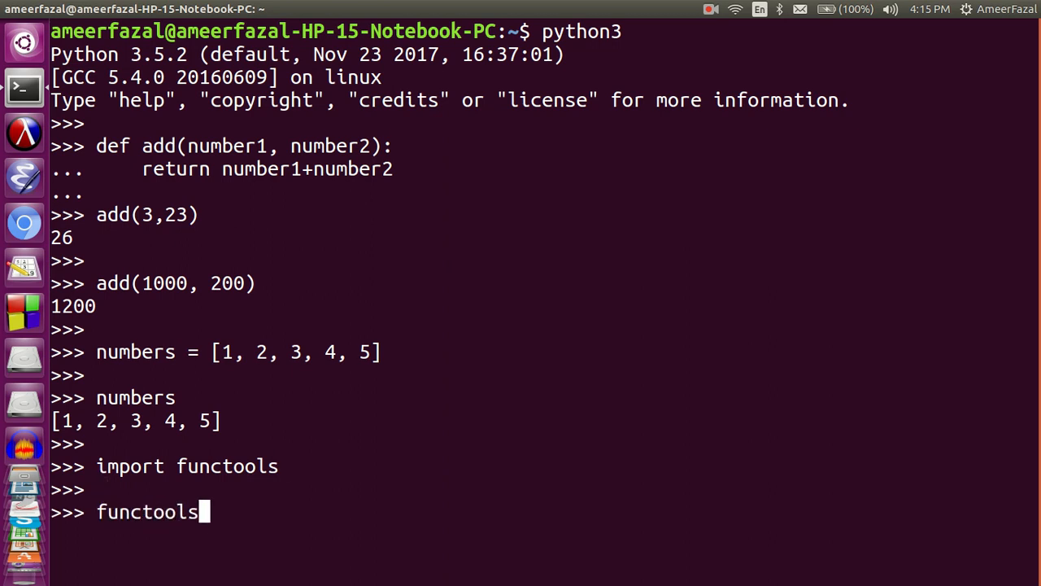
{"action": "type", "text": ".reduc"}
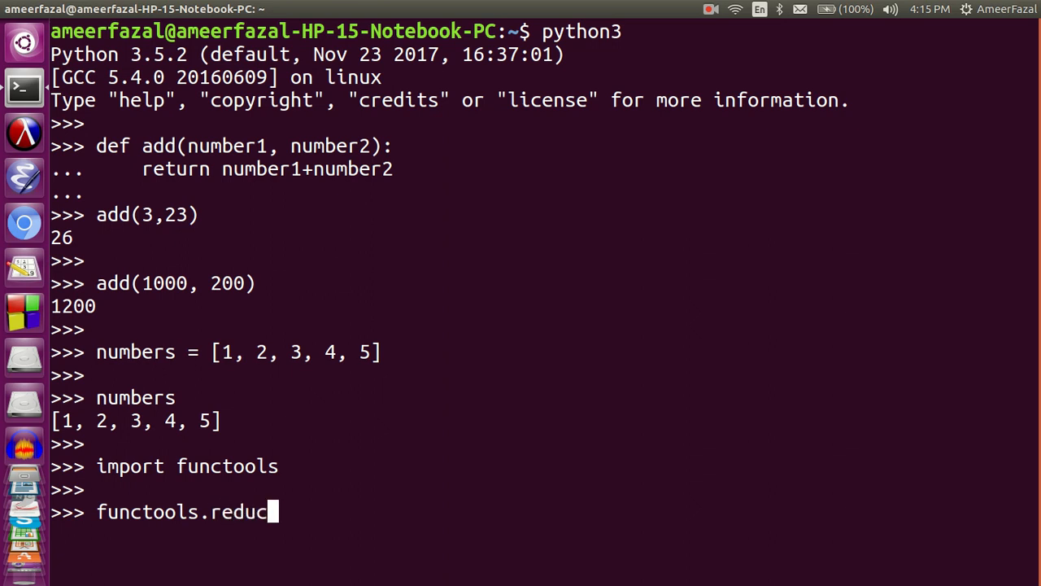
{"action": "type", "text": "e"}
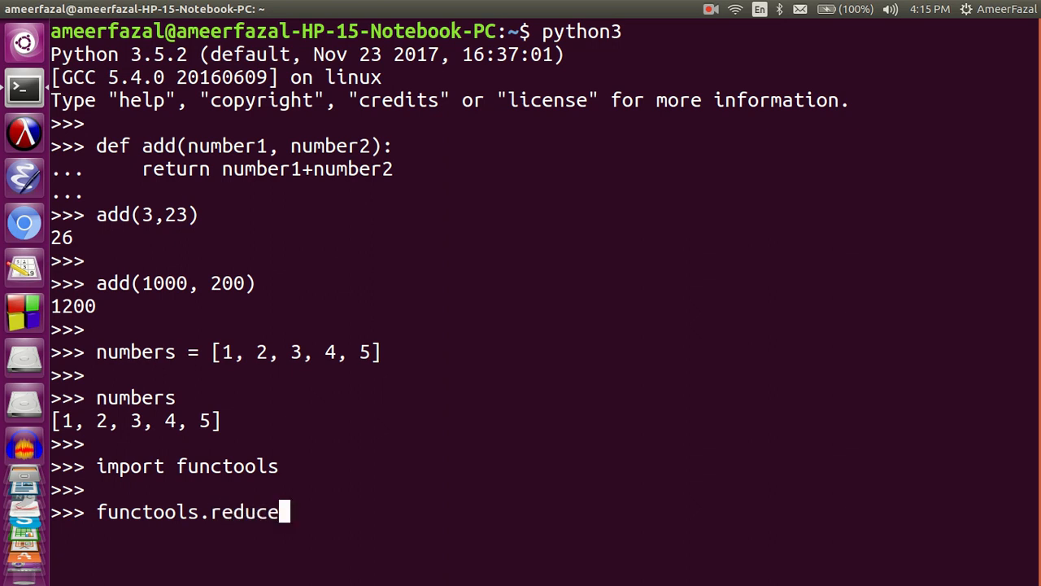
{"action": "type", "text": "("}
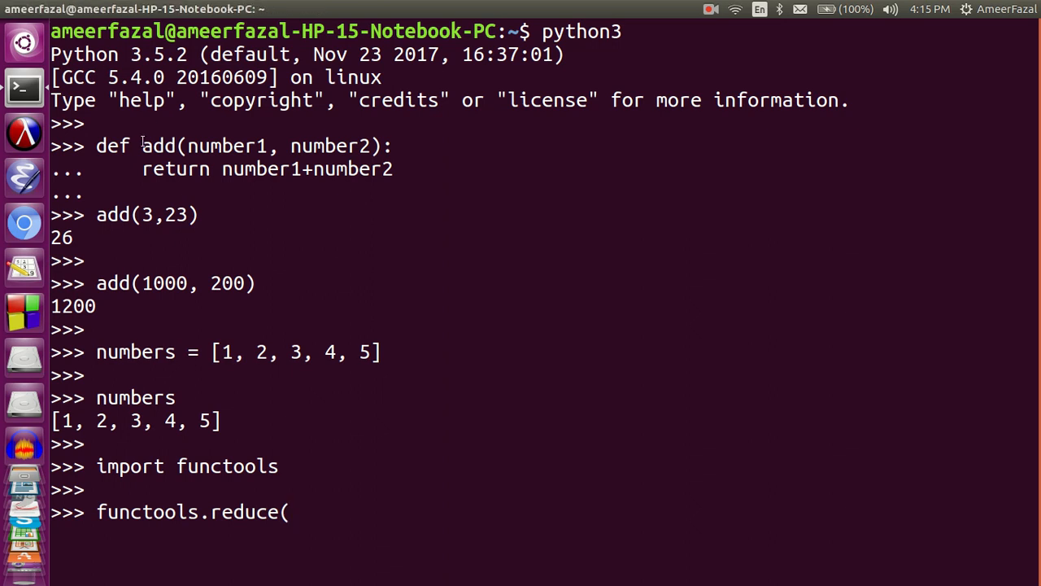
{"action": "type", "text": "add, n"}
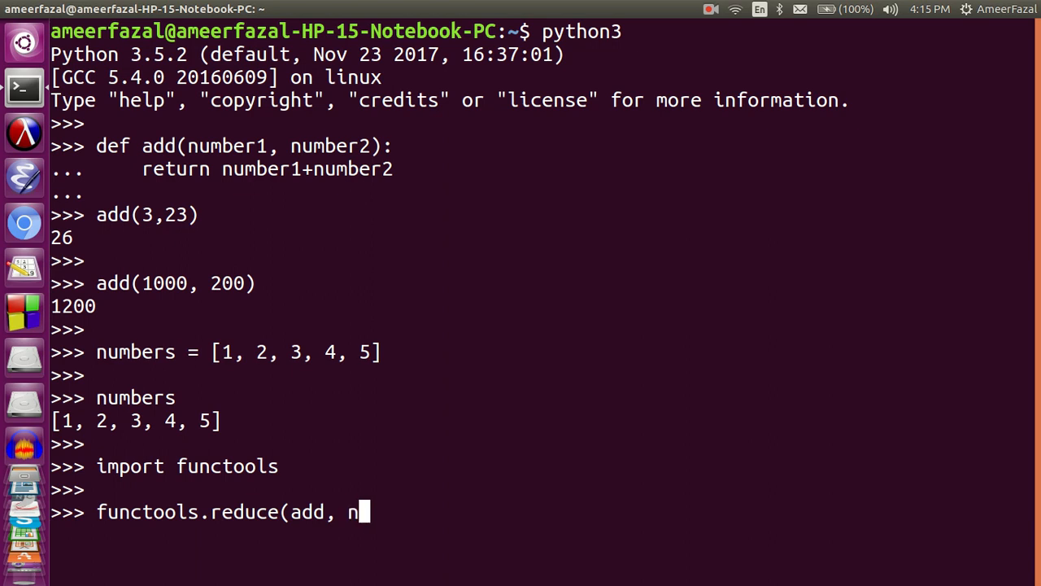
{"action": "type", "text": "umbers"}
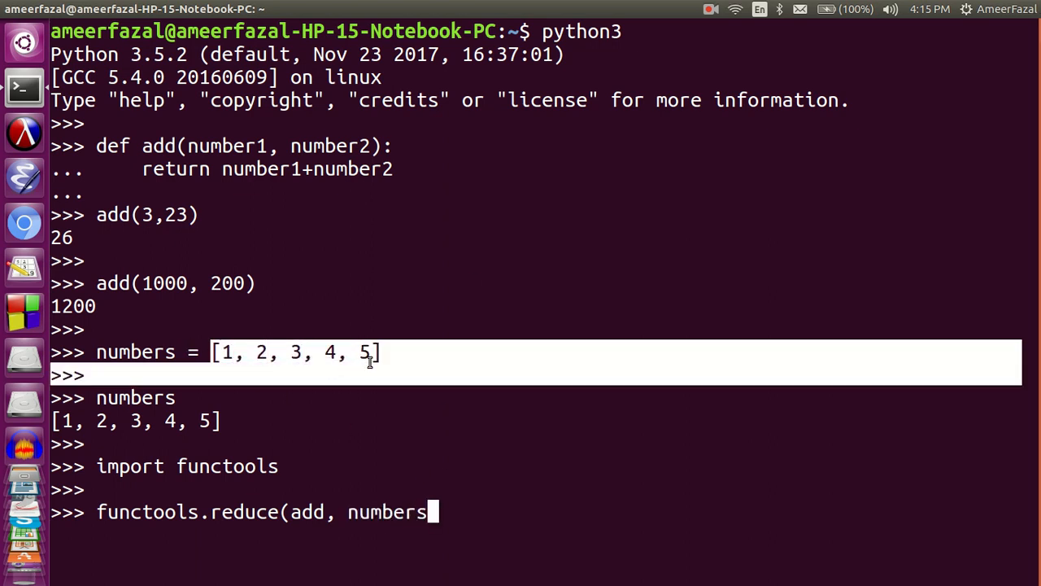
{"action": "mouse_move", "coordinate": [674, 537]}
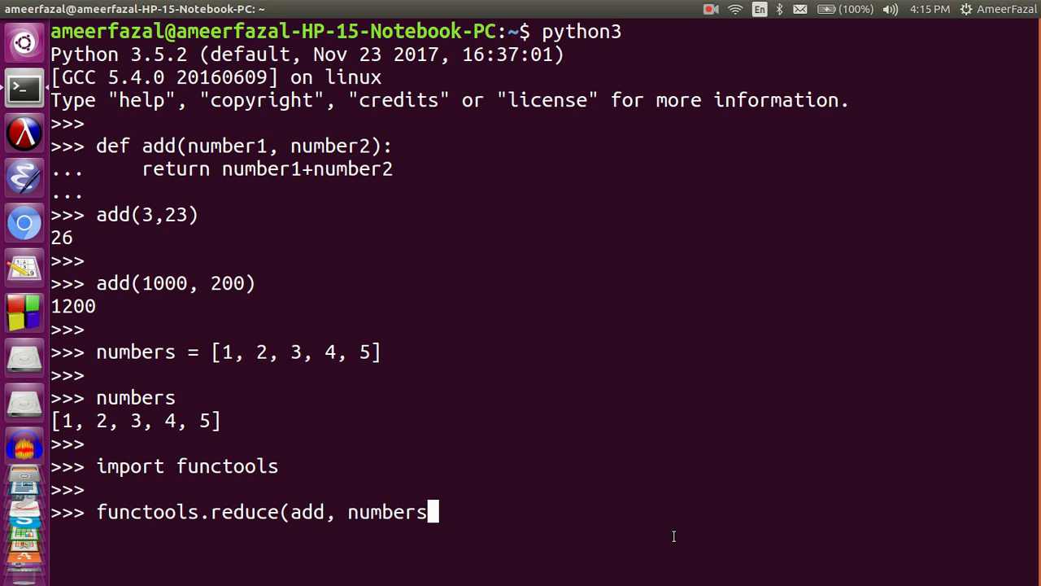
{"action": "type", "text": ")"}
{"action": "key", "text": "Return"}
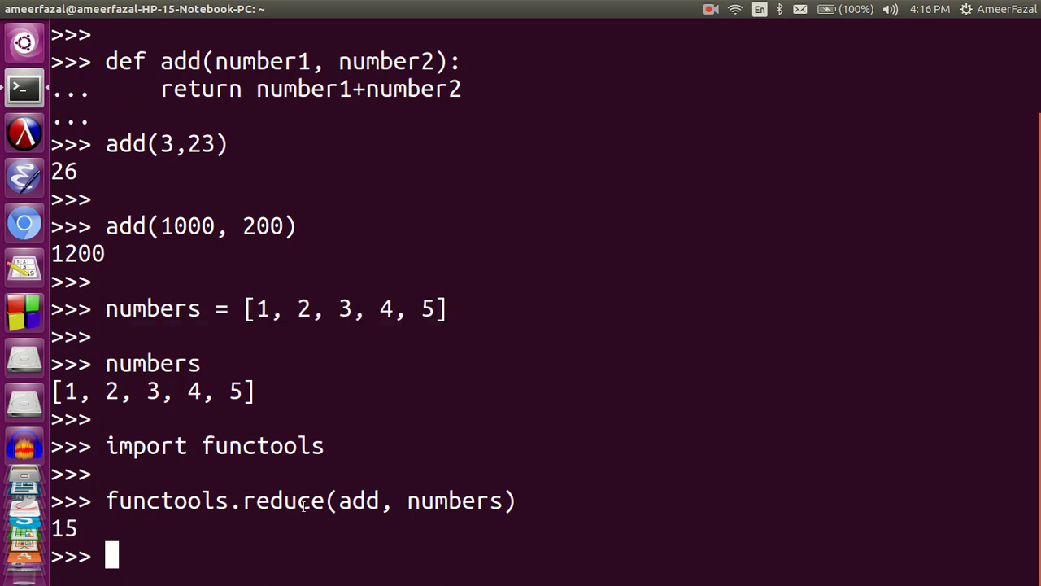
{"action": "type", "text": "f"}
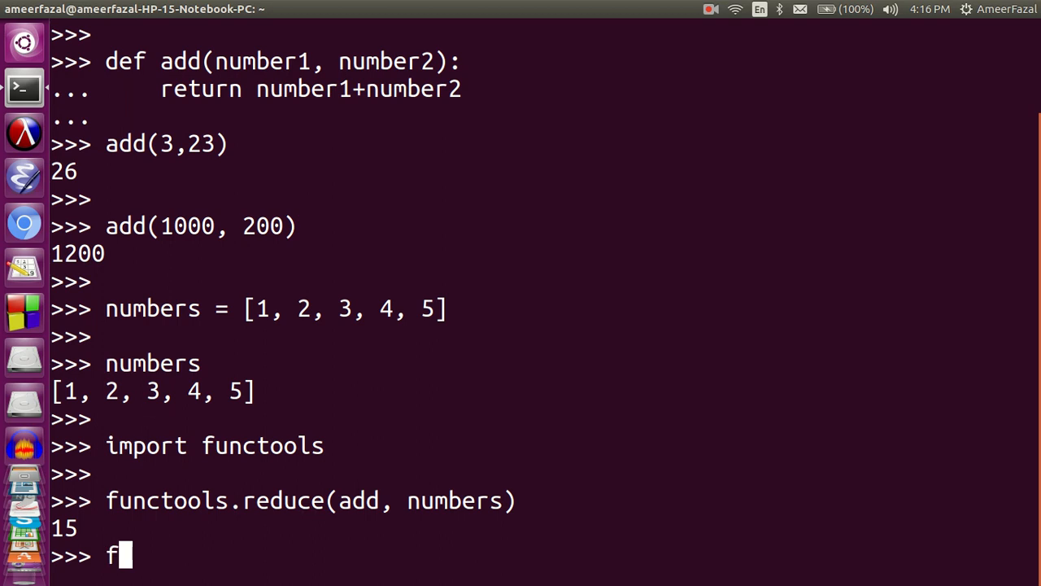
{"action": "key", "text": "BackSpace"}
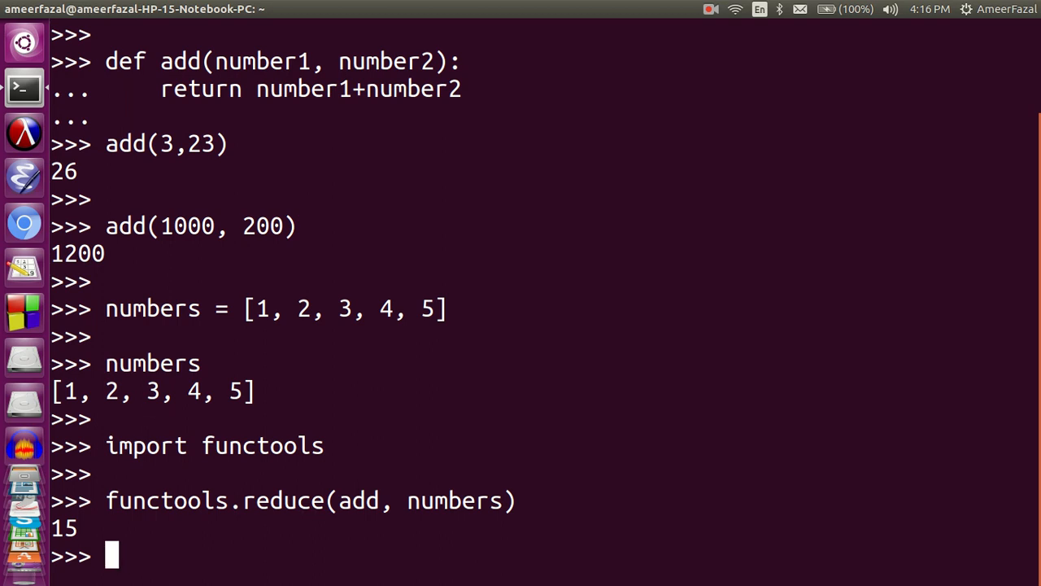
{"action": "mouse_move", "coordinate": [376, 499]}
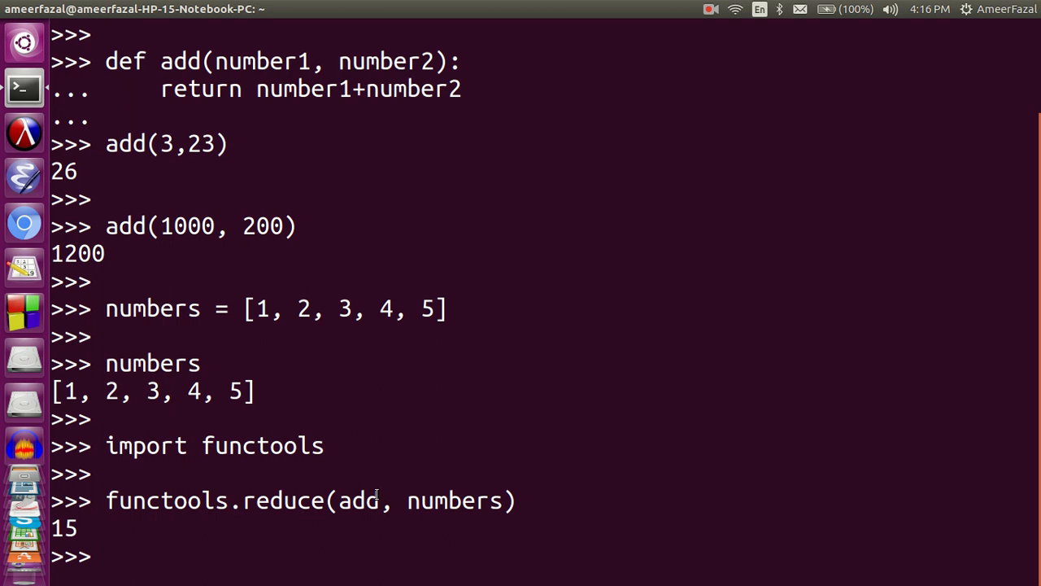
{"action": "double_click", "coordinate": [358, 501]}
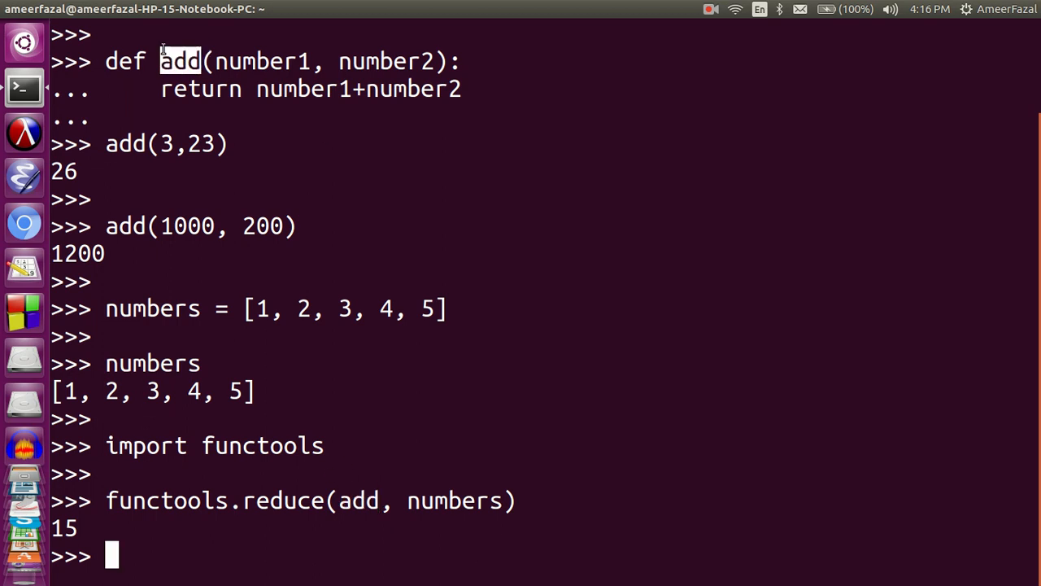
{"action": "mouse_move", "coordinate": [341, 501]}
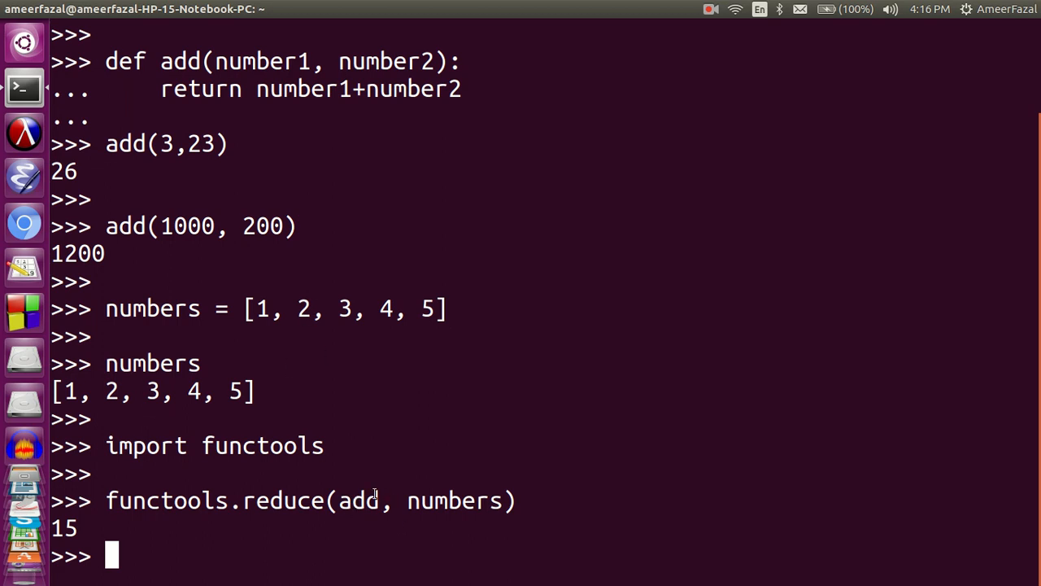
{"action": "double_click", "coordinate": [358, 502]}
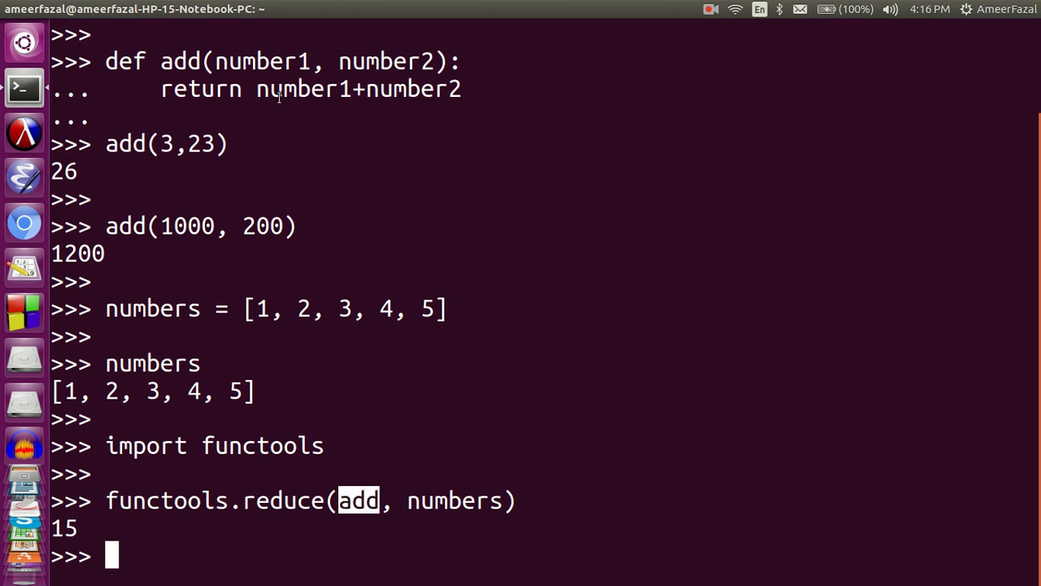
{"action": "double_click", "coordinate": [358, 88]}
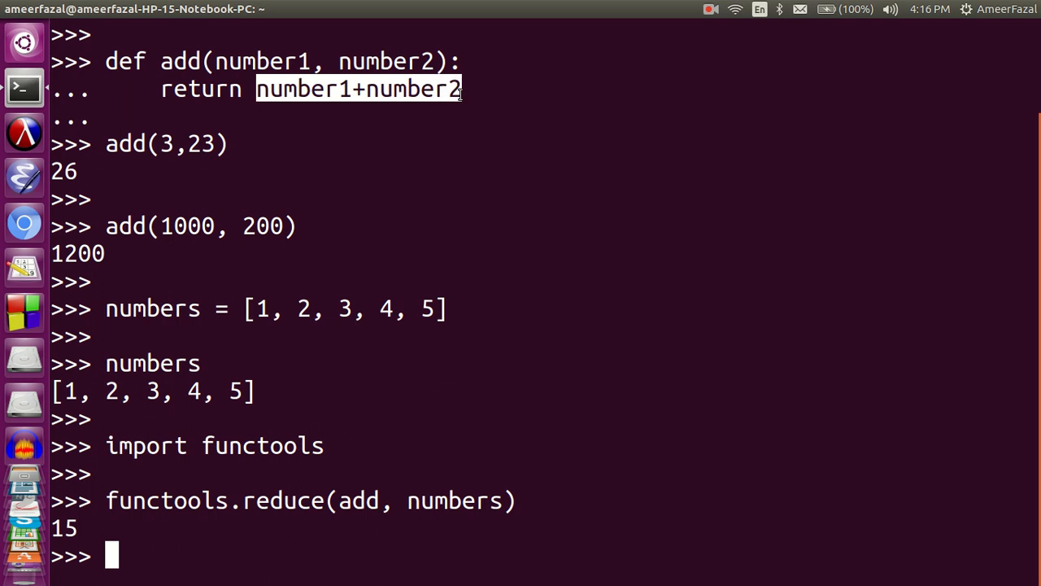
{"action": "double_click", "coordinate": [351, 500]}
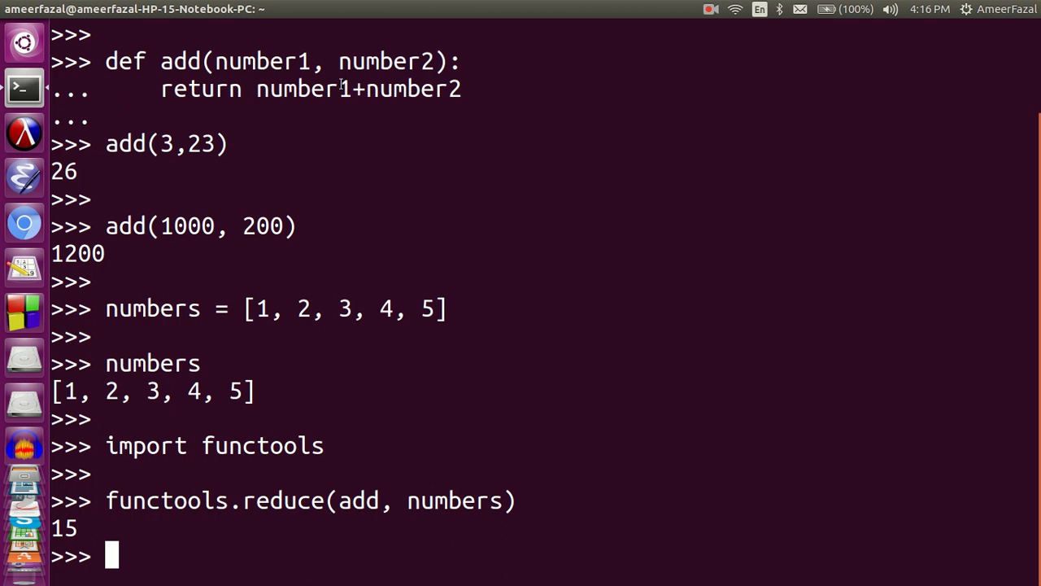
{"action": "double_click", "coordinate": [301, 88]}
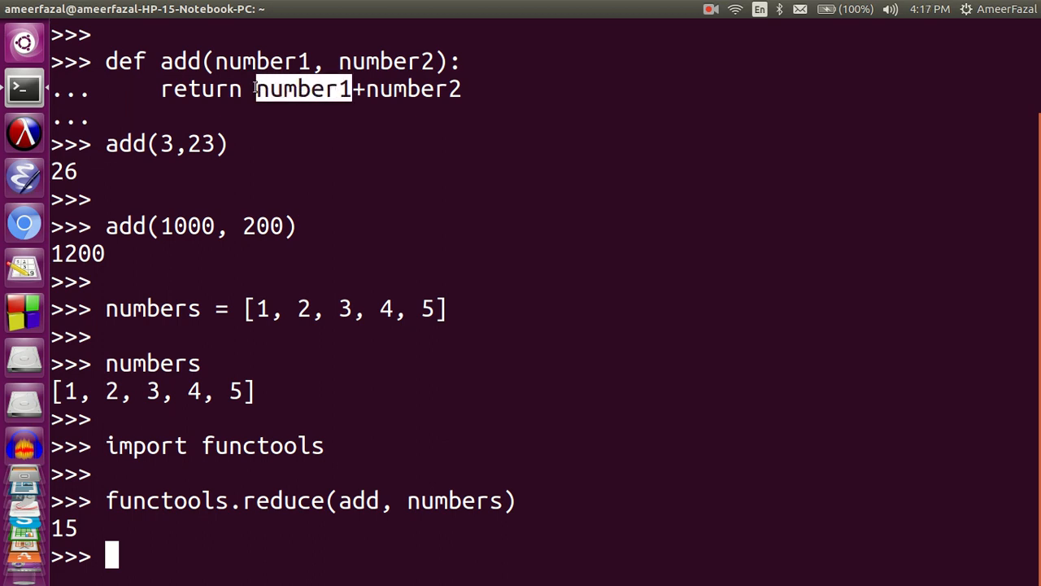
{"action": "mouse_move", "coordinate": [277, 319]}
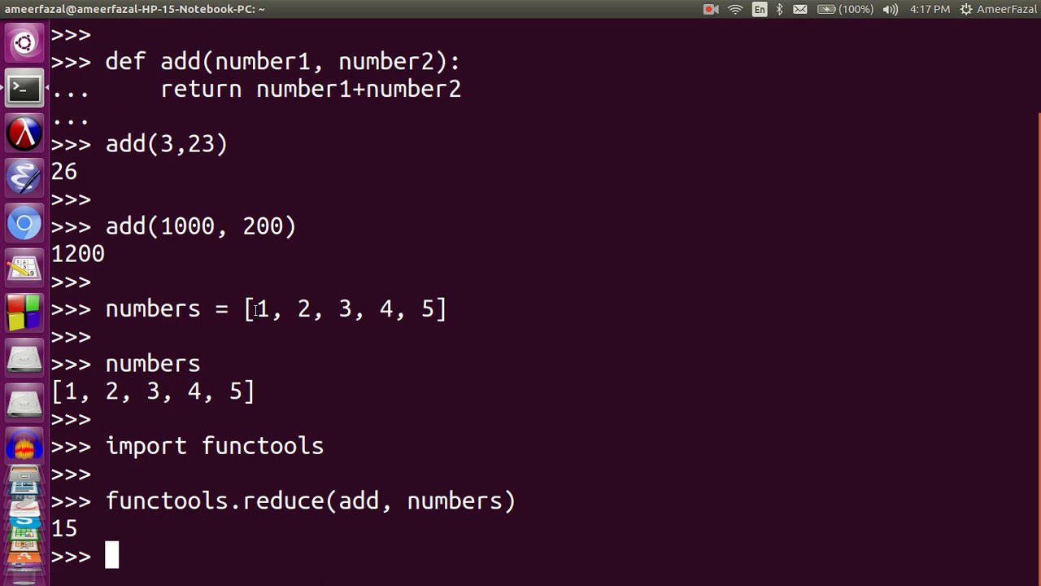
{"action": "double_click", "coordinate": [260, 309]}
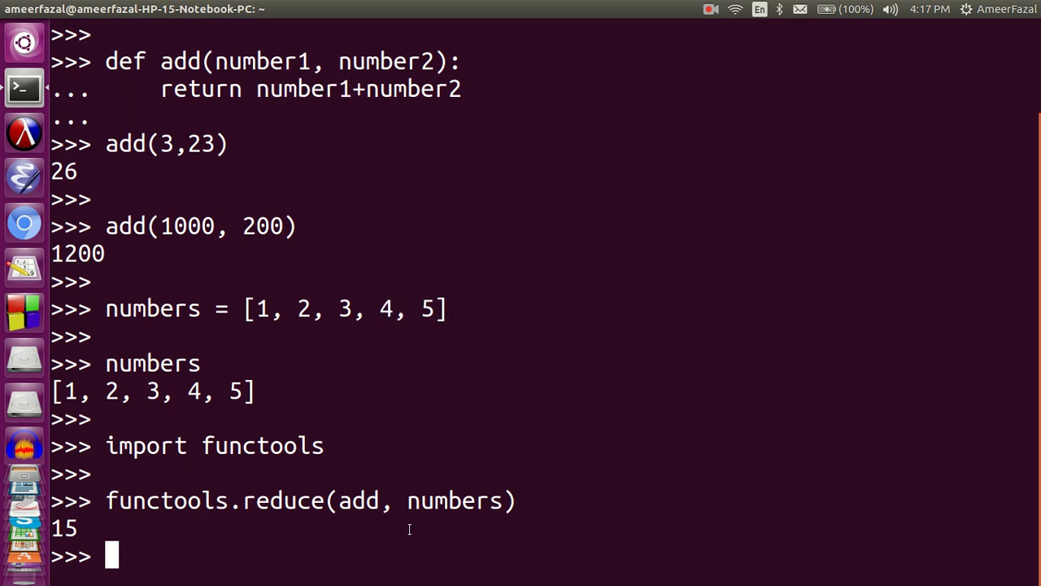
Step: Attempt a mul(number1, number2) definition that fails with an IndentationError
{"action": "type", "text": "def"}
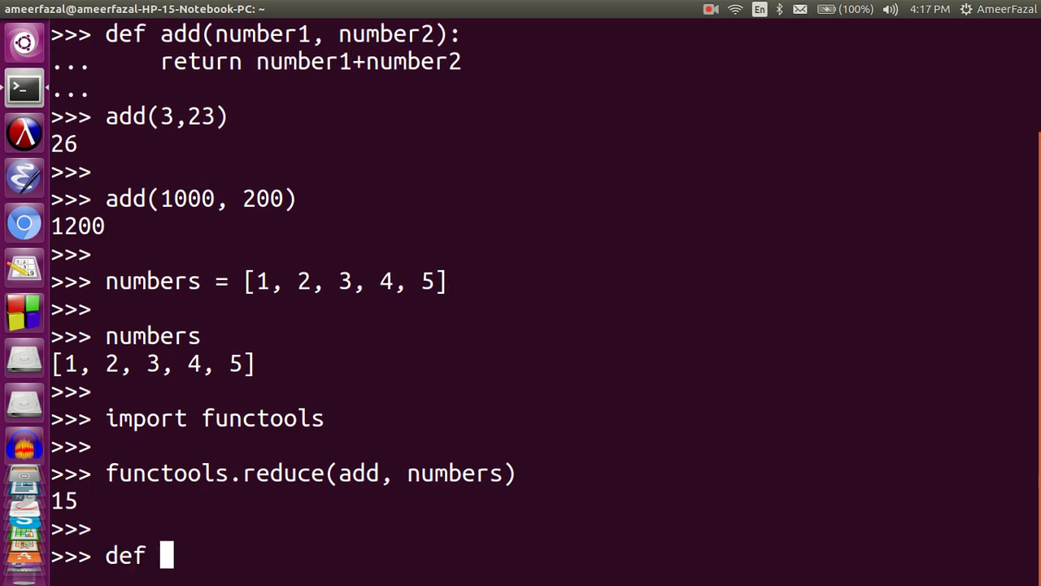
{"action": "type", "text": "mul"}
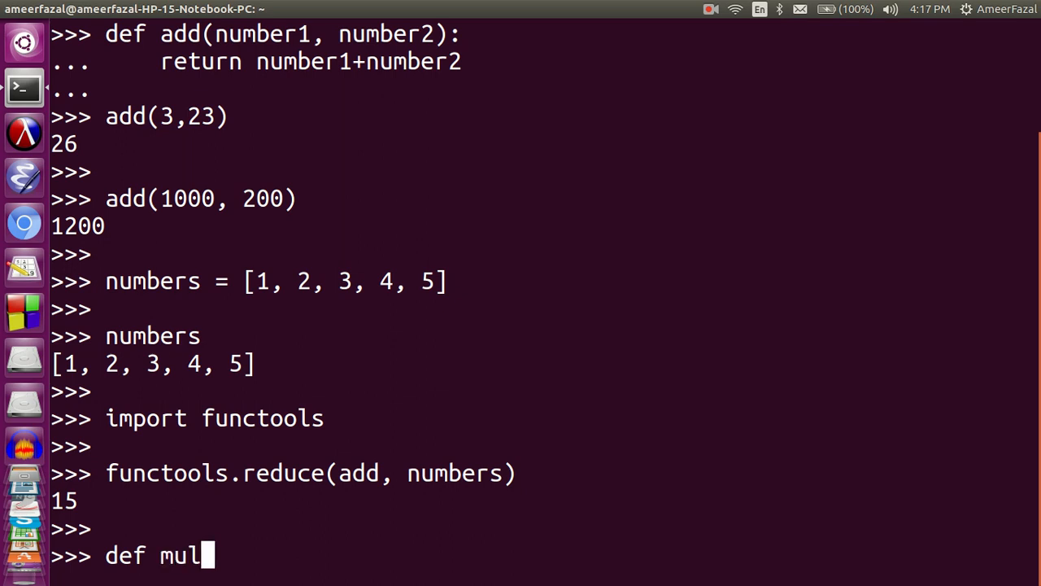
{"action": "type", "text": "("}
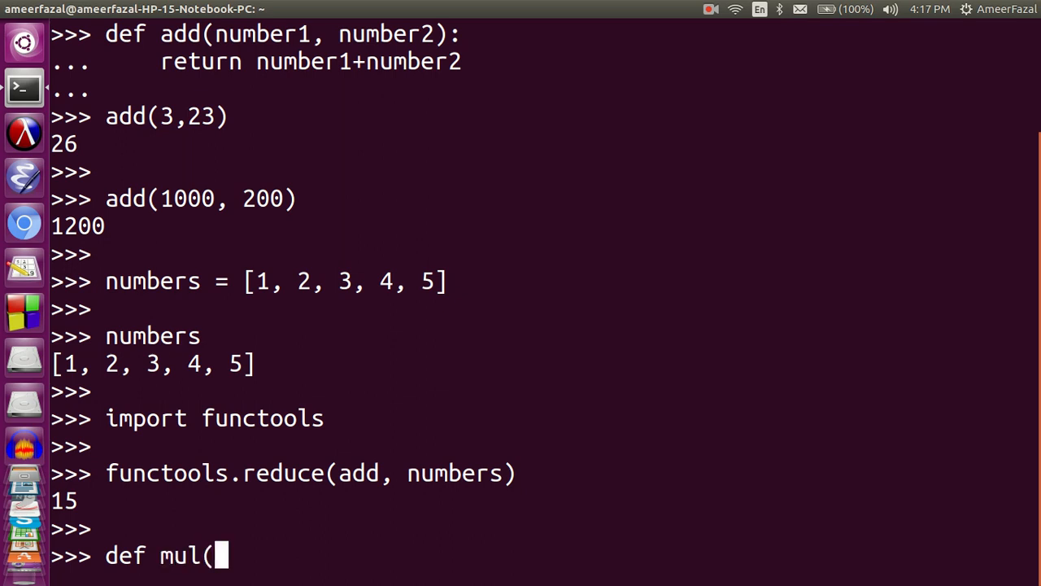
{"action": "type", "text": "number1,"}
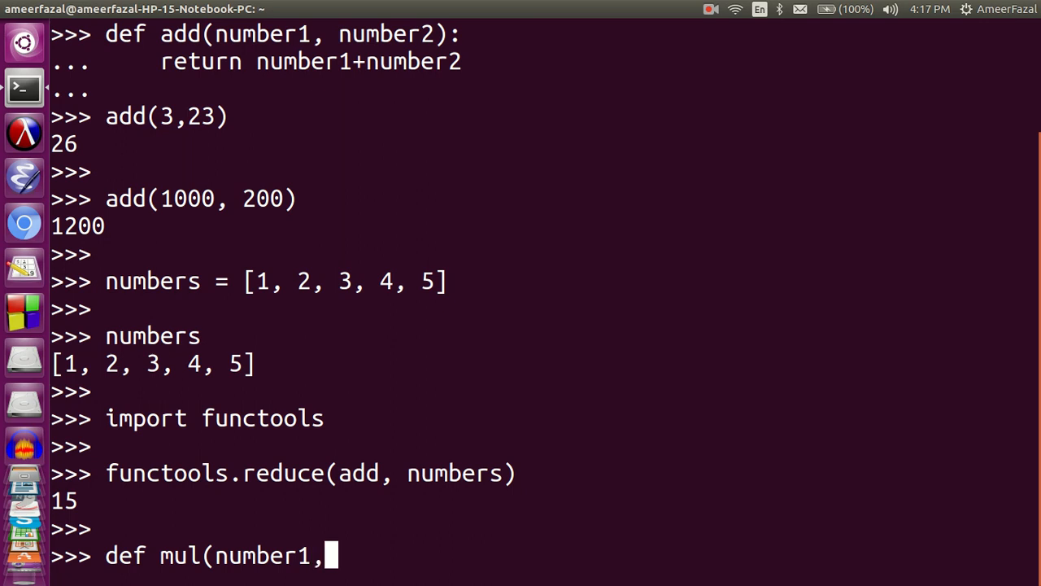
{"action": "type", "text": "number2):\\"}
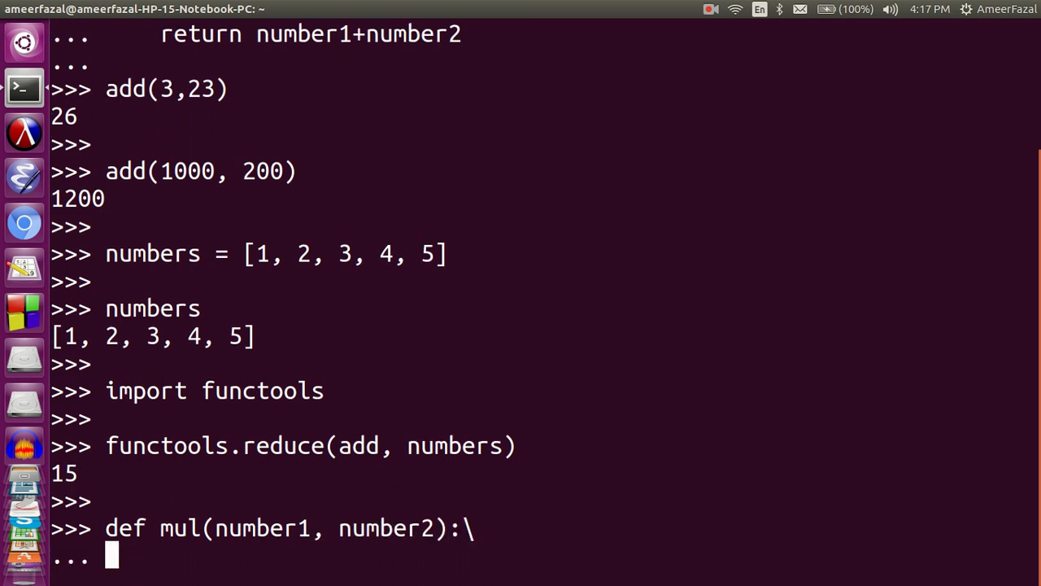
{"action": "key", "text": "Return"}
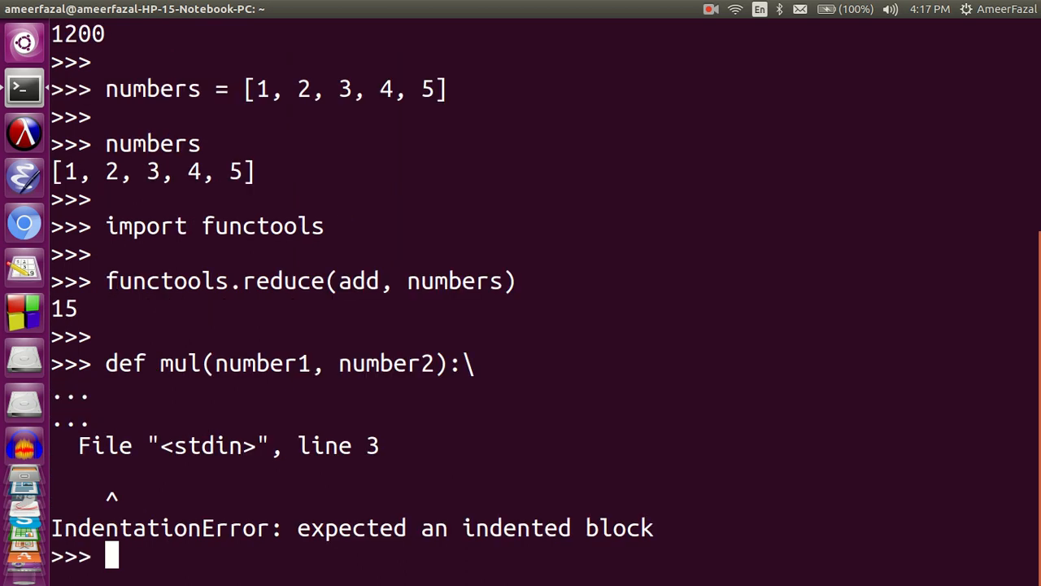
Step: Define mul(number1, number2) returning number1*number2 with proper indentation
{"action": "type", "text": "def mul(number1, number2):"}
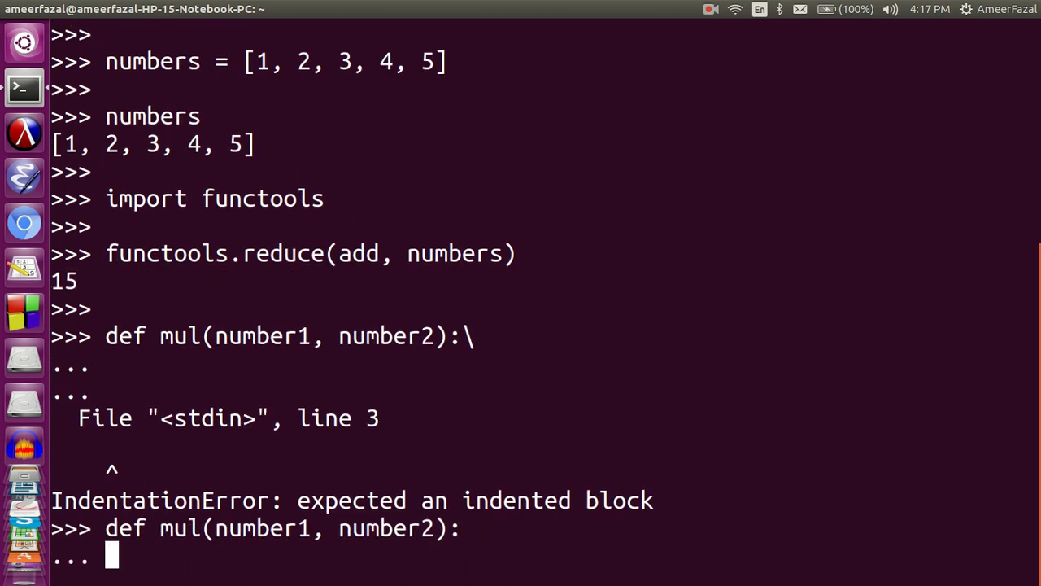
{"action": "type", "text": "retur"}
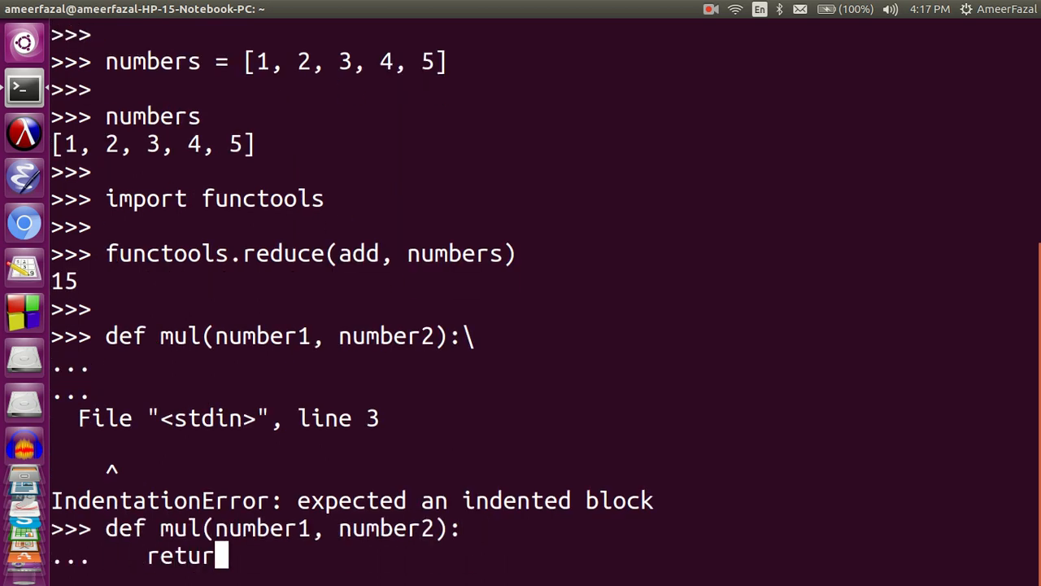
{"action": "type", "text": "n"}
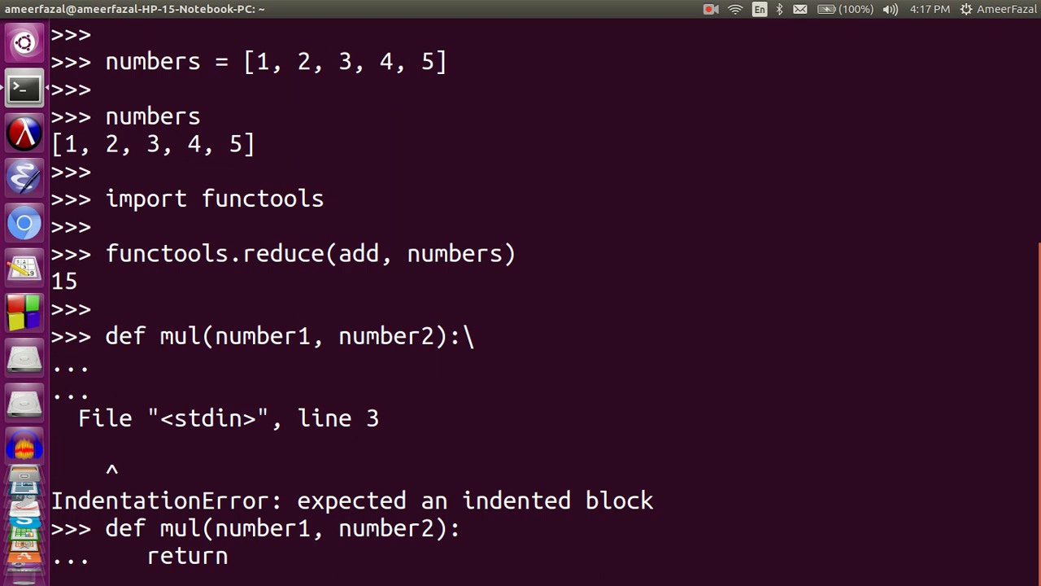
{"action": "type", "text": "number"}
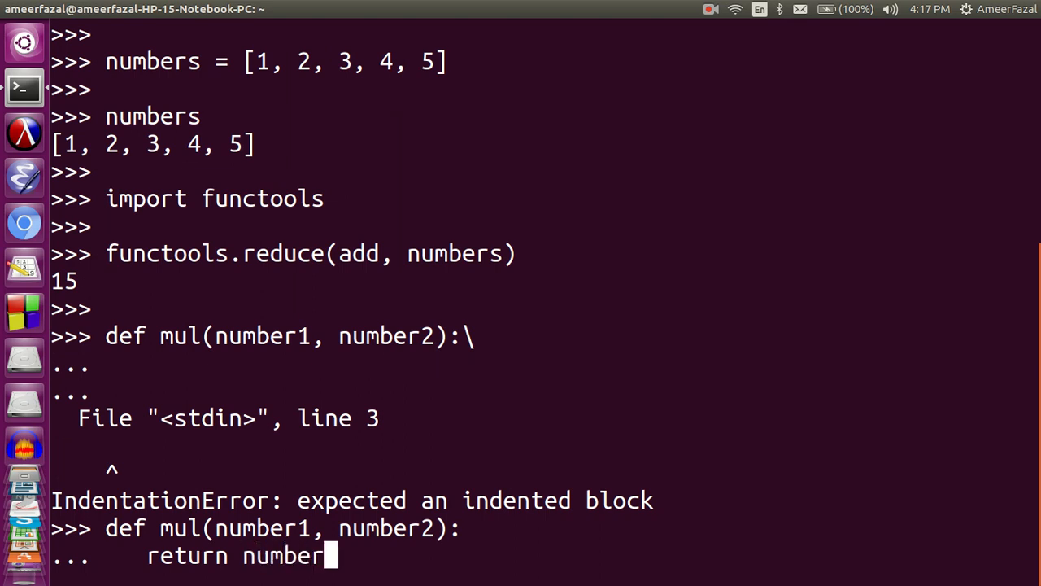
{"action": "type", "text": "1*nu"}
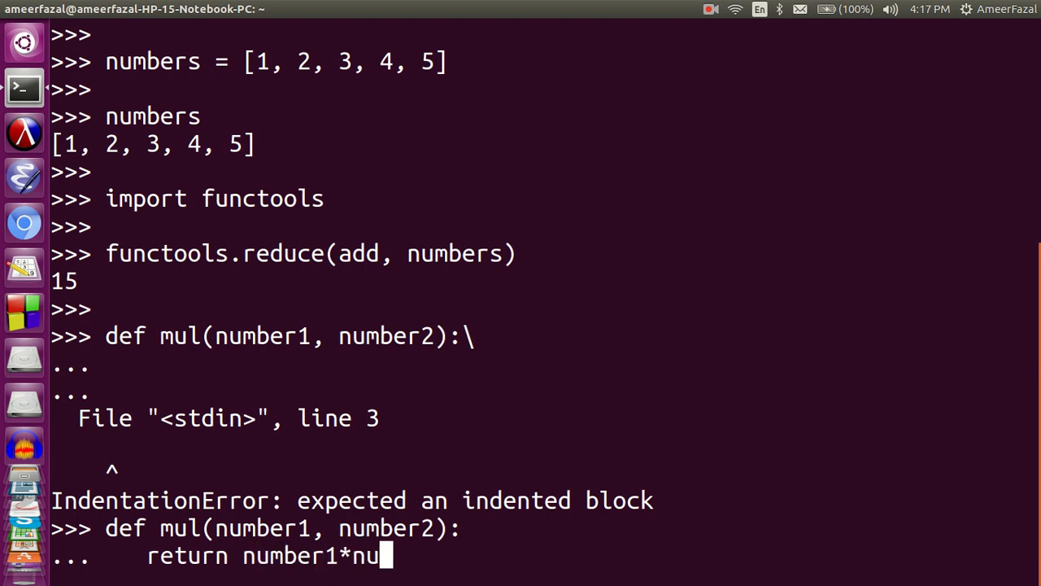
{"action": "key", "text": "Return"}
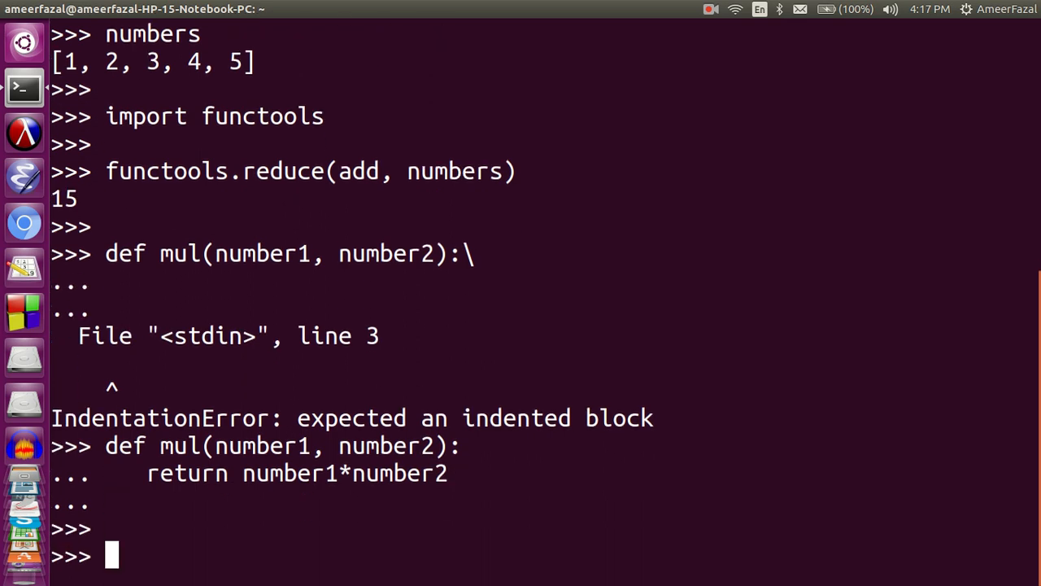
Step: Evaluate mul(10, 3), which returns 30
{"action": "type", "text": "mul(10"}
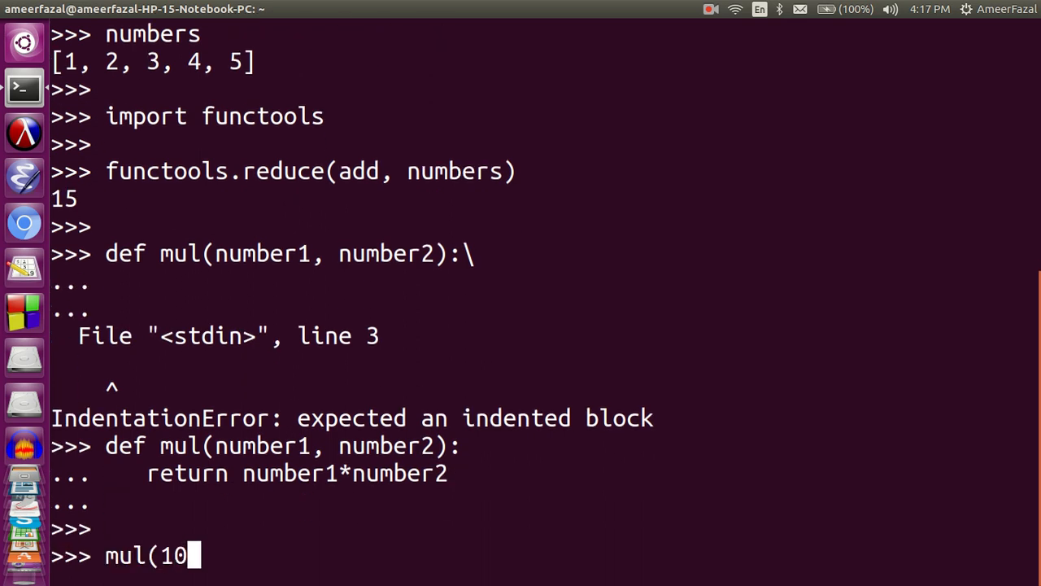
{"action": "type", "text": ", 3)"}
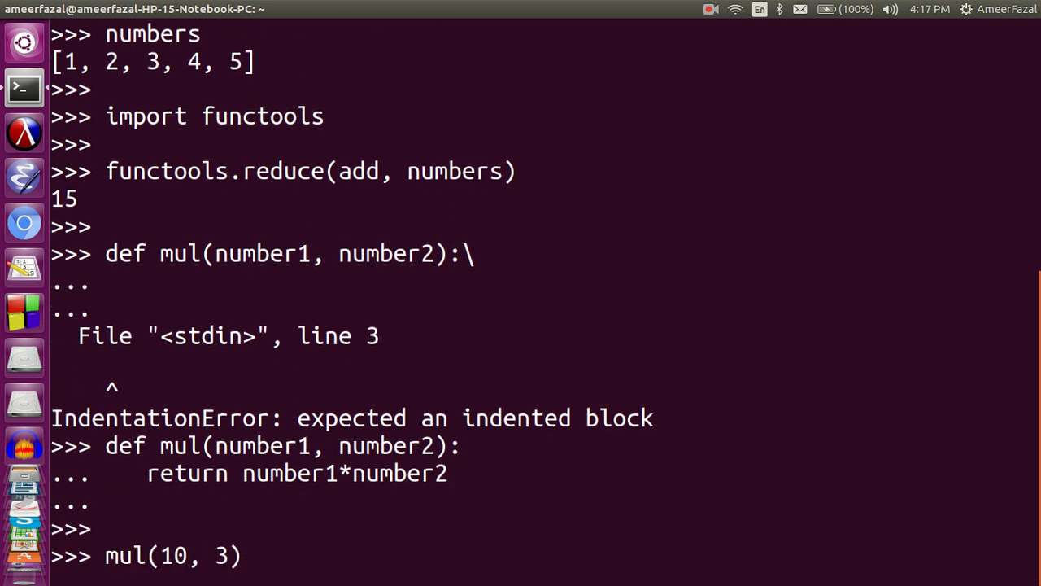
{"action": "key", "text": "Return"}
{"action": "type", "text": "mul(10, 3"}
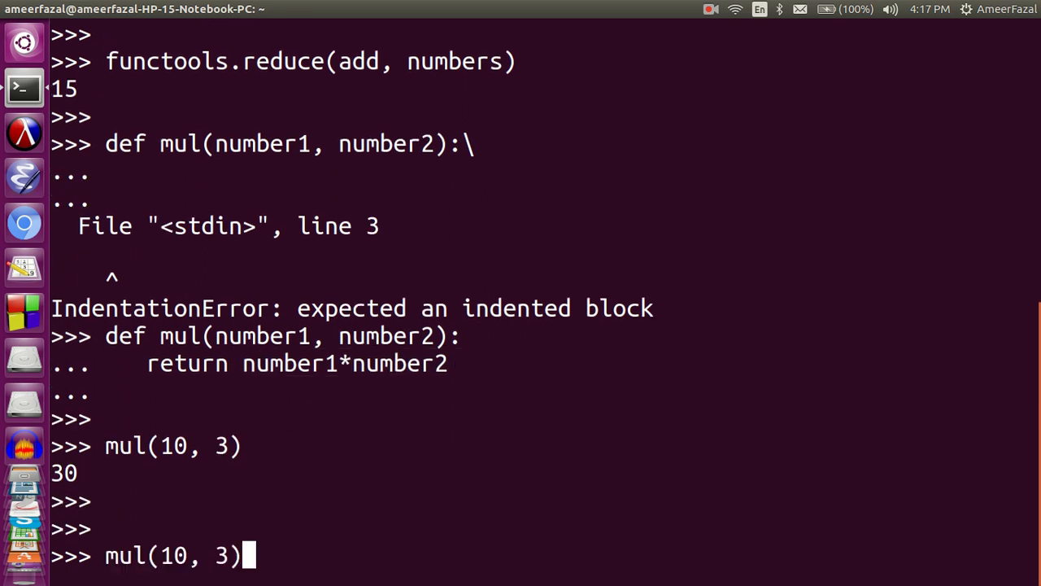
Step: Evaluate functools.reduce(mul, numbers) returning 120, echo numbers, and highlight mul
{"action": "type", "text": "import functools"}
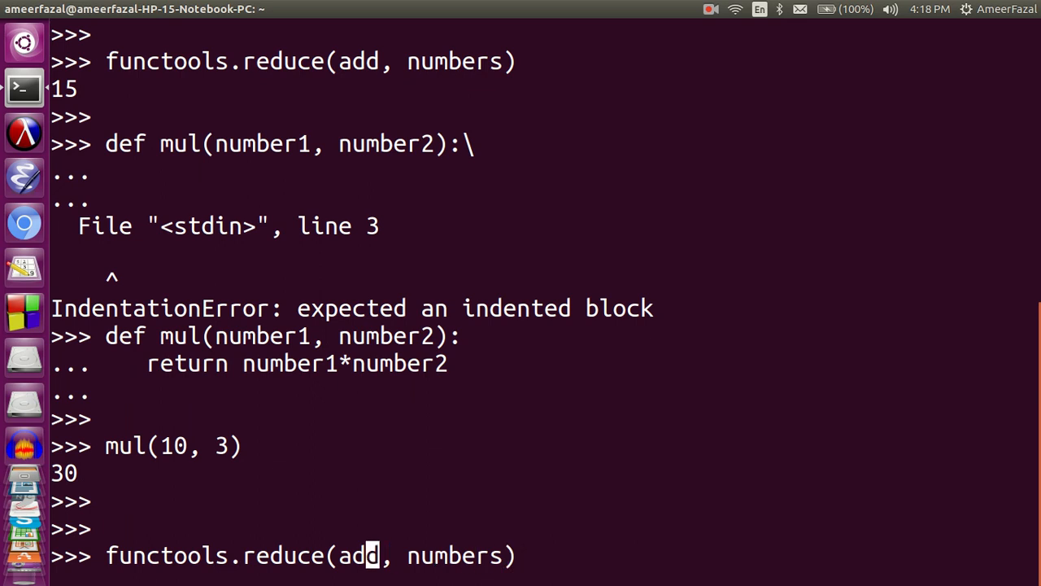
{"action": "type", "text": "mul"}
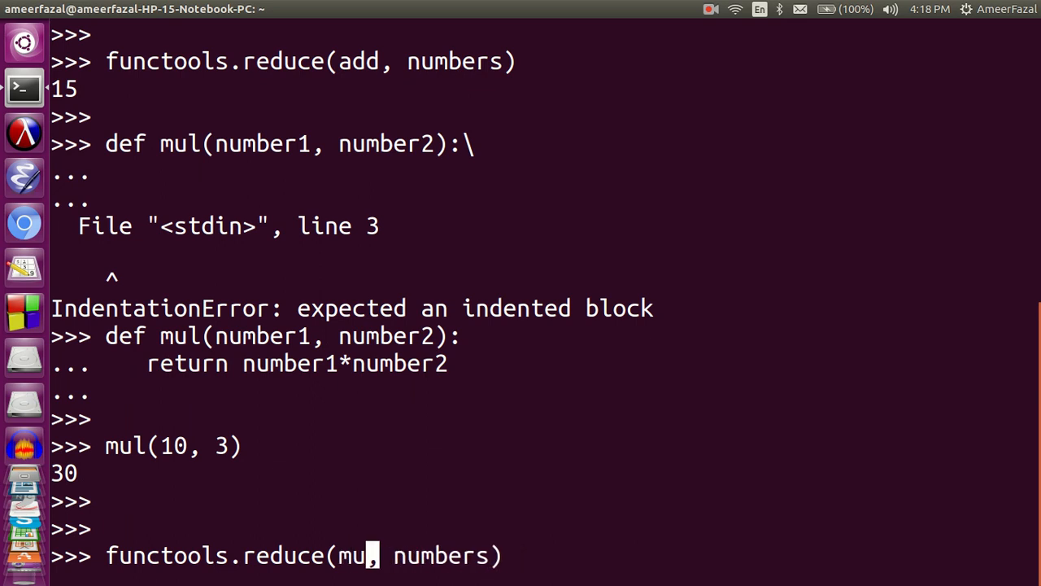
{"action": "type", "text": "l"}
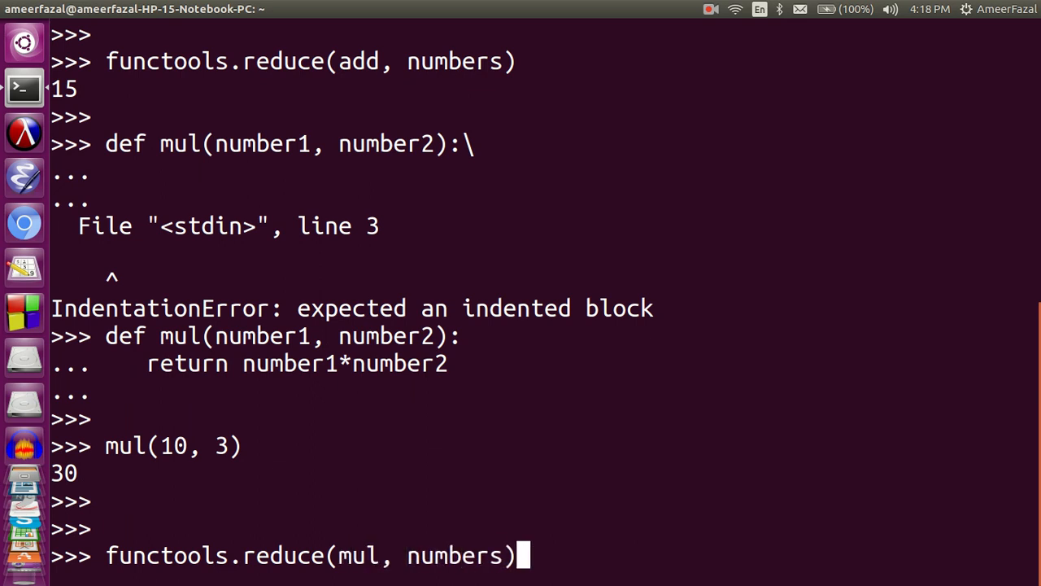
{"action": "key", "text": "Return"}
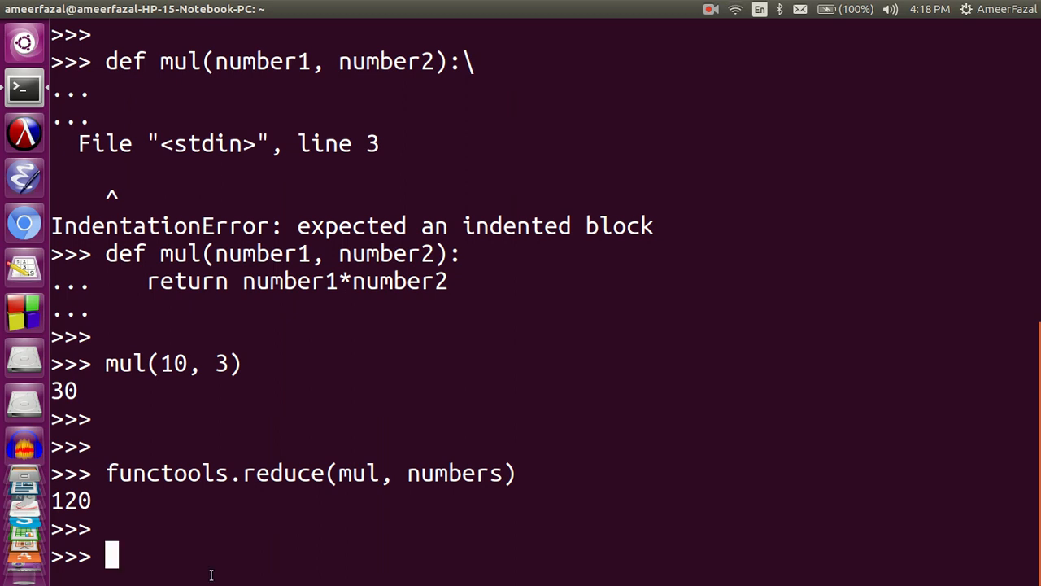
{"action": "type", "text": "numbers"}
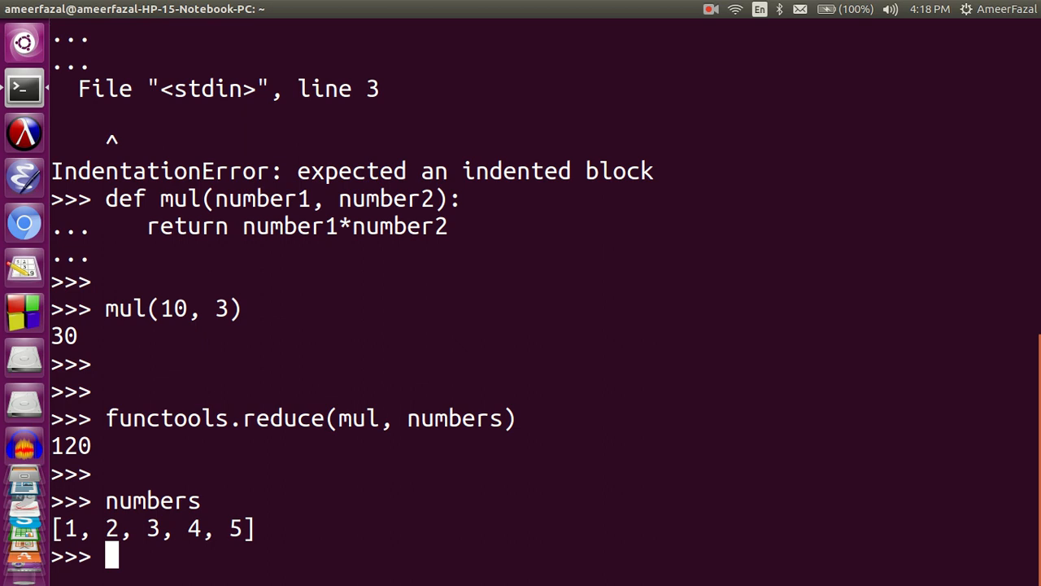
{"action": "mouse_move", "coordinate": [296, 550]}
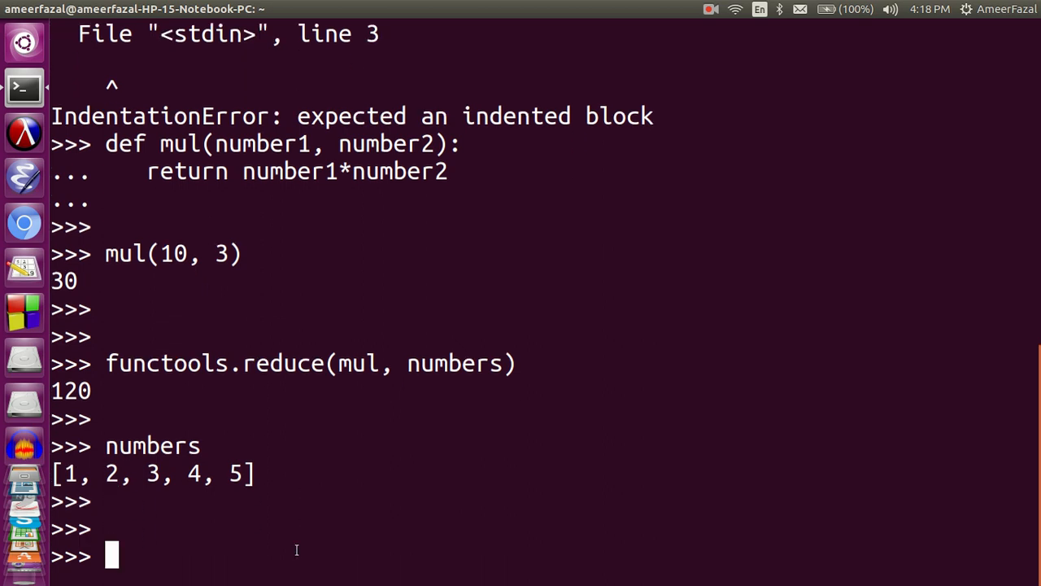
{"action": "double_click", "coordinate": [353, 363]}
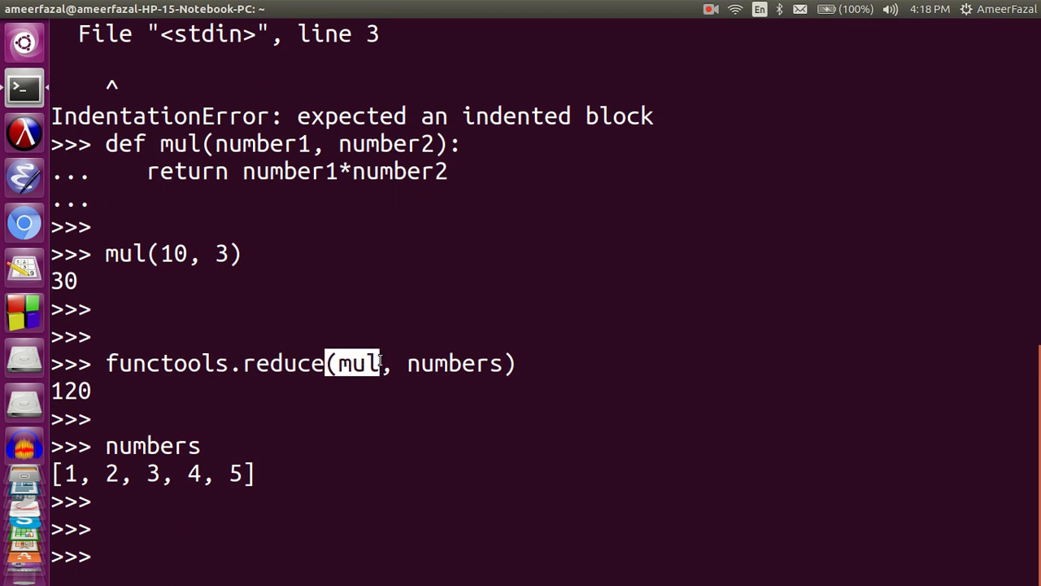
{"action": "scroll", "scroll_direction": "up", "scroll_amount": 3}
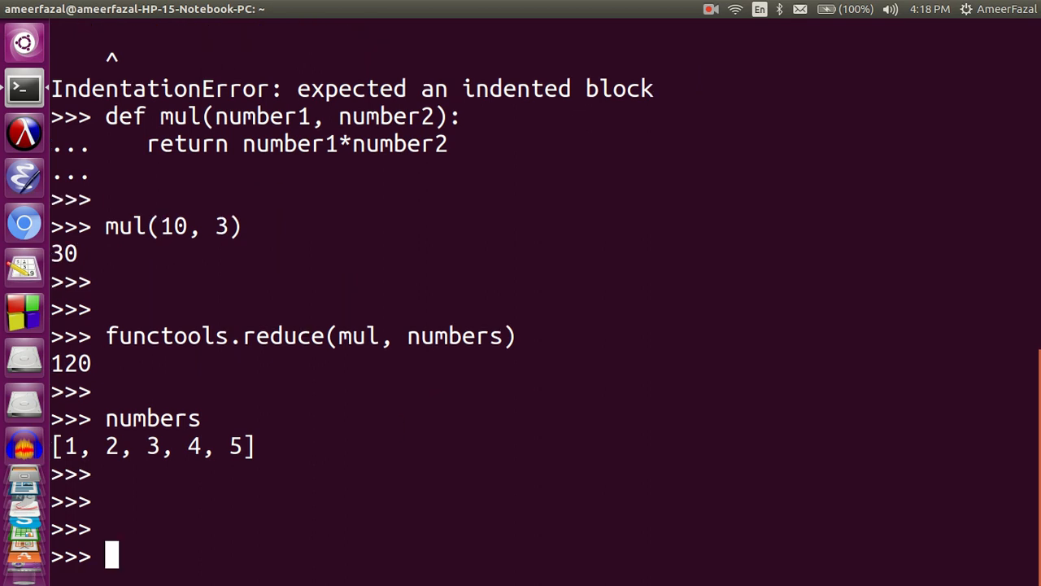
Step: Evaluate functools.reduce(lambda x, y:x+y, [1,2,3,4,5]) returning 15, then recall the line
{"action": "type", "text": "fun"}
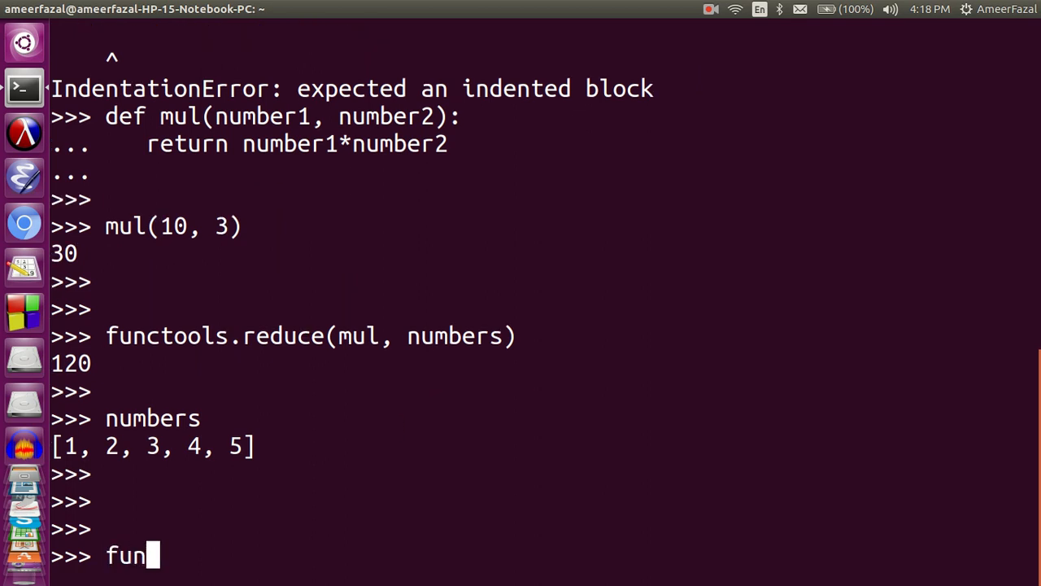
{"action": "type", "text": "ctools.re"}
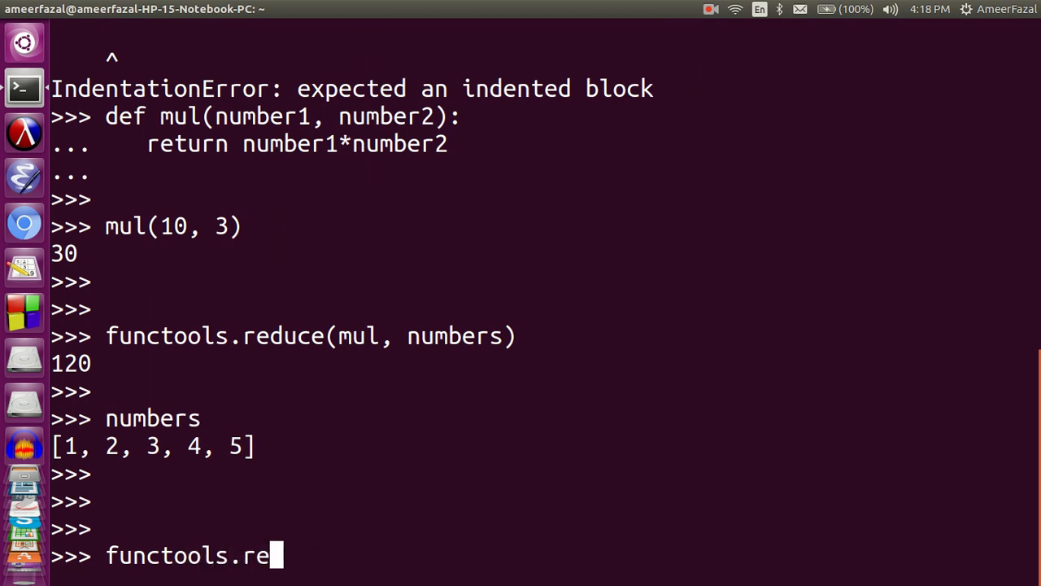
{"action": "type", "text": "duce"}
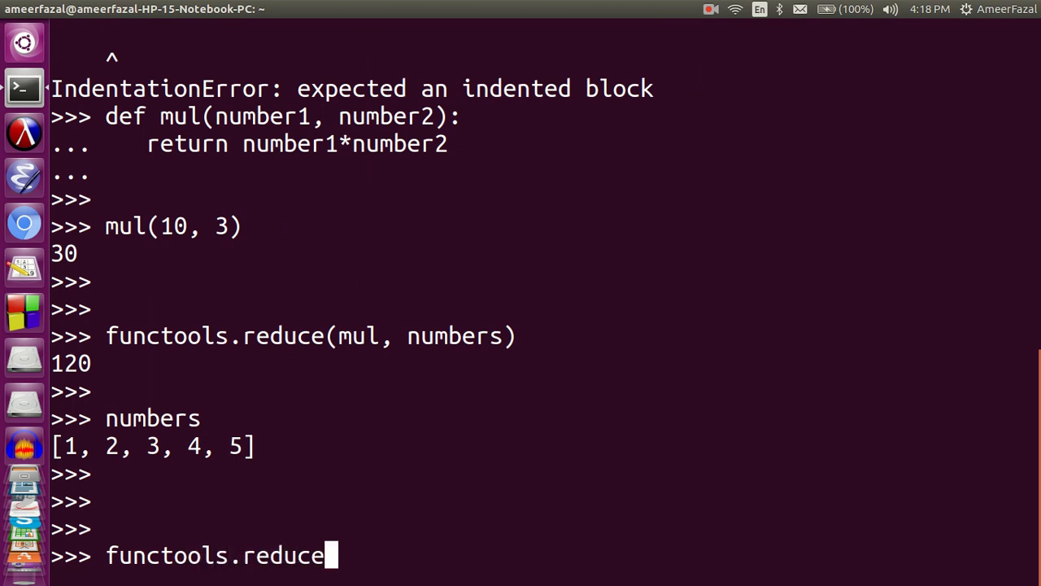
{"action": "type", "text": "(lambda x"}
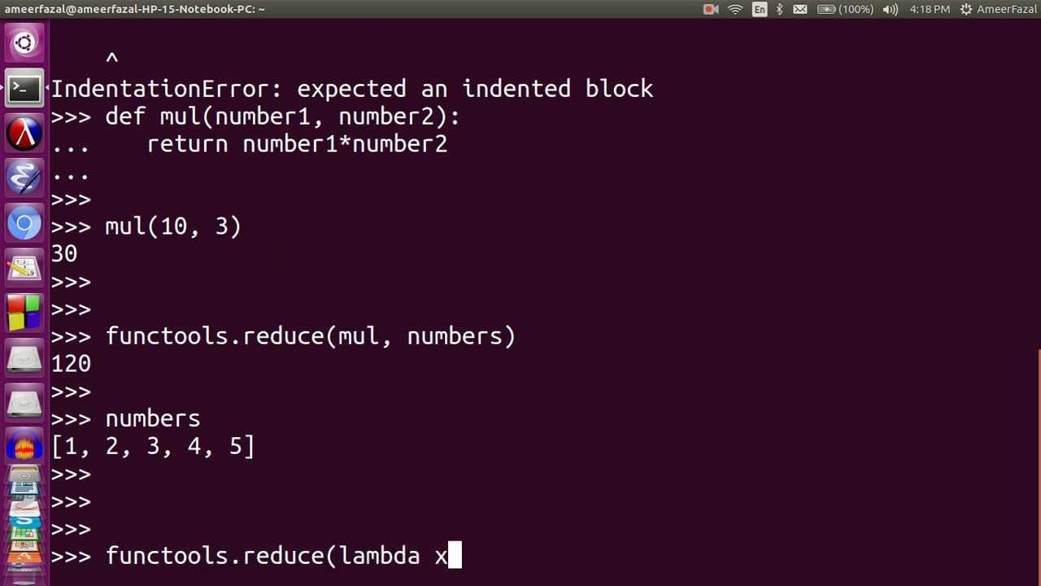
{"action": "type", "text": ", y:"}
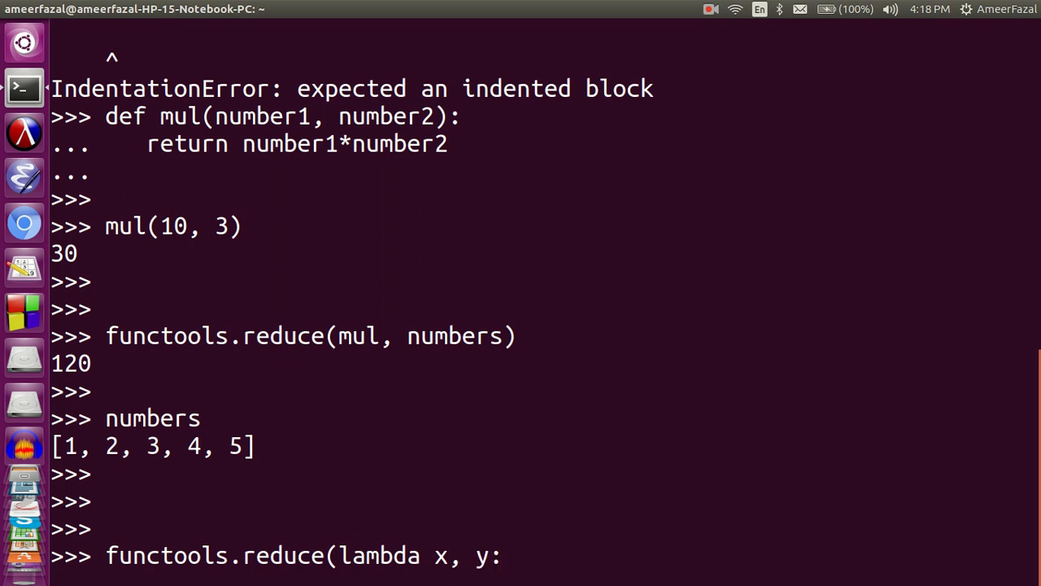
{"action": "type", "text": "x"}
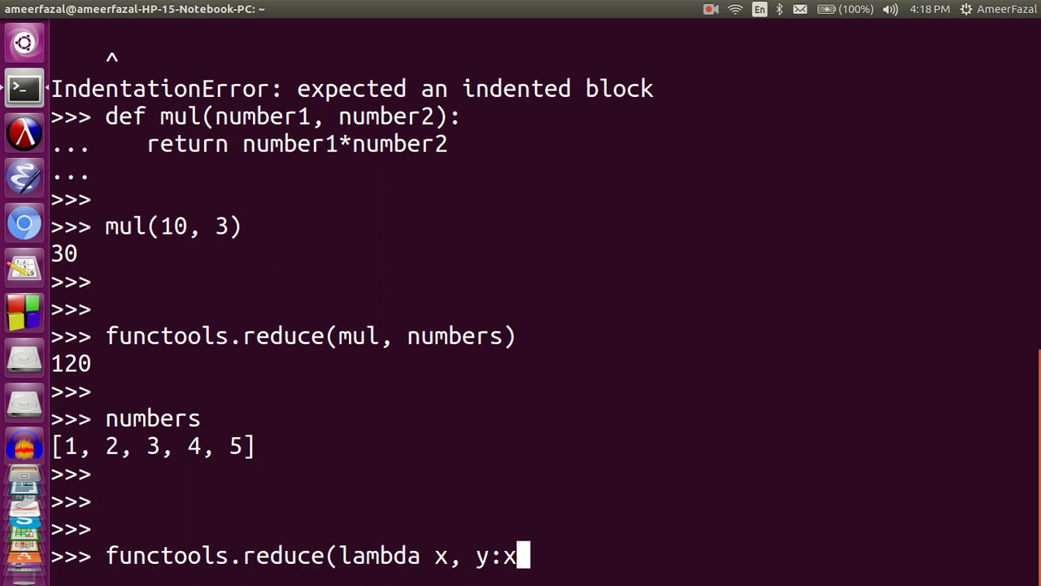
{"action": "type", "text": "+y,"}
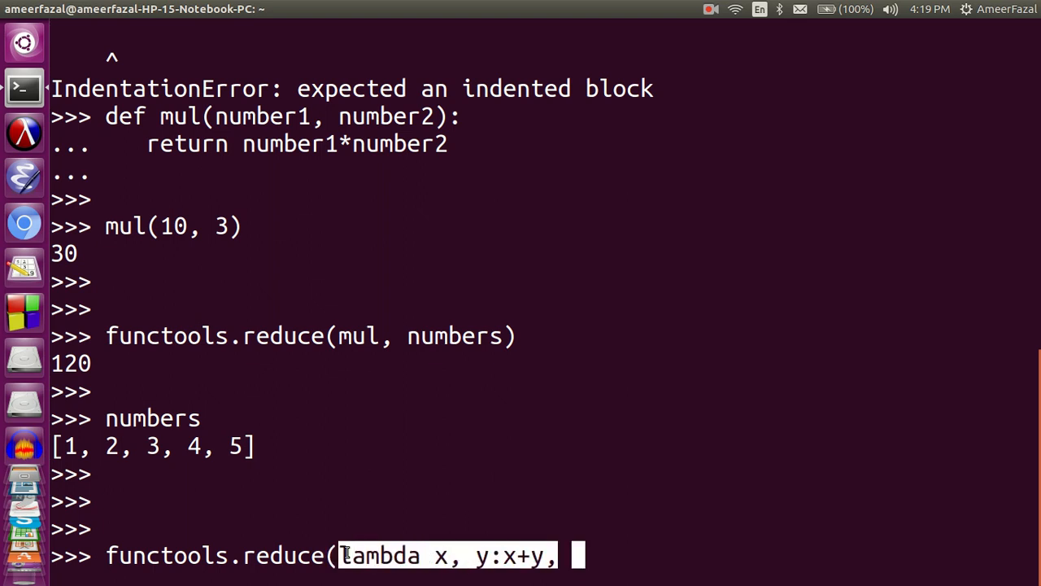
{"action": "mouse_move", "coordinate": [352, 545]}
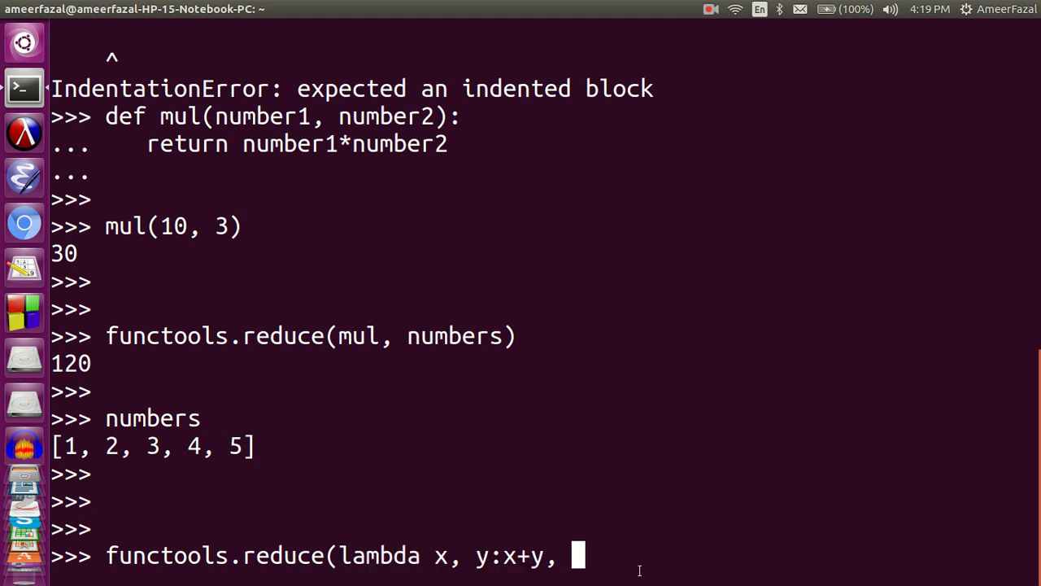
{"action": "type", "text": "[1,"}
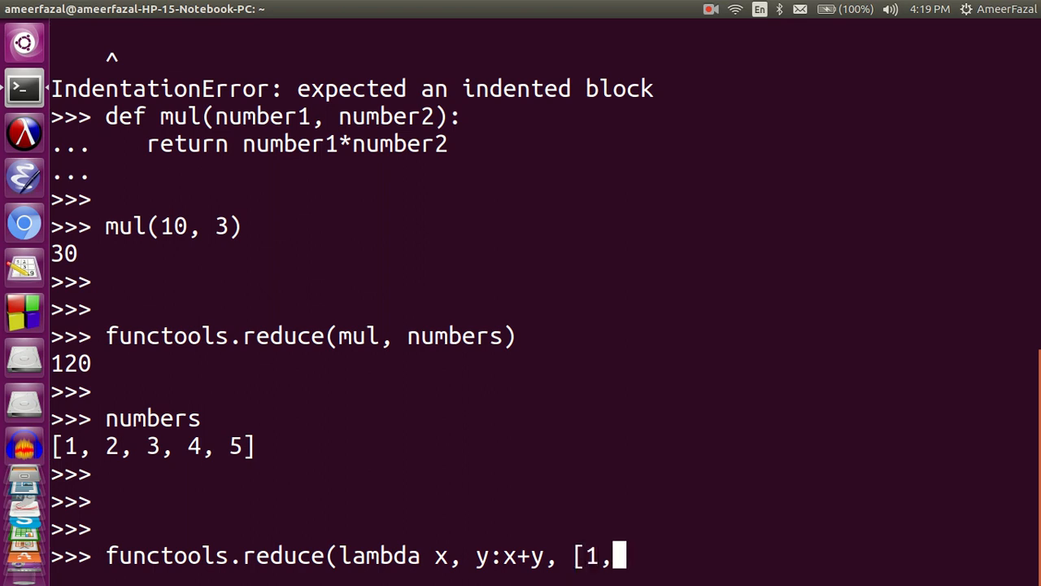
{"action": "type", "text": "2,3,4,5,"}
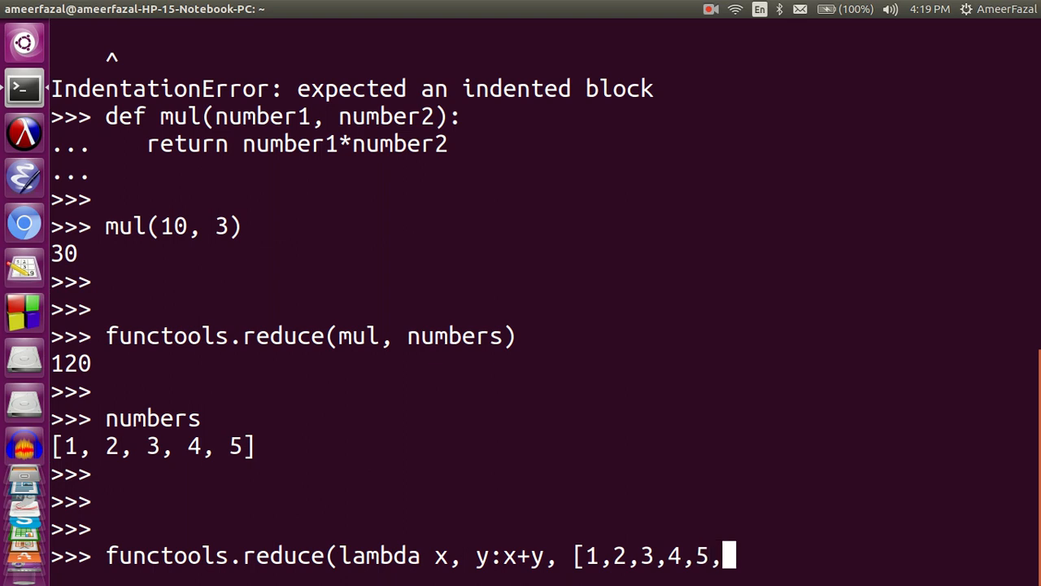
{"action": "type", "text": "])"}
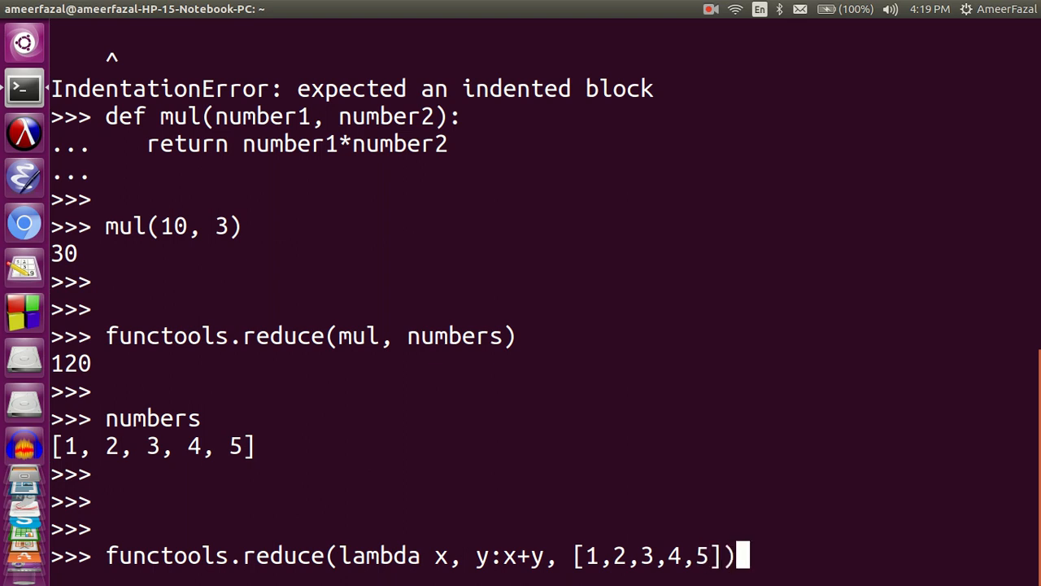
{"action": "key", "text": "Return"}
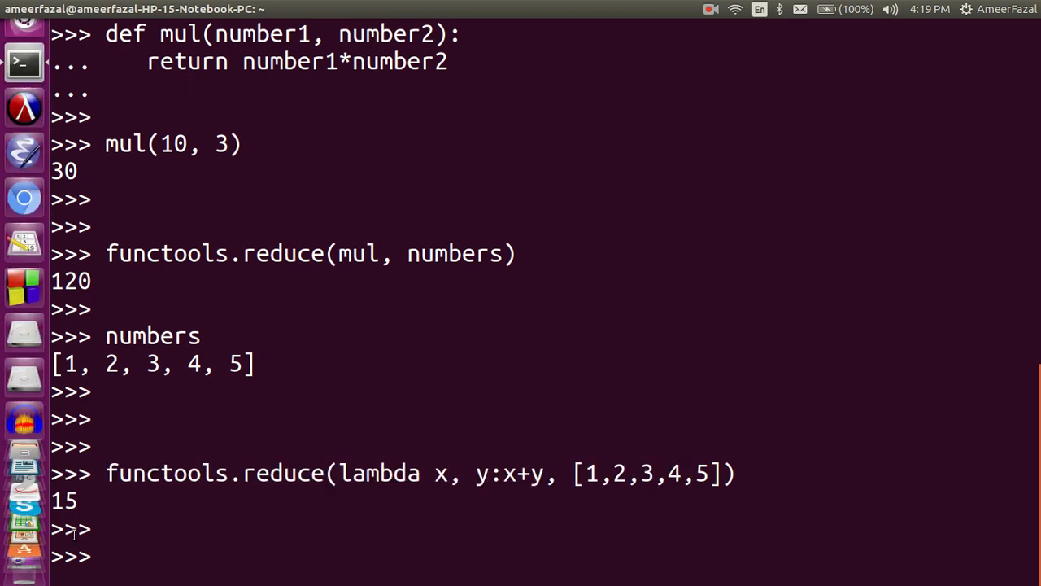
{"action": "type", "text": "functools.reduce(lambda x, y:x+y, [1,2,3,4,5])"}
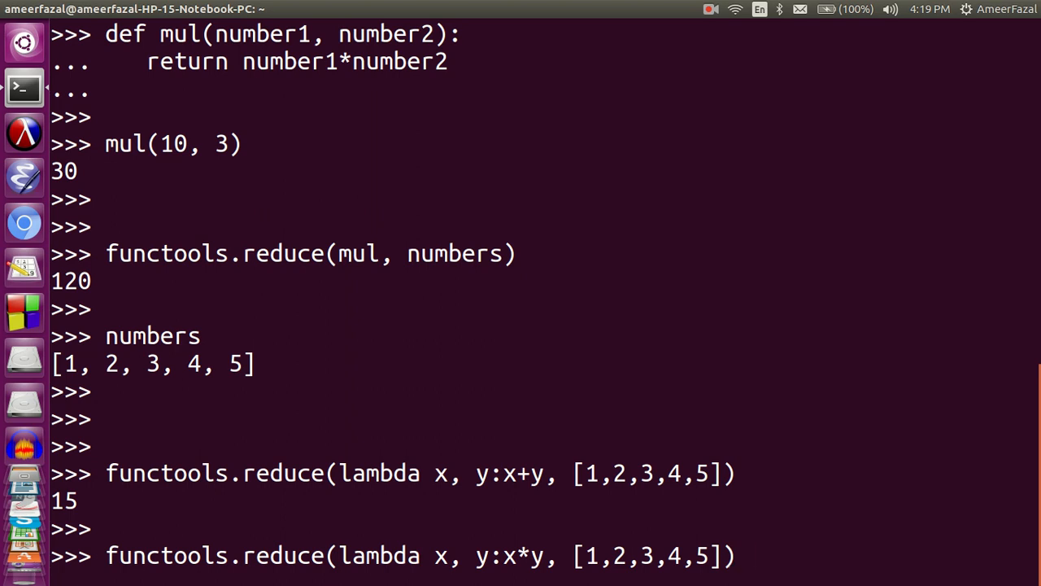
Step: Run the x*y lambda reduction over [1,2,3,4,5], returning 120
{"action": "key", "text": "Return"}
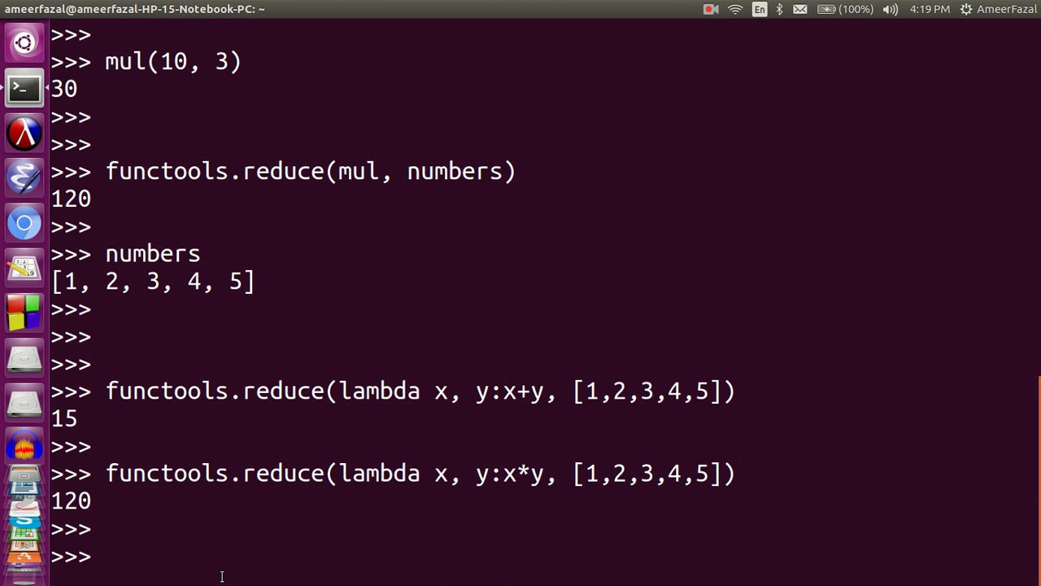
Step: Alias reduce = functools.reduce and run reduce(lambda x, y:x*y, [1,2,3,4,5]) giving 120
{"action": "type", "text": "reduce ="}
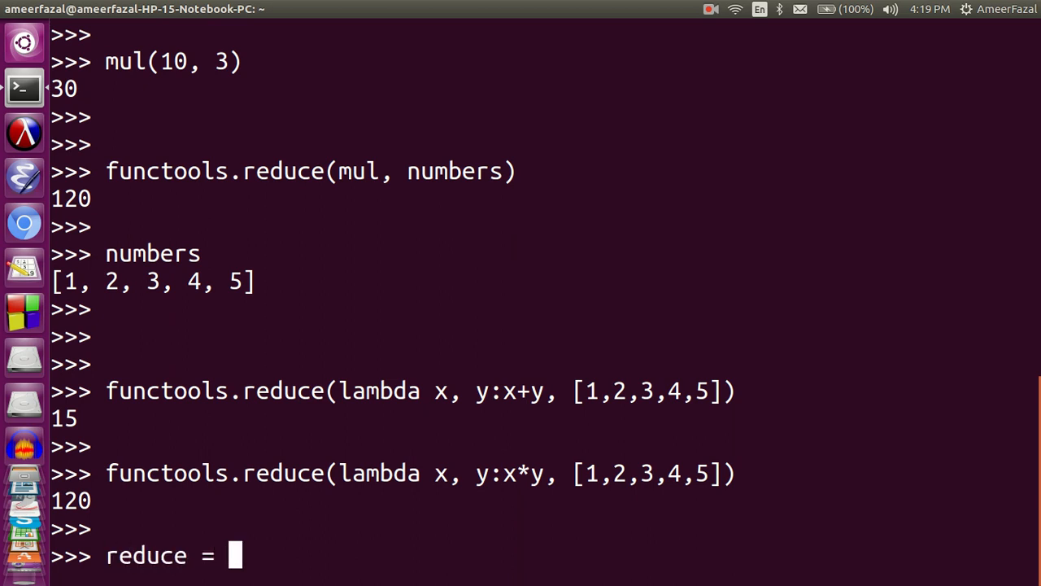
{"action": "type", "text": "functools."}
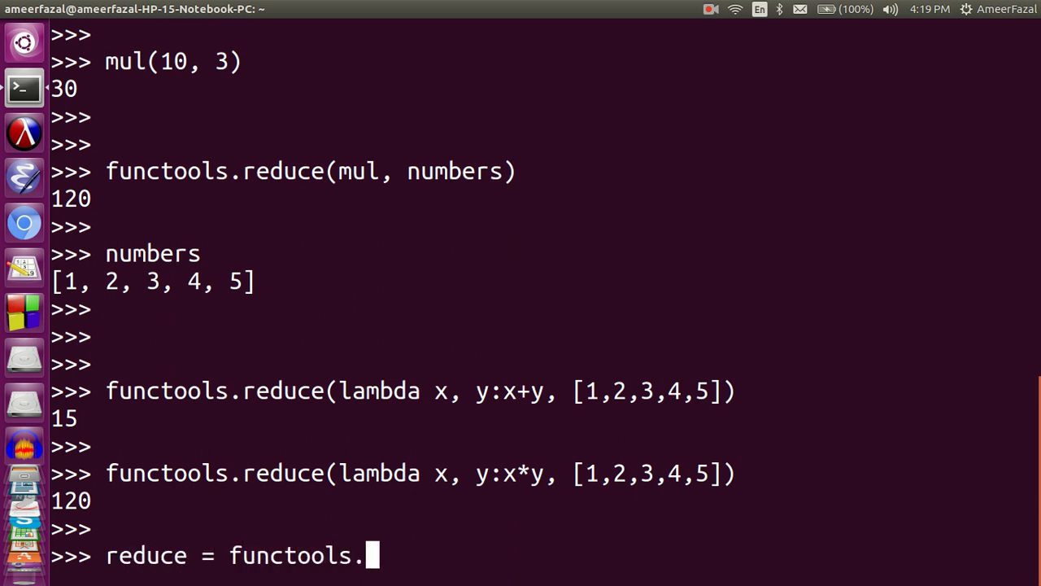
{"action": "type", "text": "reduce"}
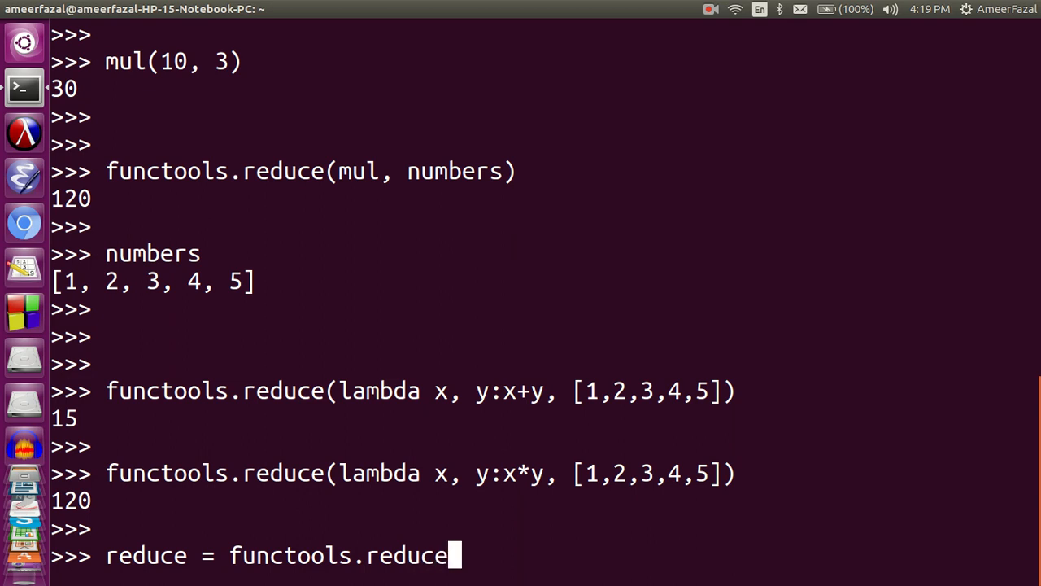
{"action": "key", "text": "Return"}
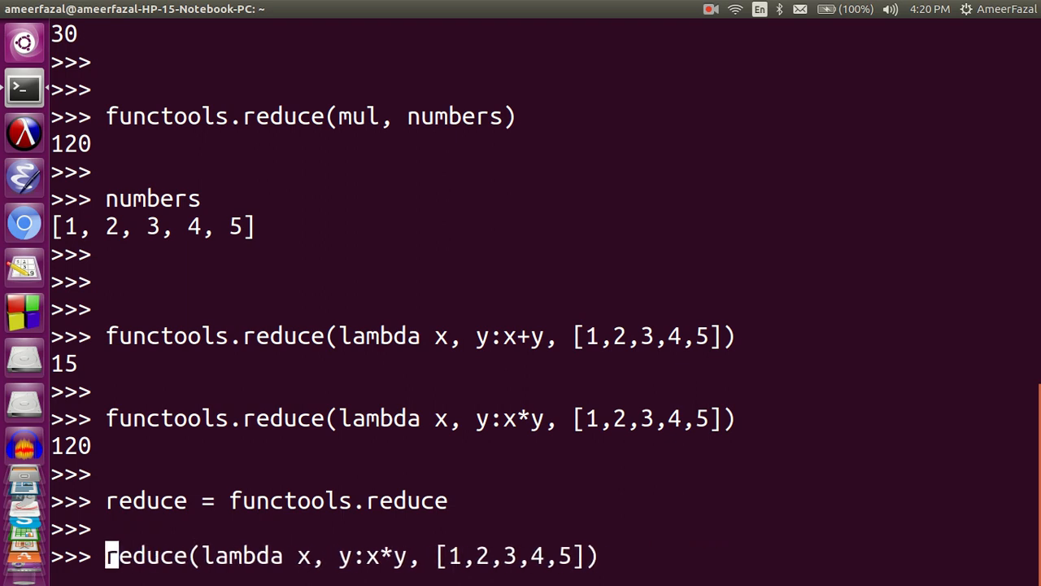
{"action": "key", "text": "Return"}
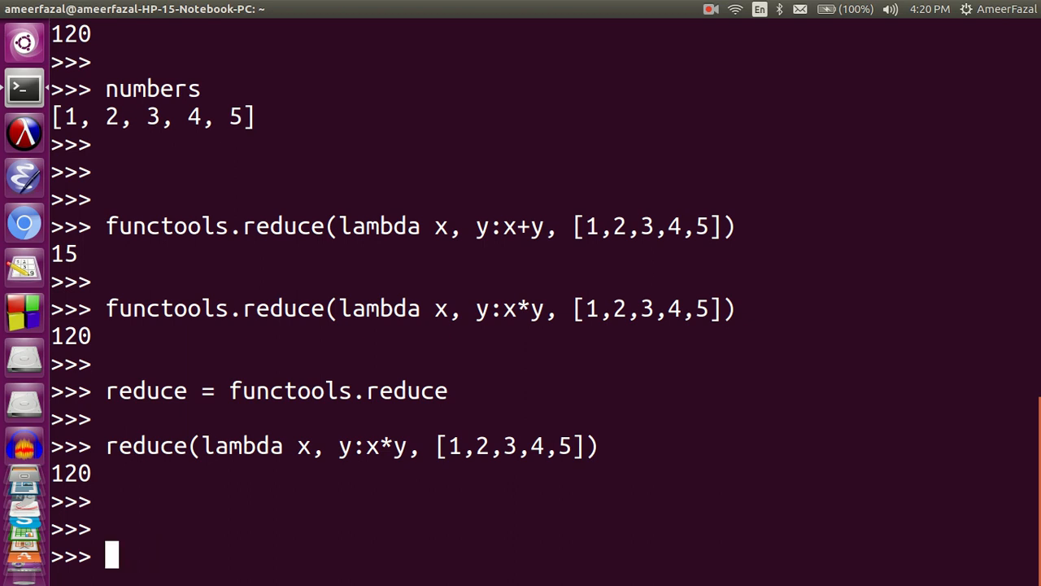
Step: Write reduce(lambda str1, str2: str1+str2 and highlight the str1+str2 lambda body
{"action": "type", "text": "reduc"}
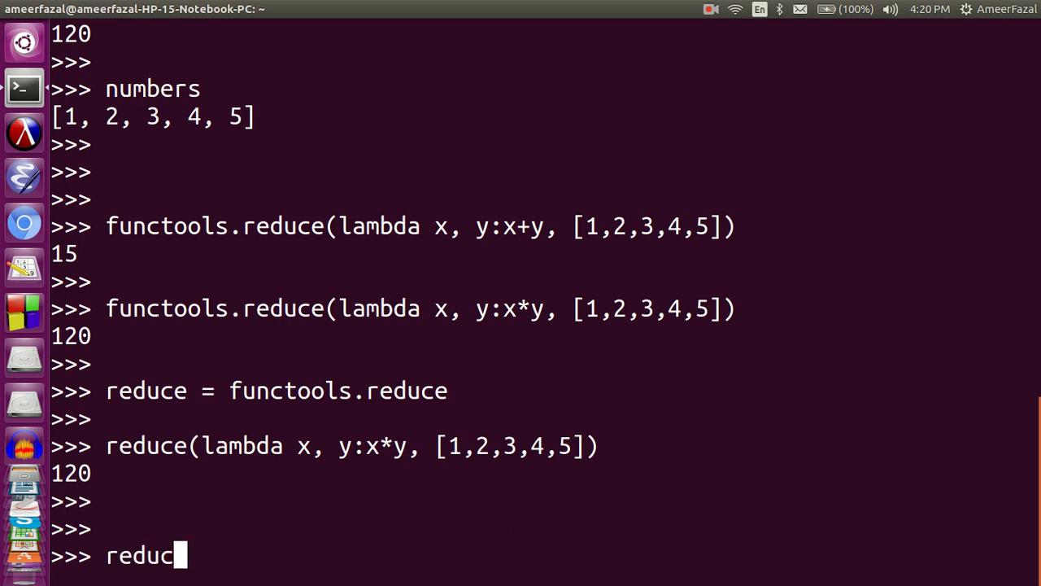
{"action": "type", "text": "e(lambda"}
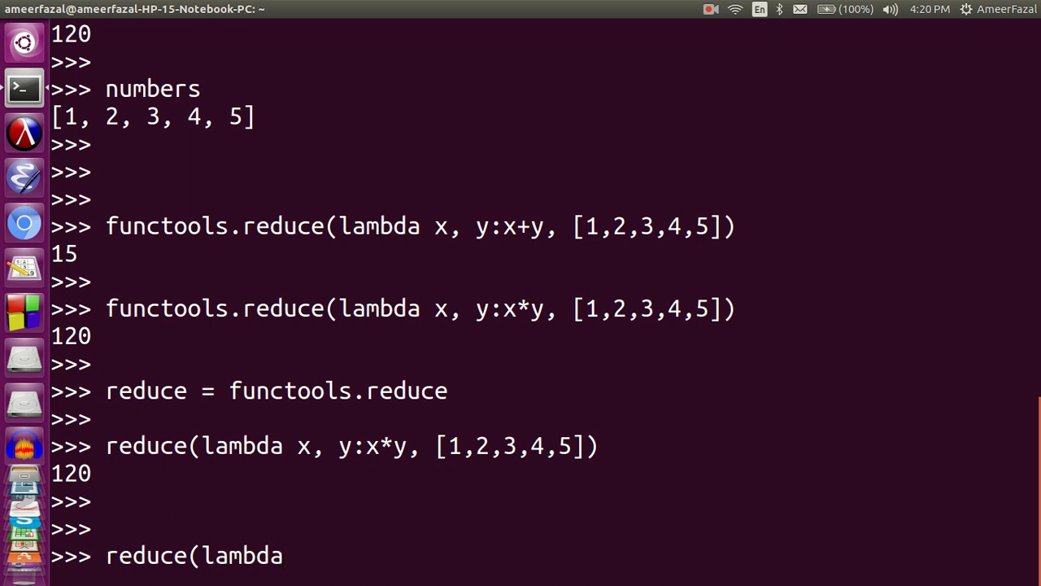
{"action": "type", "text": "str1"}
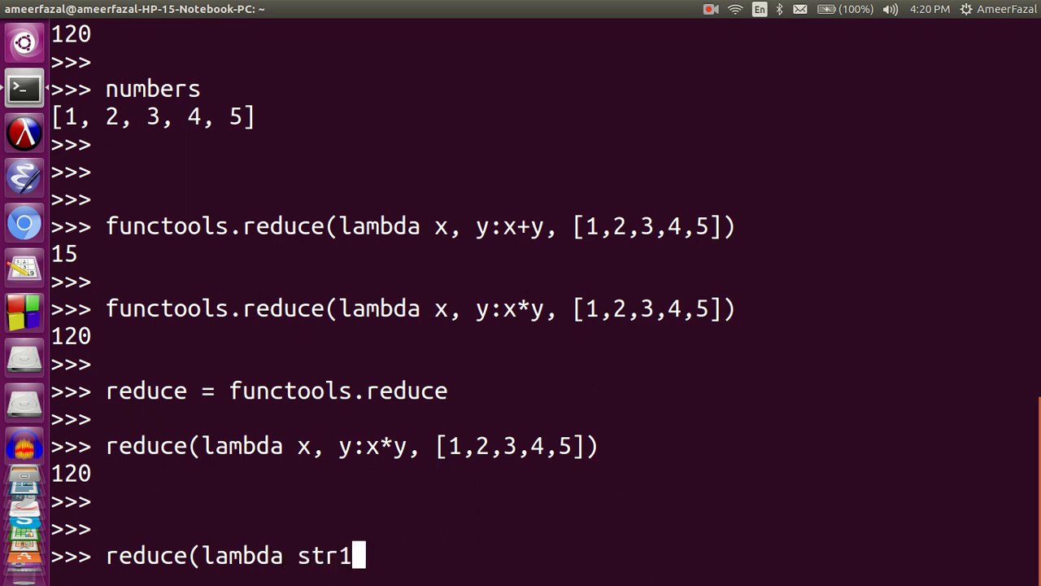
{"action": "type", "text": ", str2"}
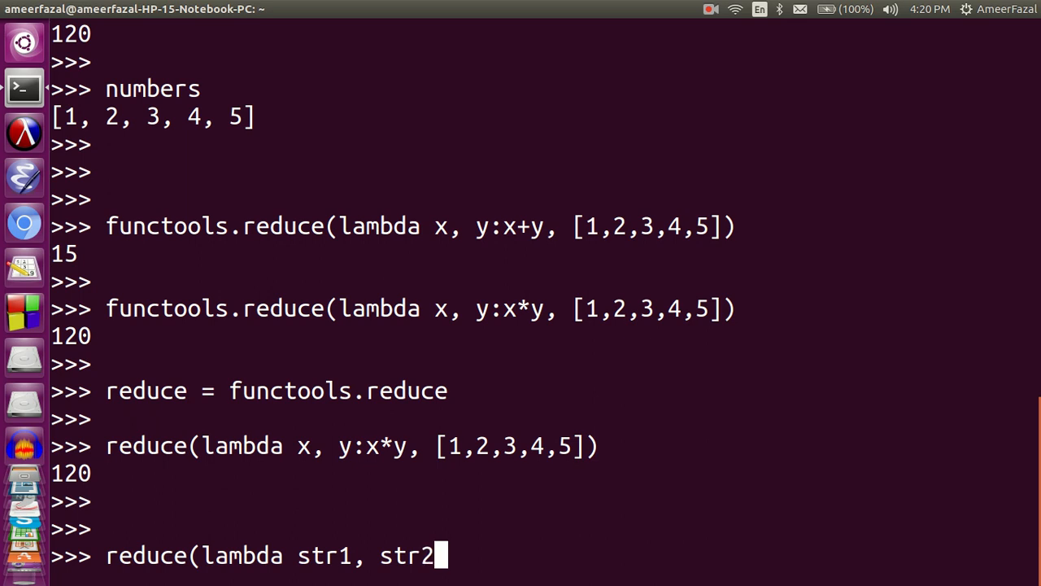
{"action": "type", "text": ": str"}
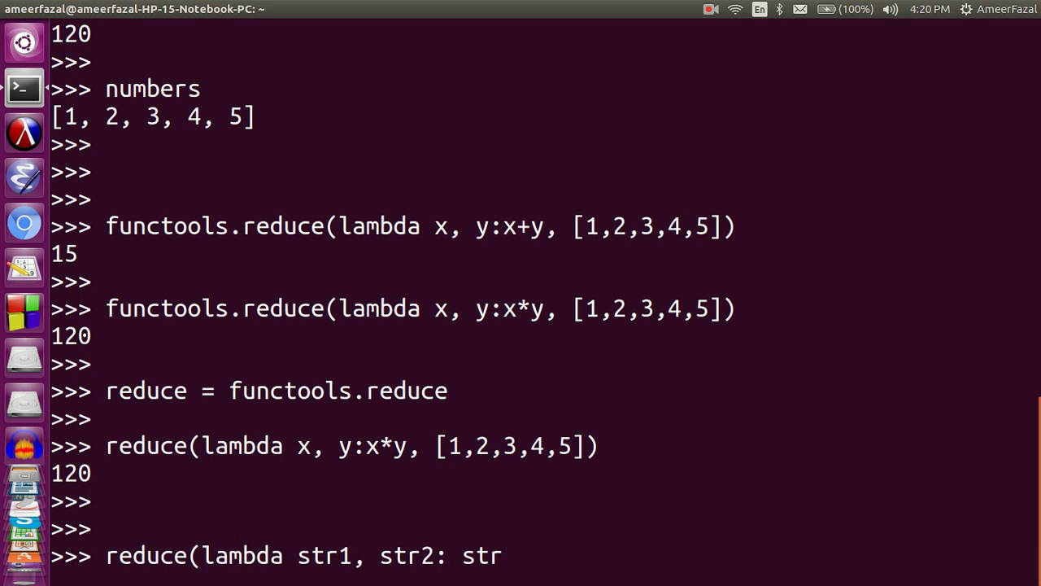
{"action": "type", "text": "+"}
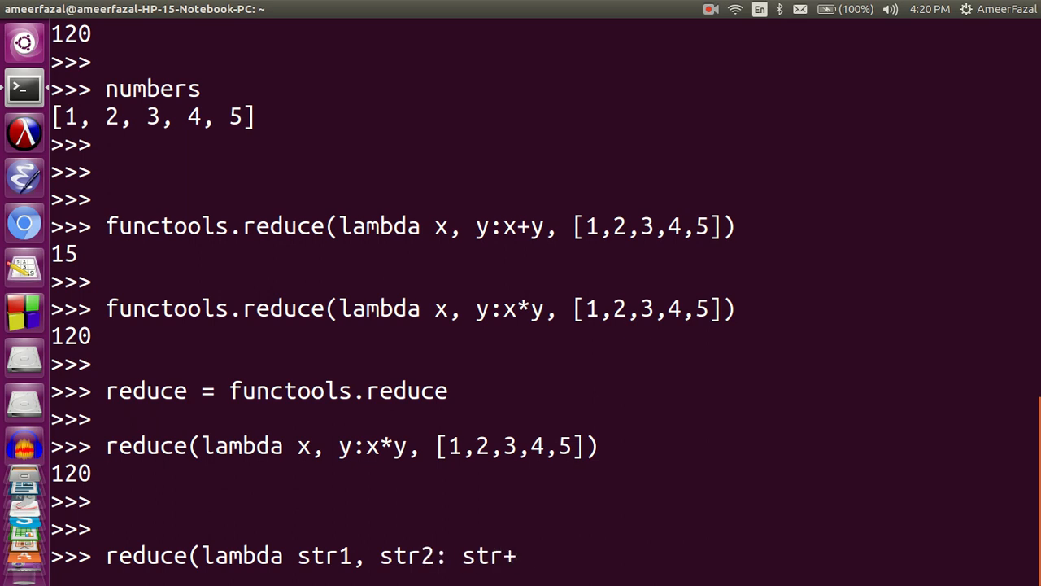
{"action": "type", "text": "1"}
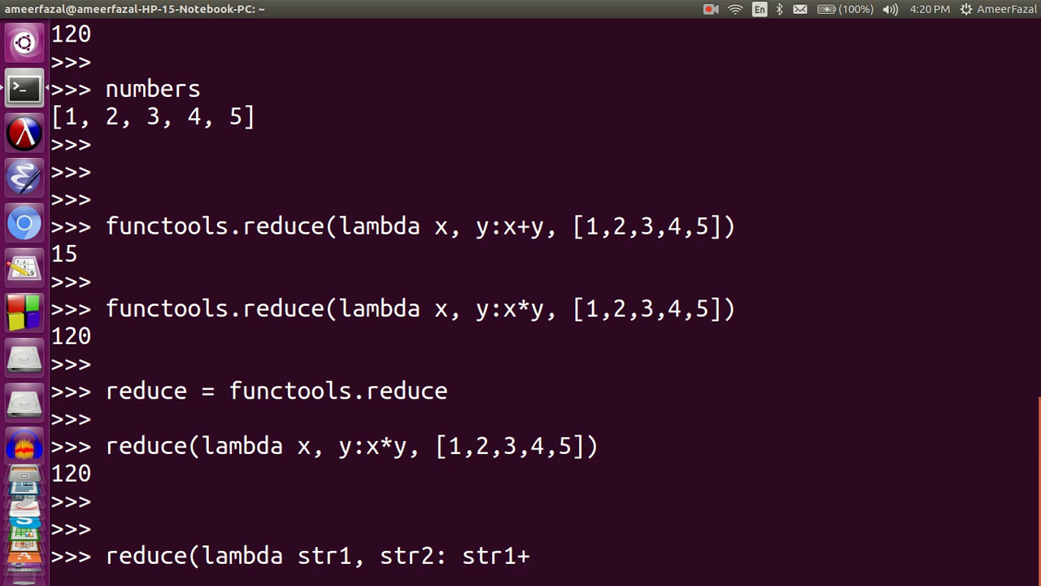
{"action": "type", "text": "str2"}
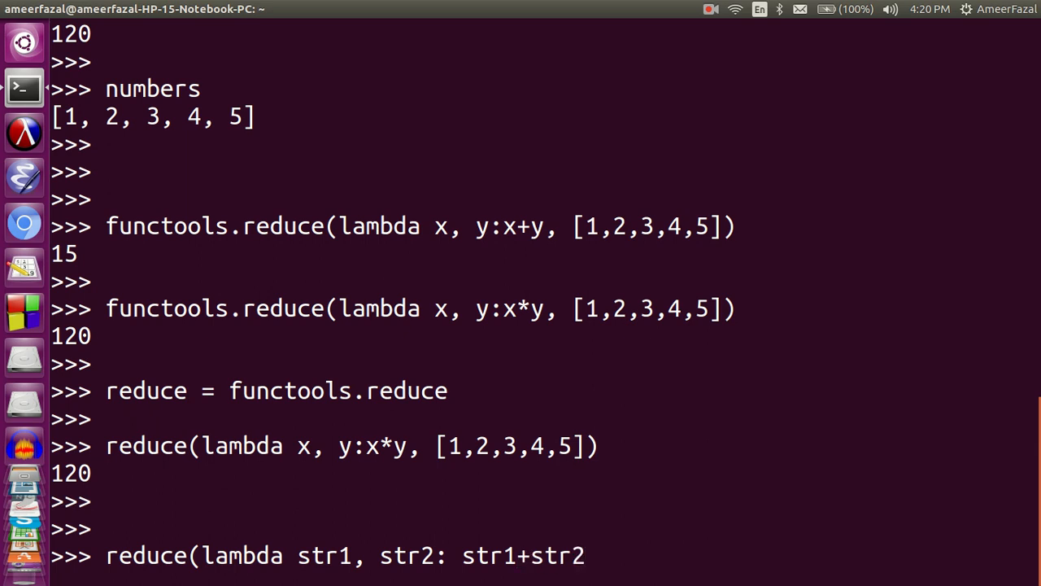
{"action": "mouse_move", "coordinate": [592, 555]}
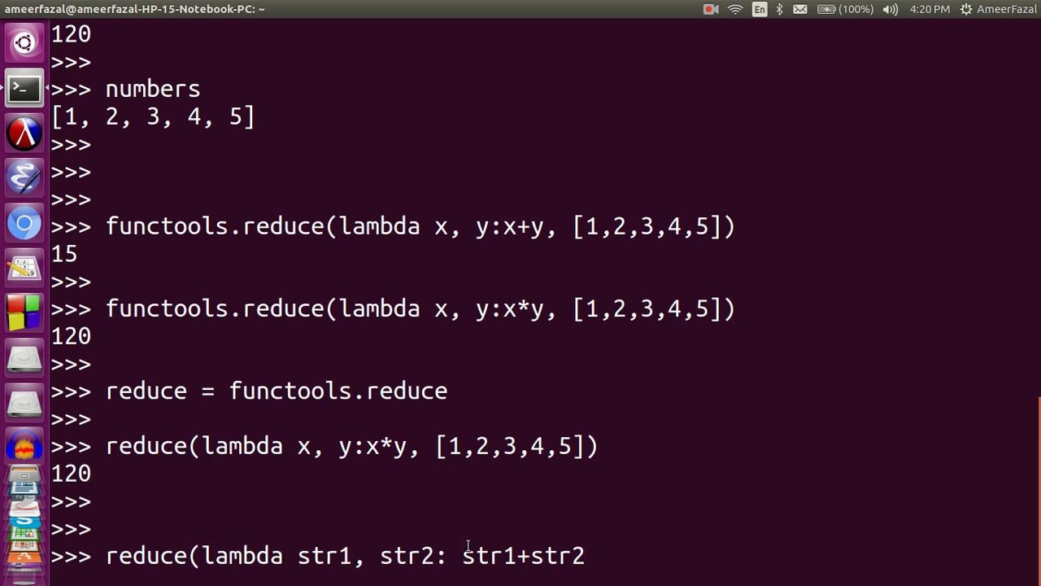
{"action": "double_click", "coordinate": [520, 556]}
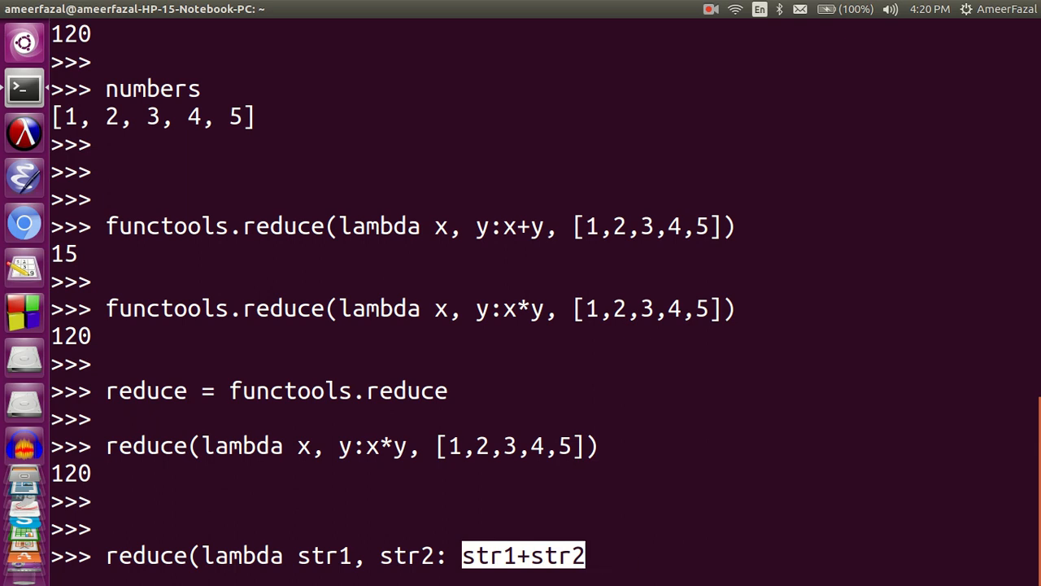
{"action": "left_click", "coordinate": [659, 553]}
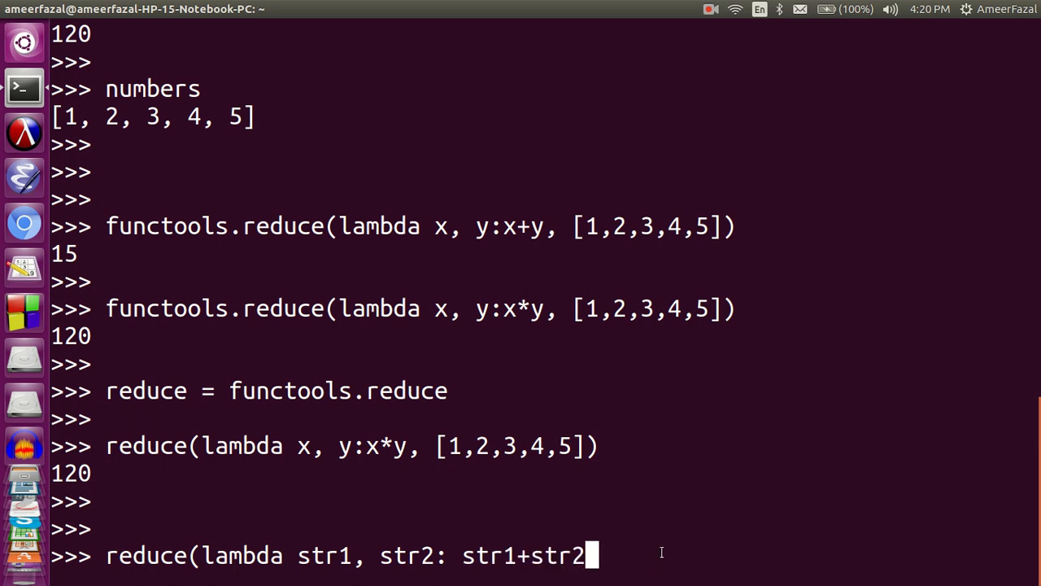
Step: Finish the call with ['mango', 'grape', 'lemon'] and run it to get 'mangograpelemon'
{"action": "type", "text": ", ["}
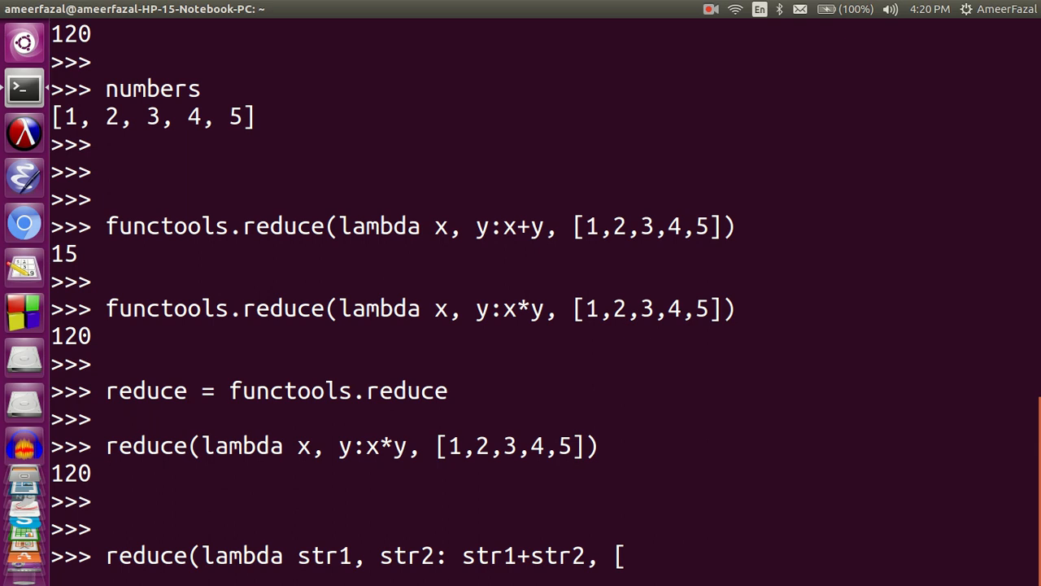
{"action": "type", "text": "'mang"}
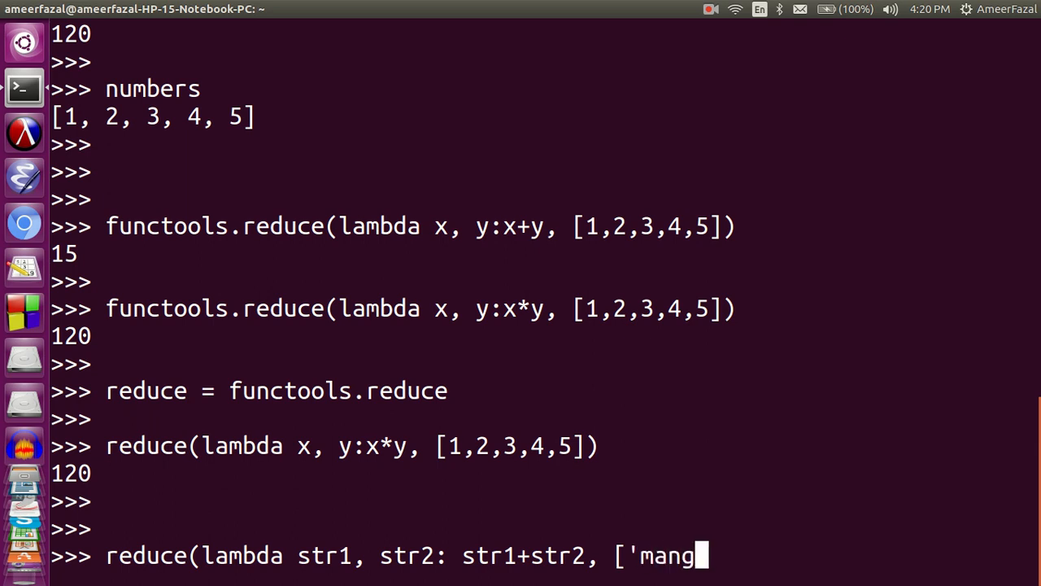
{"action": "type", "text": "o', g"}
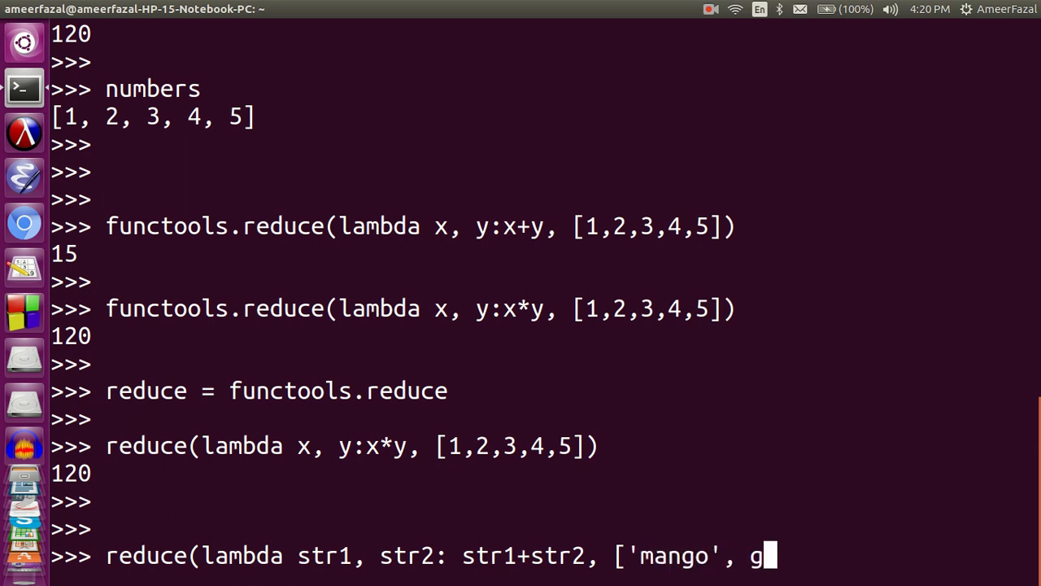
{"action": "type", "text": "rape'"}
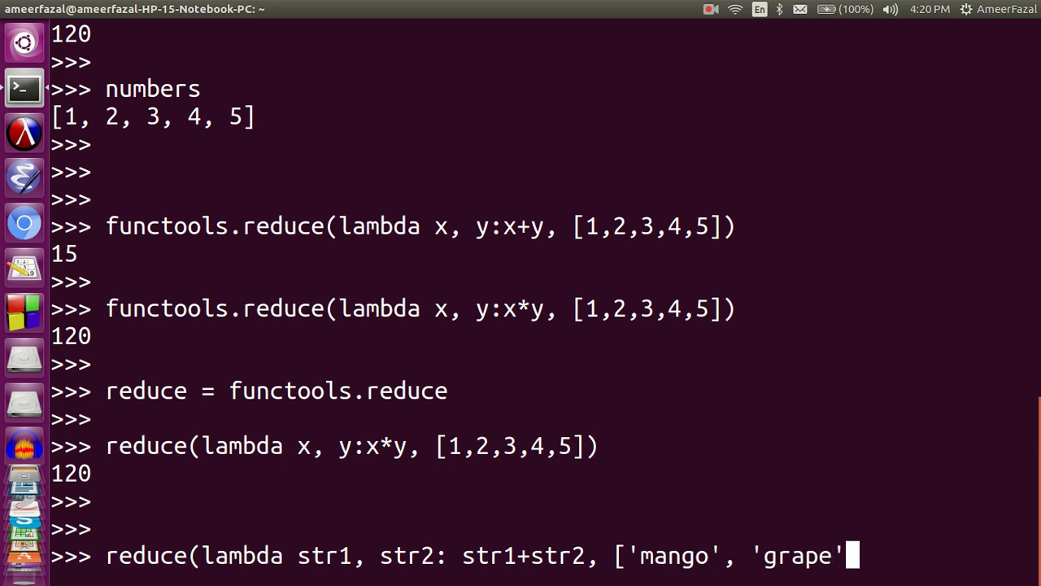
{"action": "type", "text": ", 'leo"}
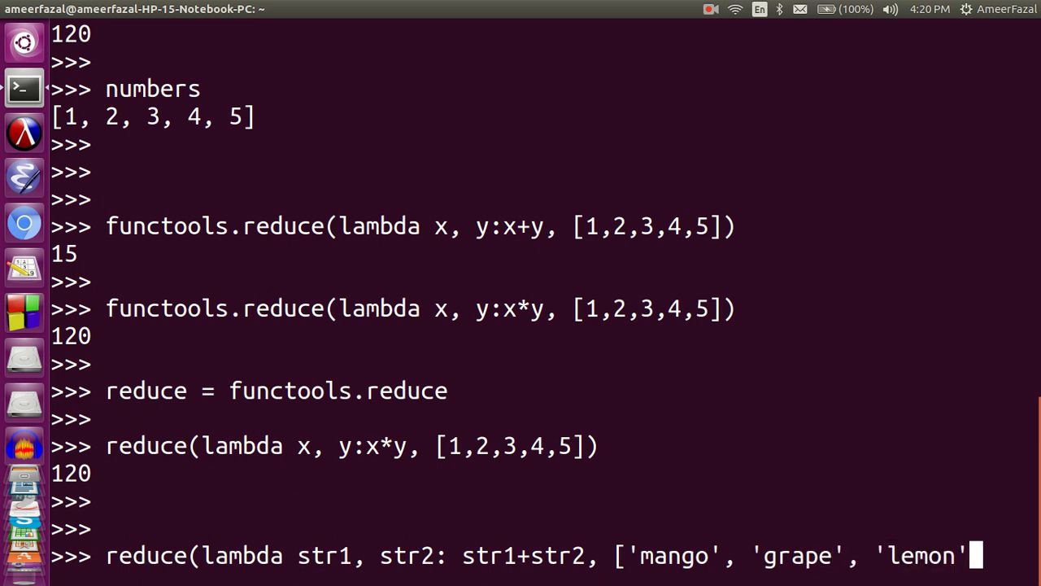
{"action": "type", "text": "])"}
{"action": "key", "text": "Return"}
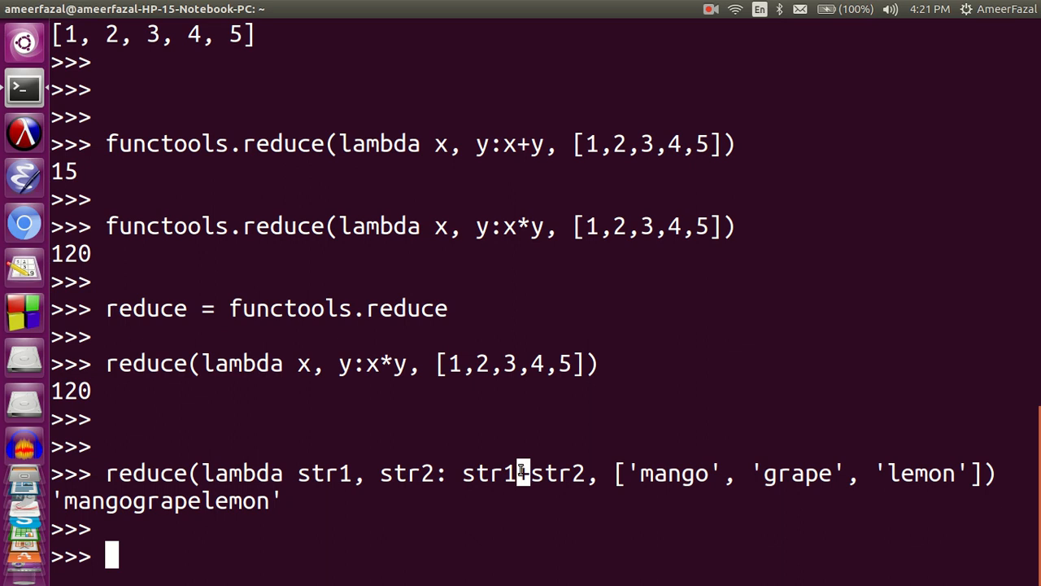
{"action": "mouse_move", "coordinate": [546, 384]}
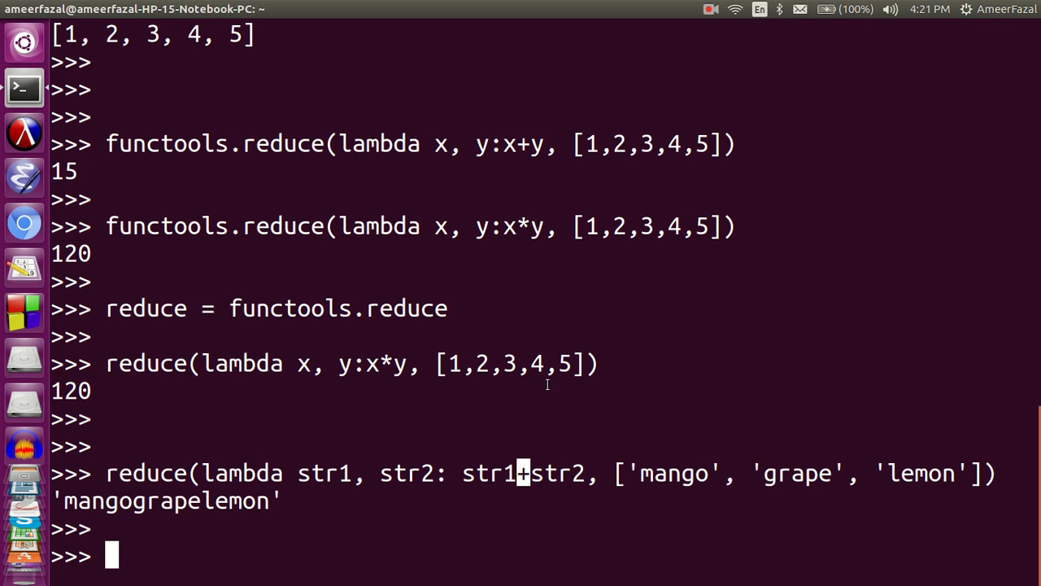
{"action": "double_click", "coordinate": [547, 472]}
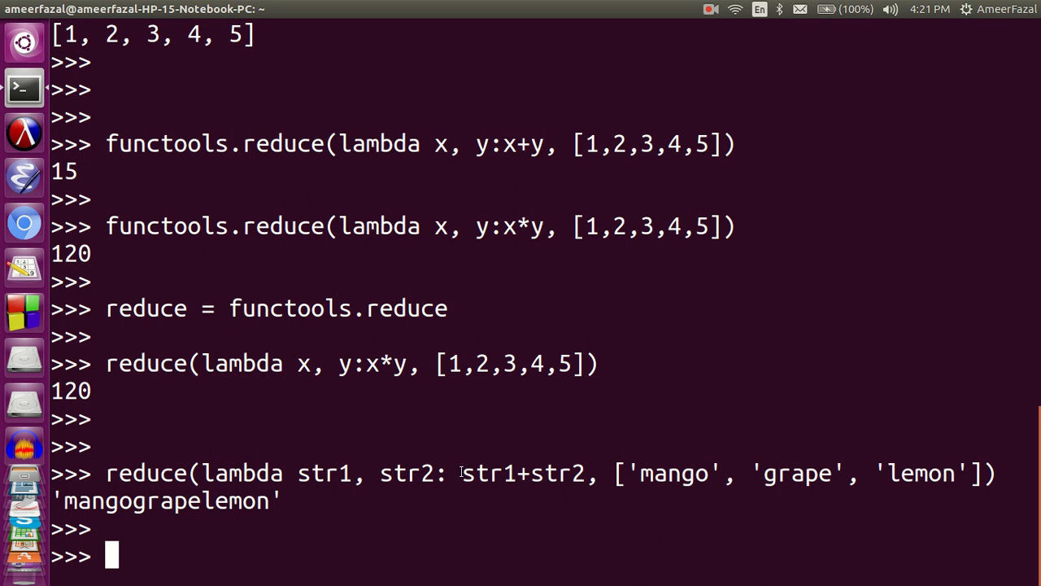
{"action": "double_click", "coordinate": [529, 473]}
{"action": "type", "text": "reduce(lambda x, y:x+y, [1,2,3,4,5])"}
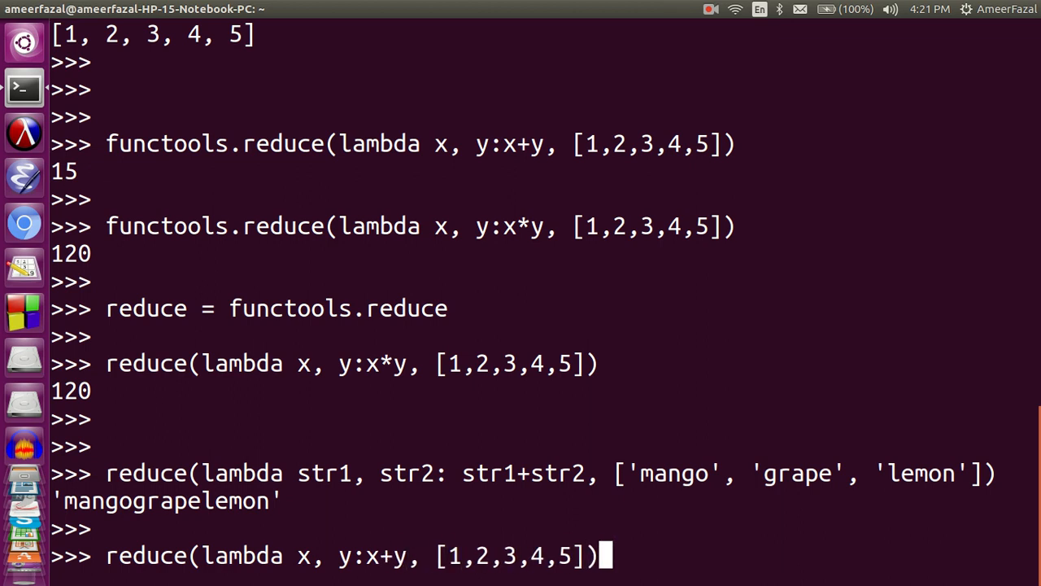
Step: Run the x+y reduce on [1,2,3,4,5] for 15, then on [1] for 1
{"action": "key", "text": "Return"}
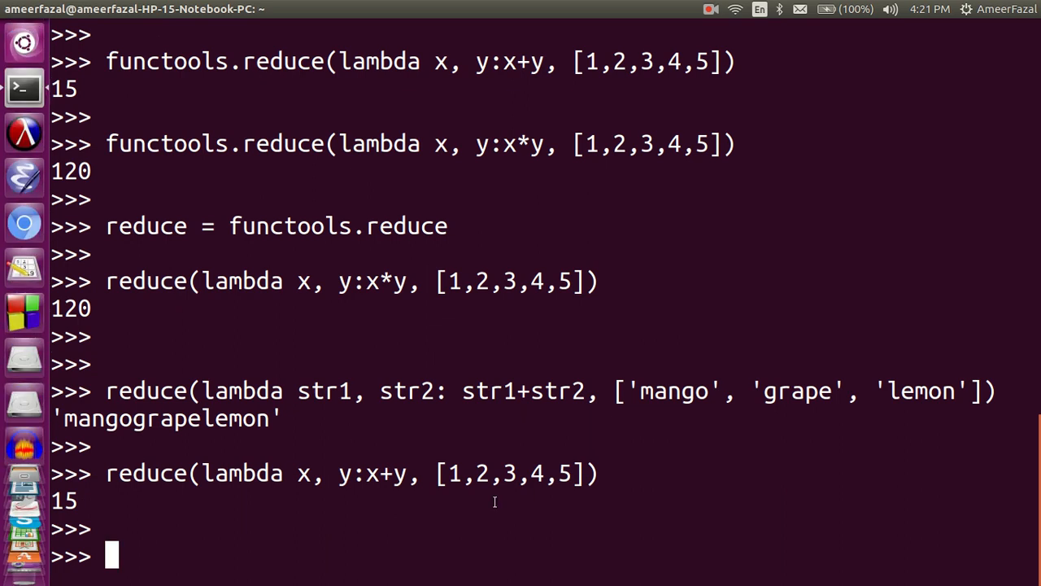
{"action": "double_click", "coordinate": [317, 471]}
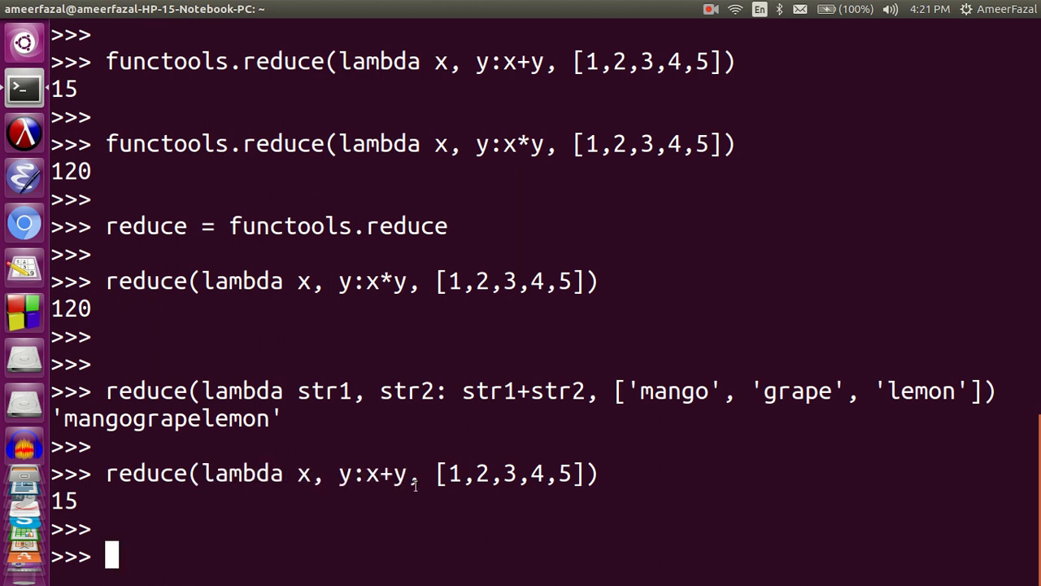
{"action": "mouse_move", "coordinate": [581, 556]}
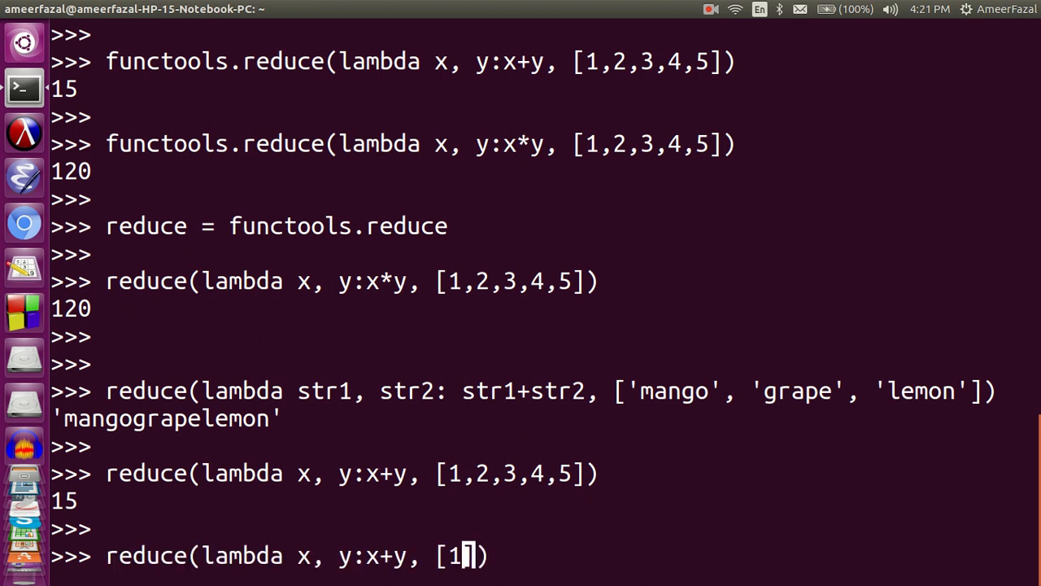
{"action": "key", "text": "Return"}
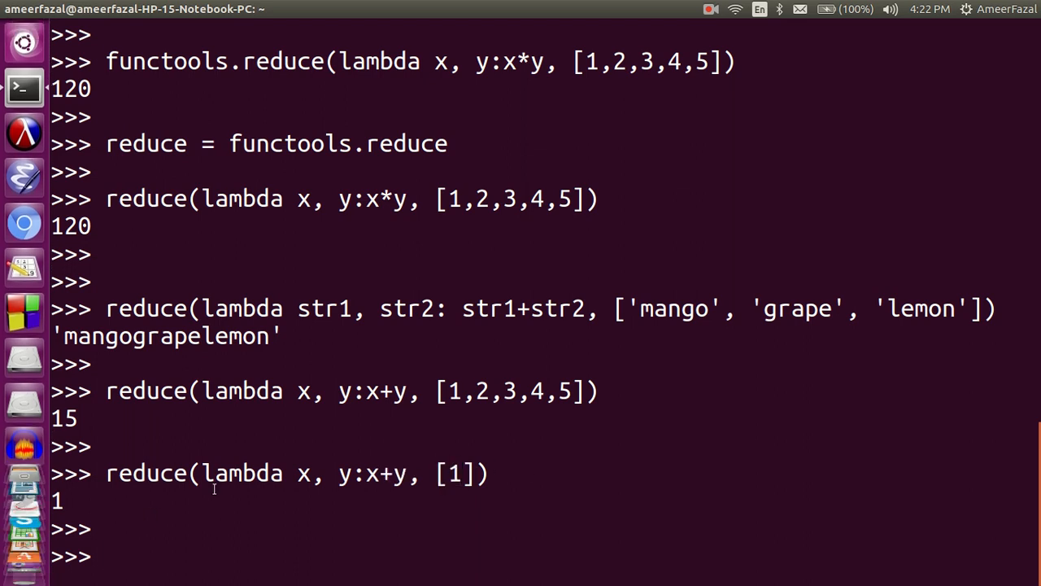
{"action": "double_click", "coordinate": [147, 471]}
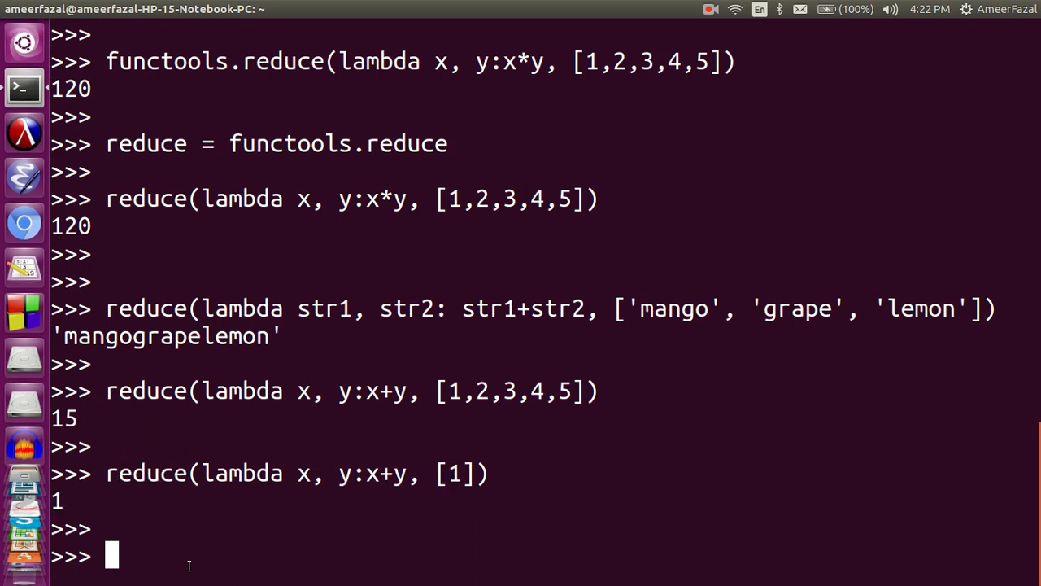
Step: Run reduce(lambda x, y:x+y, []) to raise the empty-sequence TypeError, then recall the line
{"action": "type", "text": "reduce(lambda x, y:x+y, [])"}
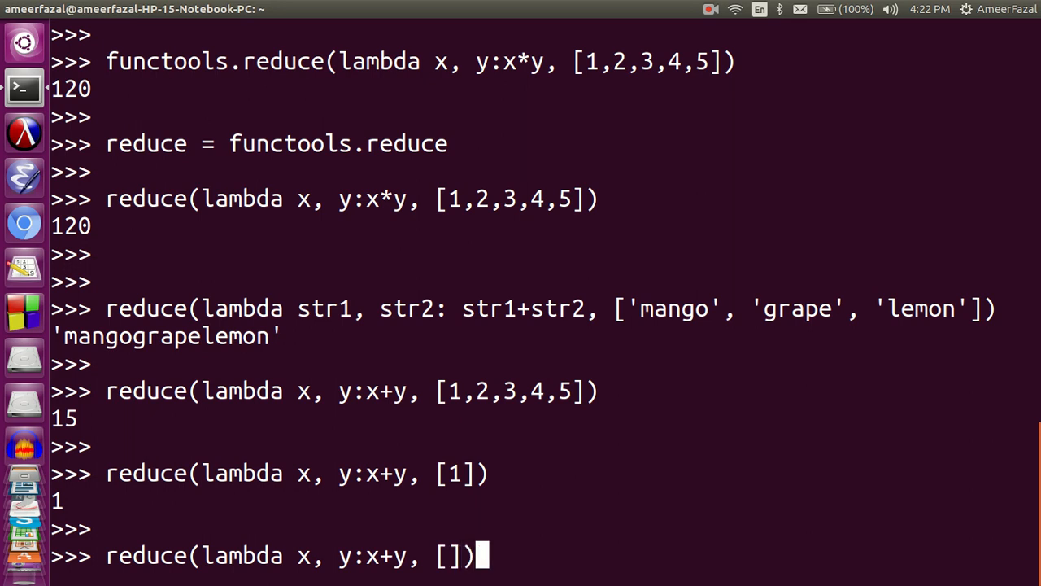
{"action": "key", "text": "Return"}
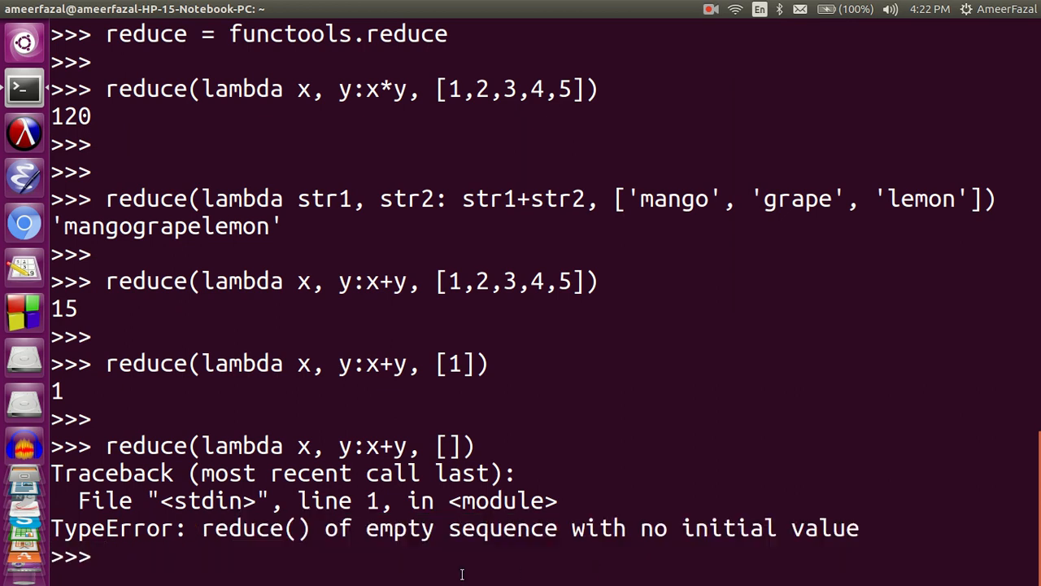
{"action": "type", "text": "reduce(lambda x, y:x+y, [])"}
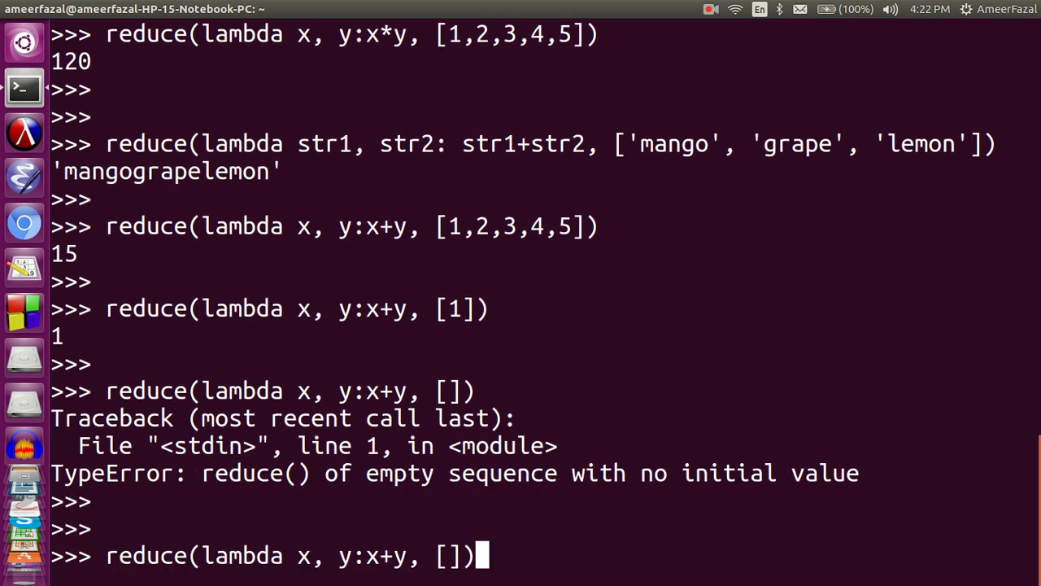
Step: Add initializer 0 to the x+y reduce: [] returns 0 and [1] returns 1
{"action": "type", "text": ","}
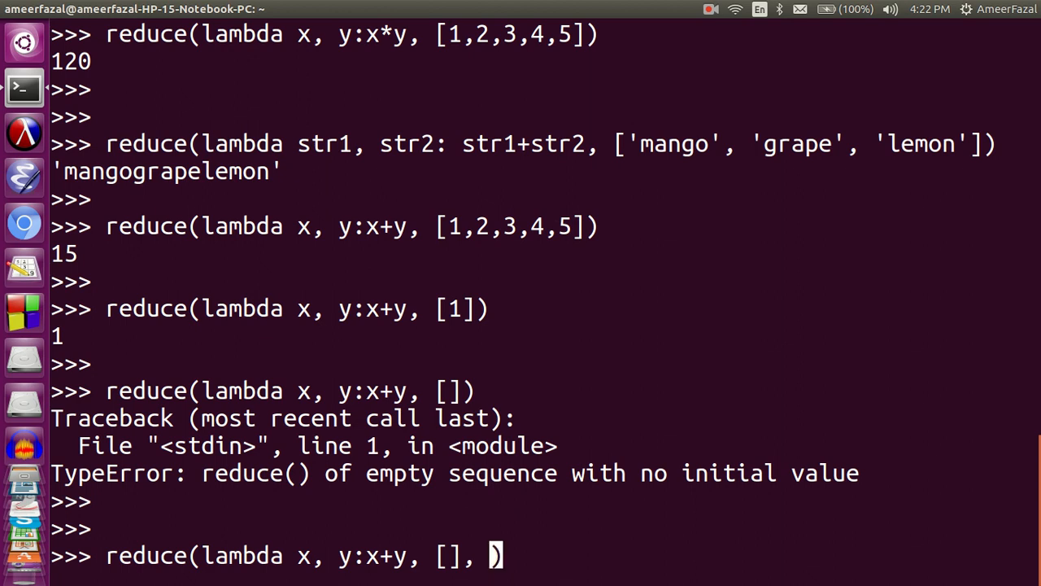
{"action": "type", "text": "0"}
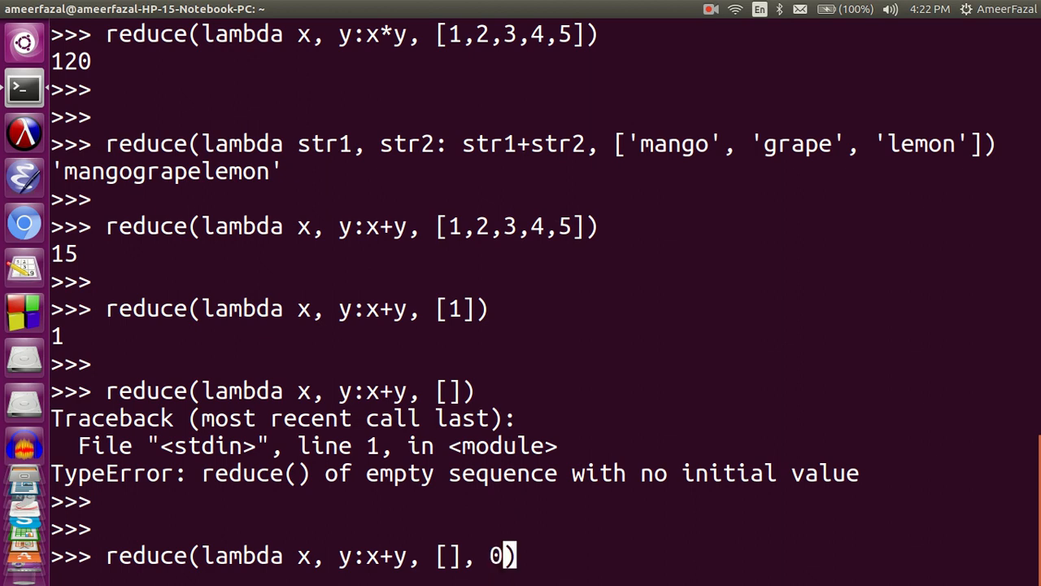
{"action": "key", "text": "Return"}
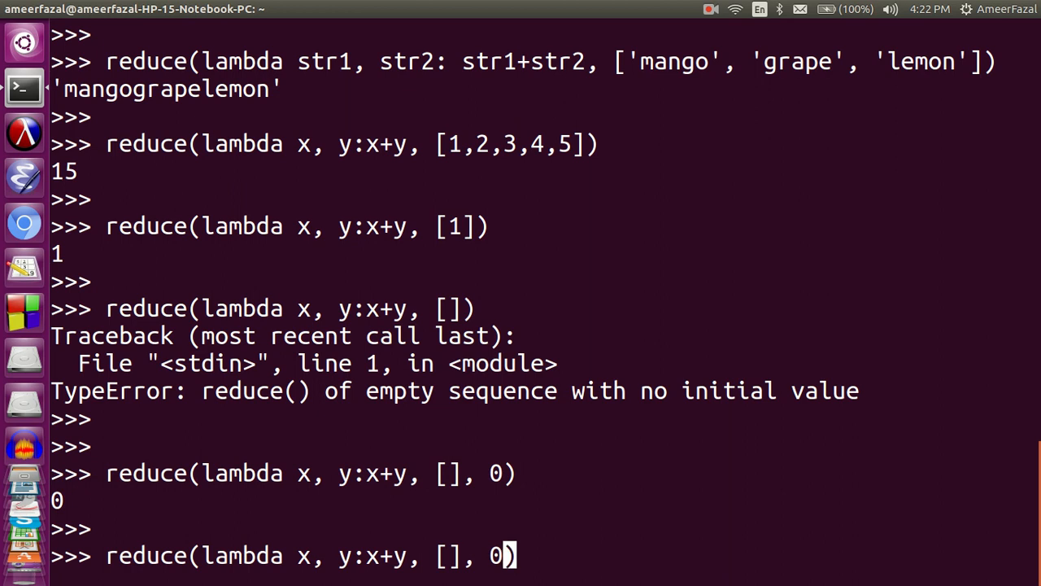
{"action": "type", "text": "1"}
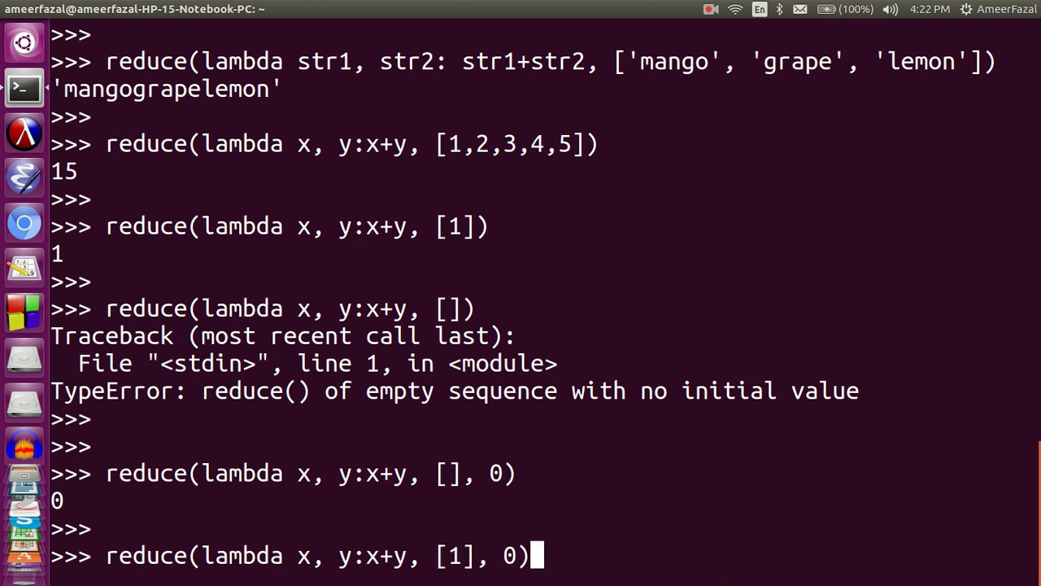
{"action": "key", "text": "Return"}
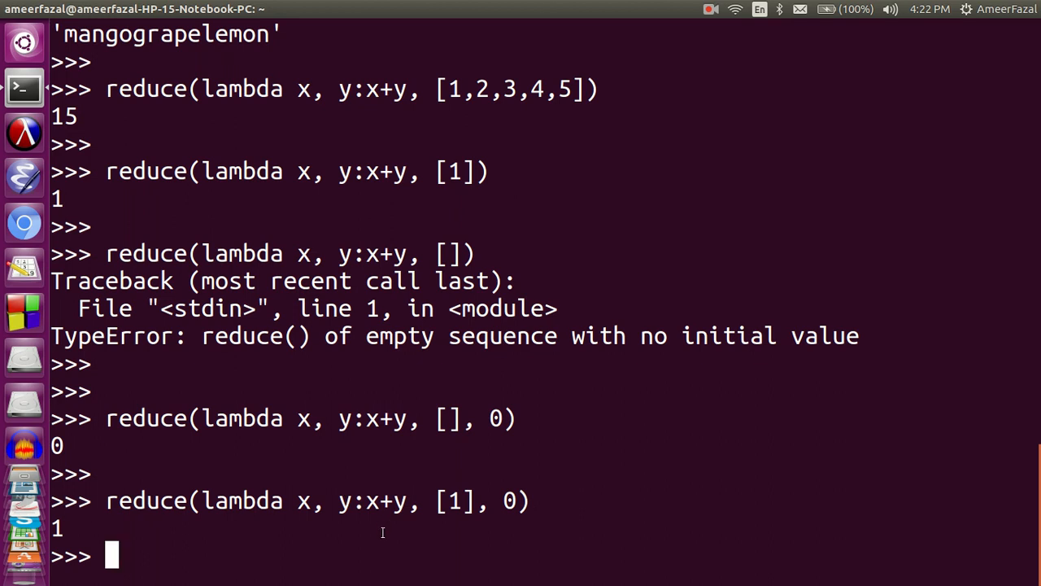
Step: Run reduce(lambda x, y:x+y, [1,2,3,4,5], 0) to get 15
{"action": "type", "text": "reduce(lambda x, y:x+y, [1,], 0"}
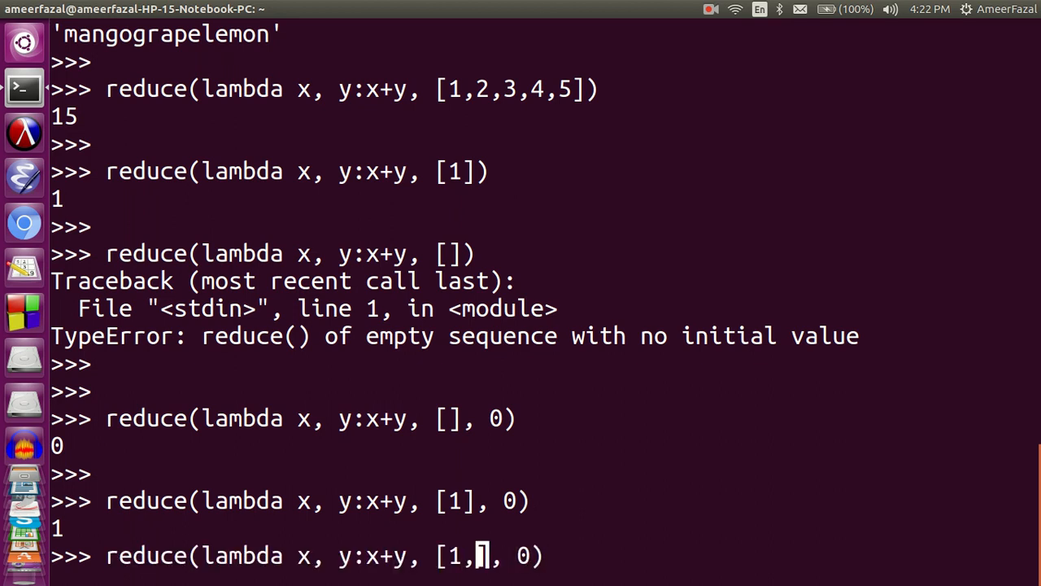
{"action": "type", "text": "2,3,4,5"}
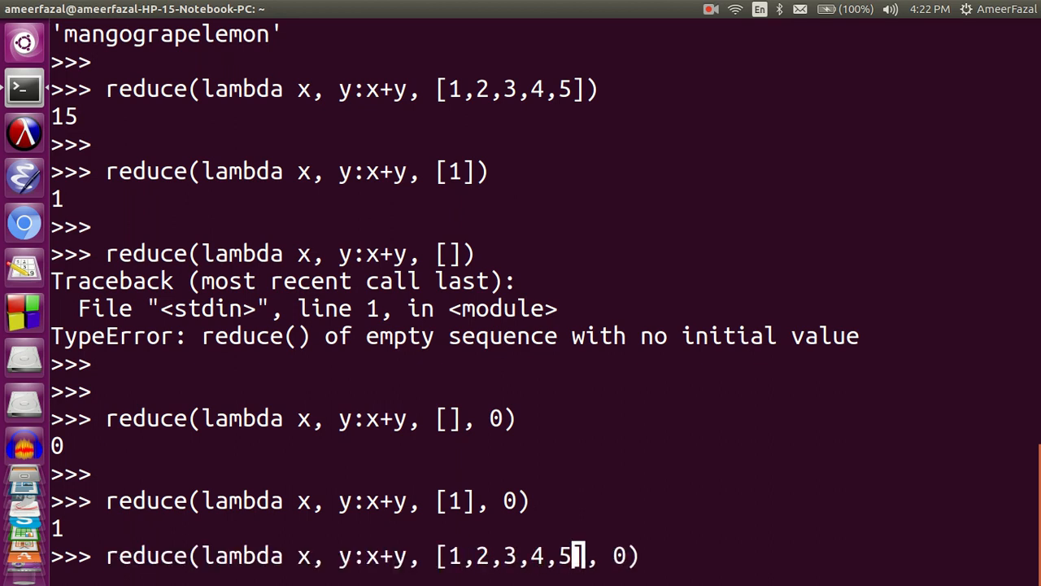
{"action": "key", "text": "Return"}
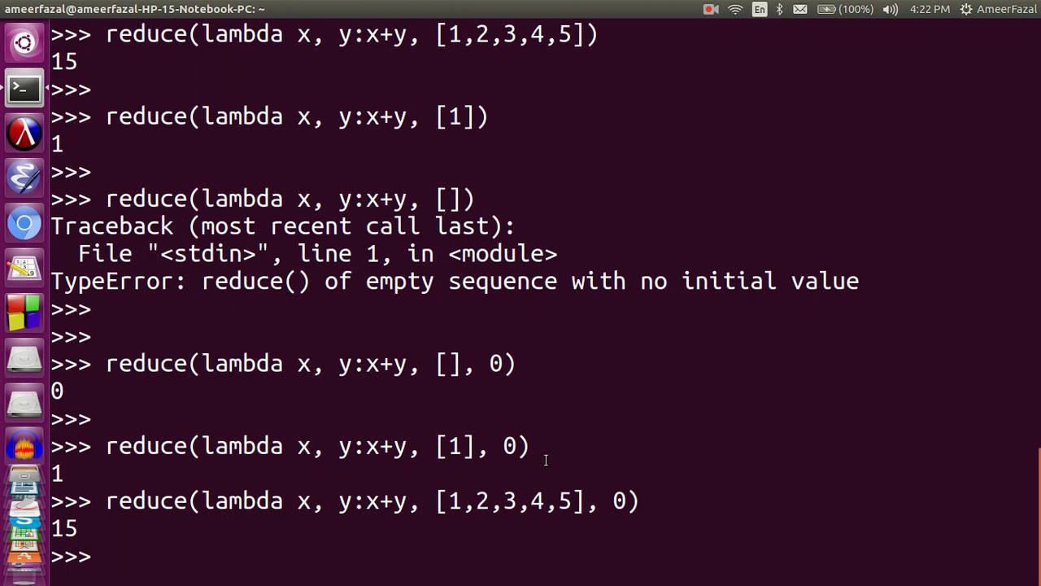
{"action": "double_click", "coordinate": [511, 501]}
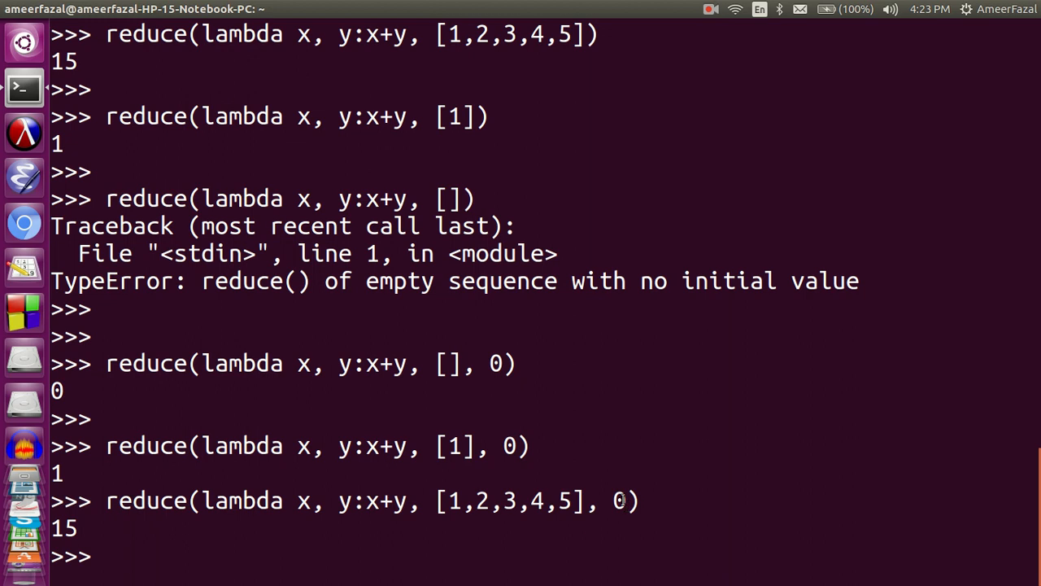
{"action": "mouse_move", "coordinate": [618, 501]}
{"action": "type", "text": "reduce(lambda x, y:x*y, [1,2,3,4,5], 0)"}
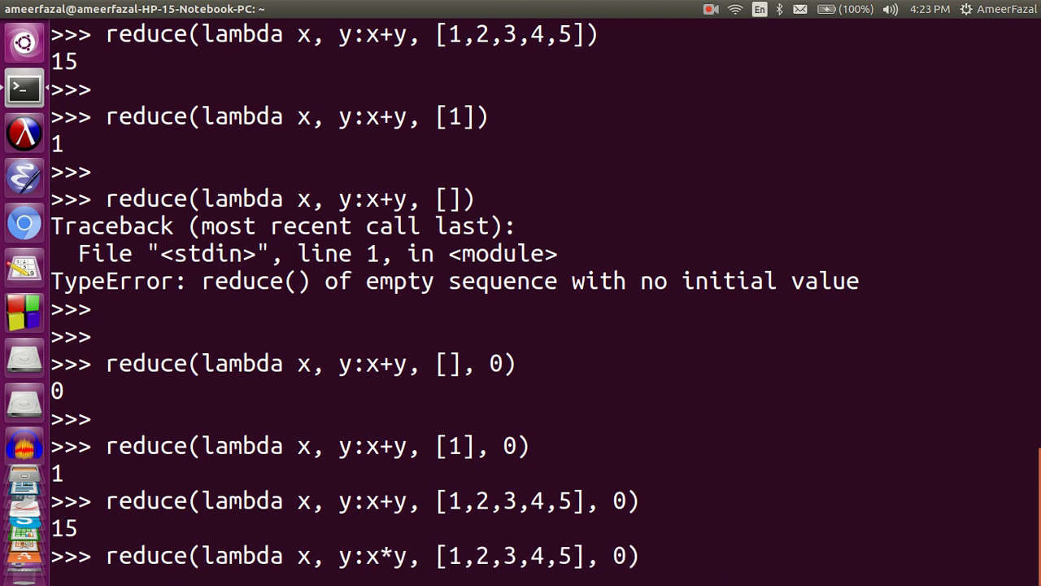
Step: Run the x*y reduce with initializer 0 for 0, then with 1 on [1,2,3,4,5] for 120 and on [1]
{"action": "key", "text": "Return"}
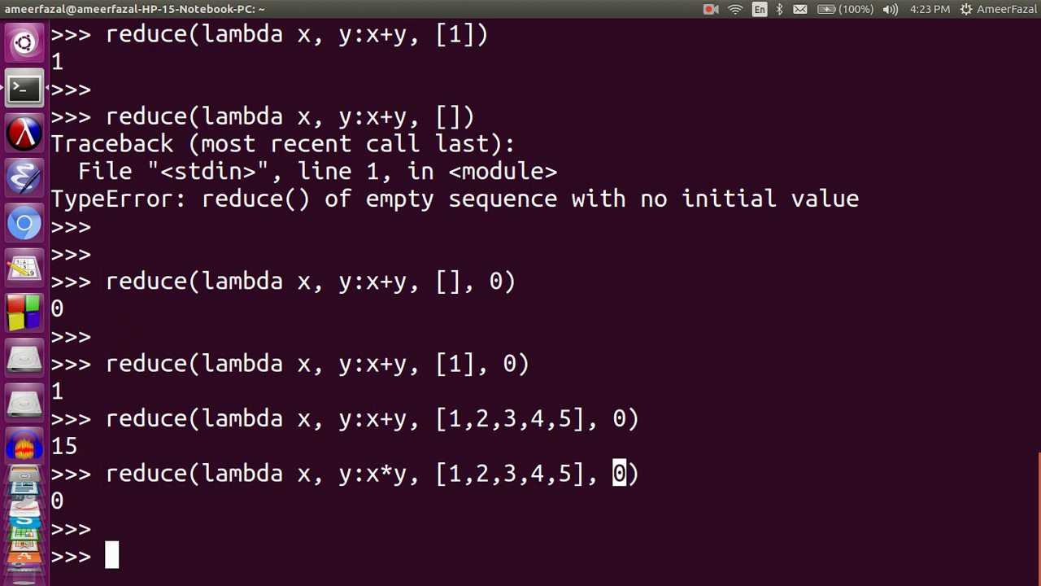
{"action": "type", "text": "reduce(lambda x, y:x*y, [1,2,3,4,5],"}
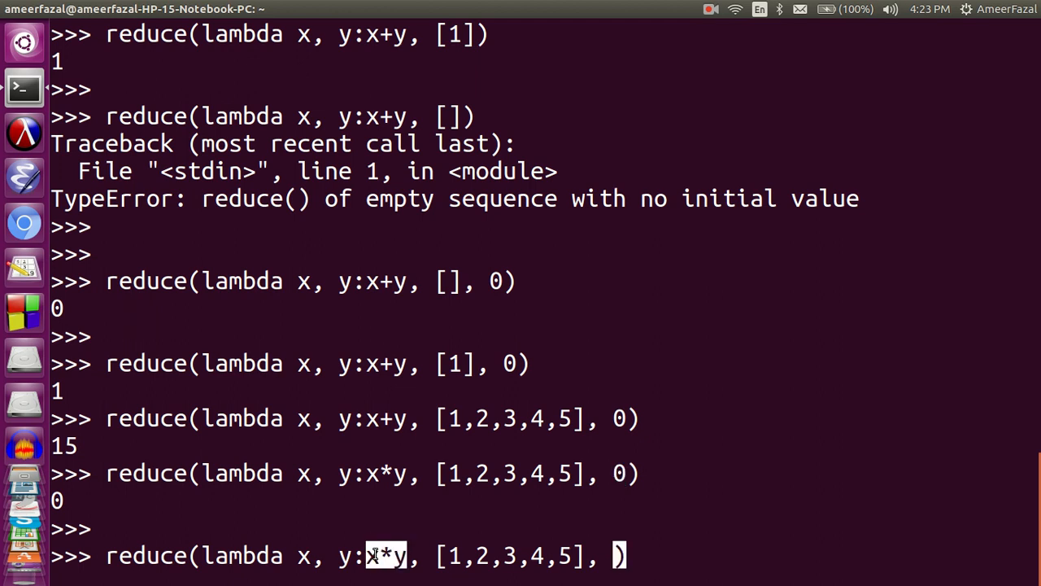
{"action": "type", "text": "1"}
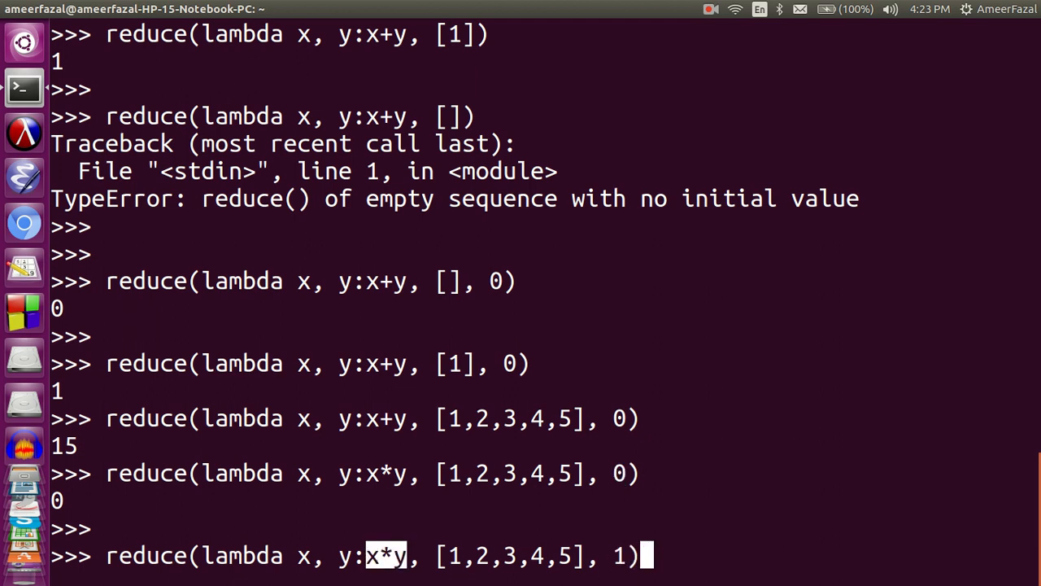
{"action": "key", "text": "Return"}
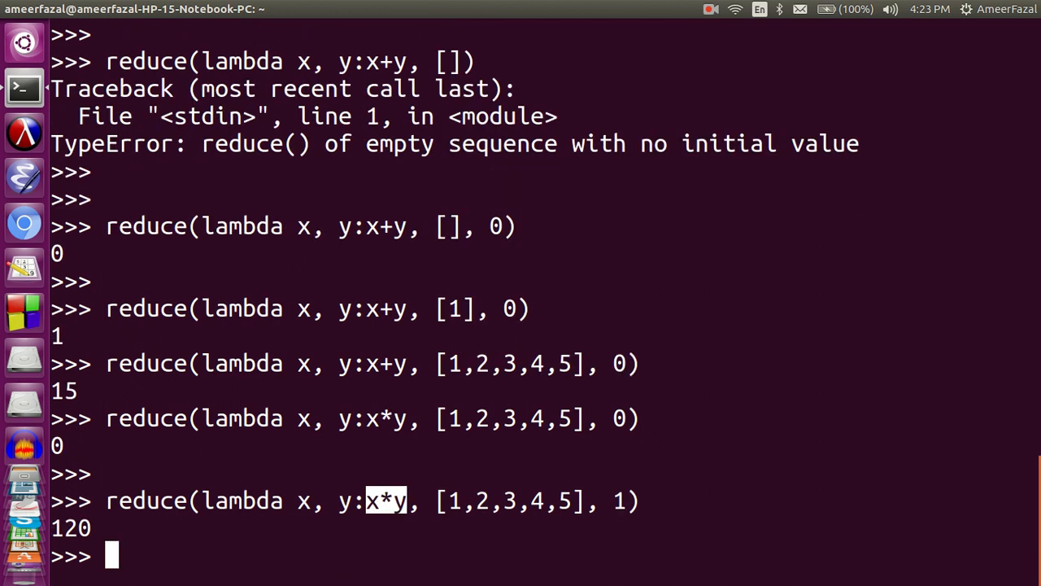
{"action": "mouse_move", "coordinate": [804, 563]}
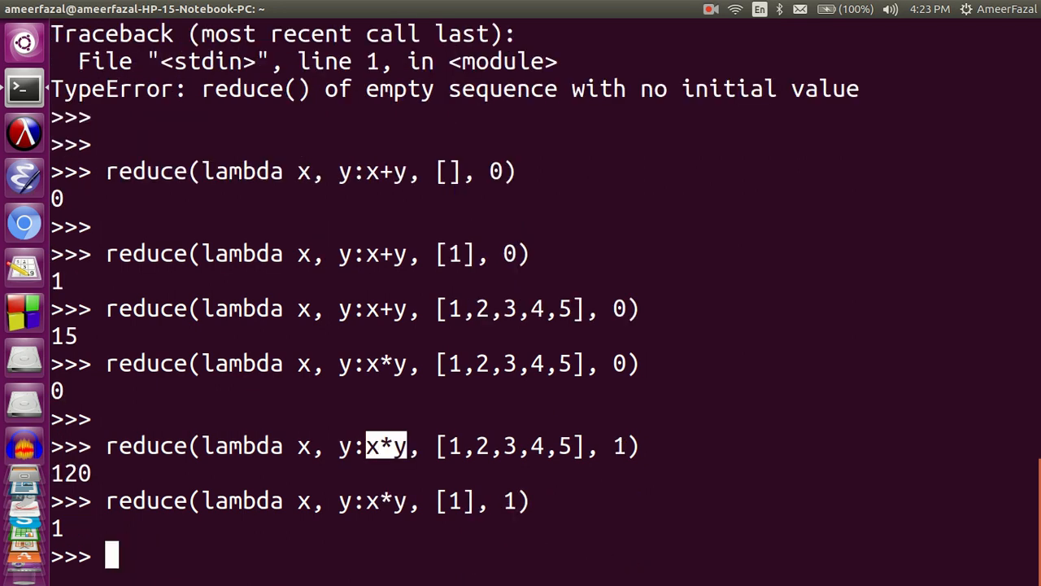
{"action": "type", "text": "reduce(lambda x, y:x*y, [1], 1)"}
{"action": "type", "text": "reduce(lambda str1, str2: str1+str2, ['mango', 'grape', 'lemon'], "}
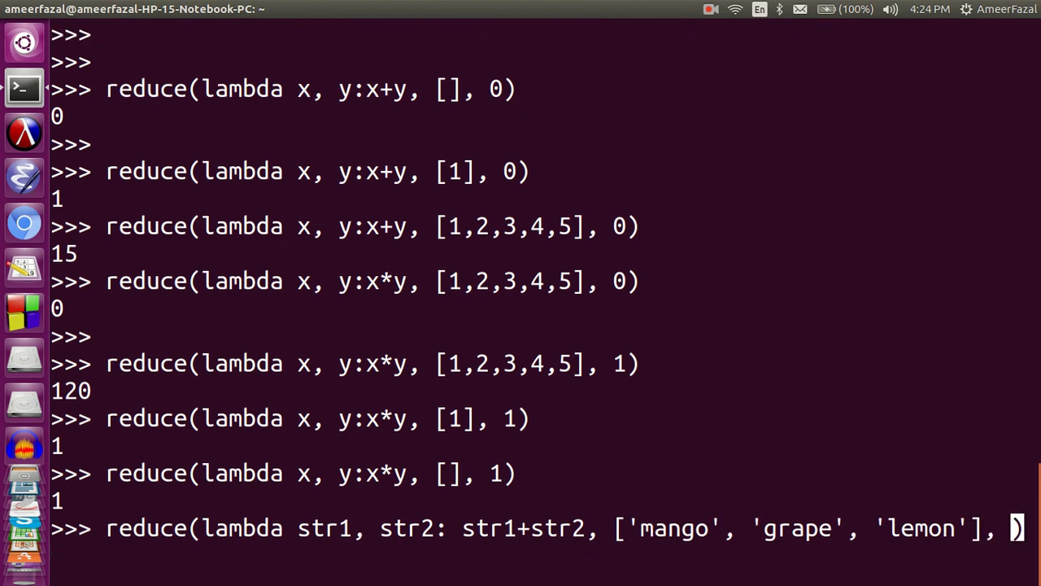
Step: Run the str1+str2 reduce with initializer '' on three fruits, on ['mango'], and on []
{"action": "type", "text": "')"}
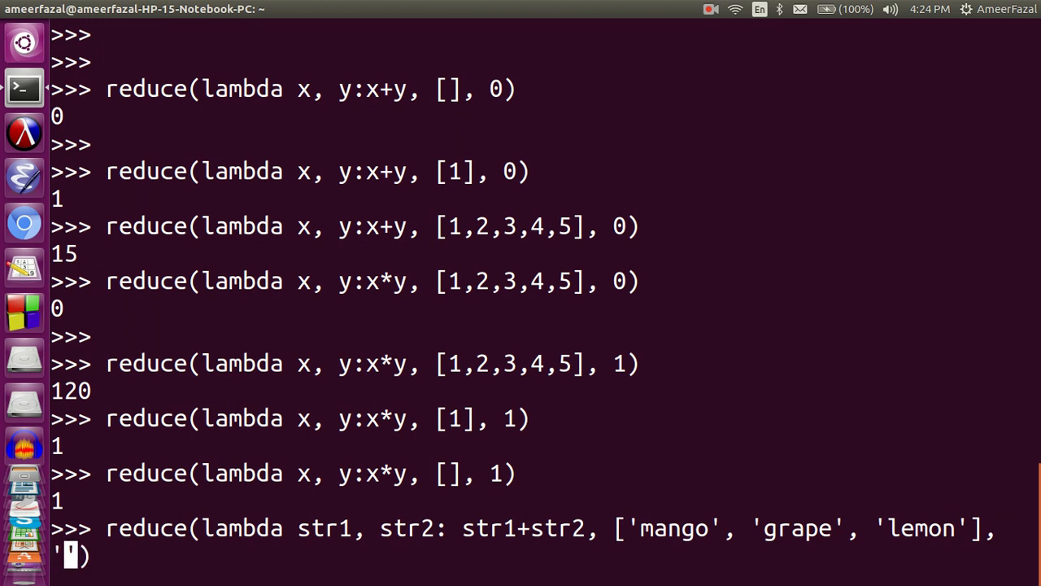
{"action": "key", "text": "Return"}
{"action": "type", "text": "reduce(lambda str1, str2: str1+str2, ['mango'],  '')"}
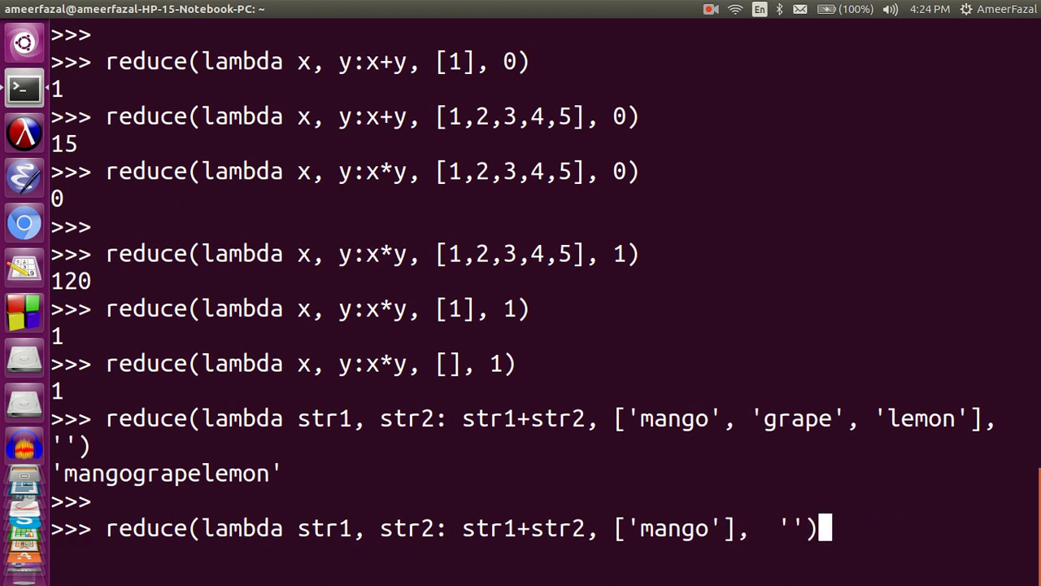
{"action": "mouse_move", "coordinate": [806, 527]}
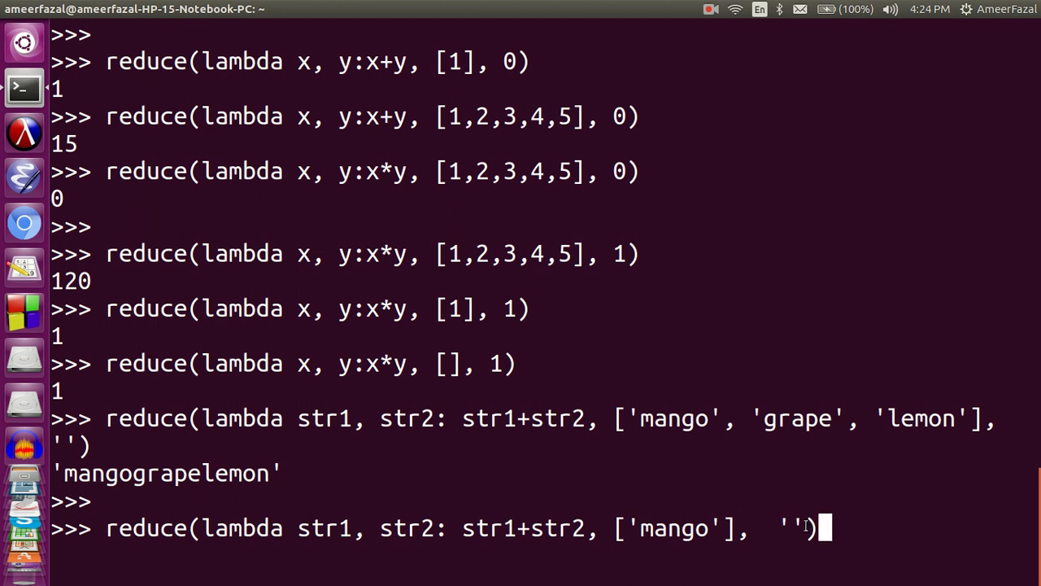
{"action": "key", "text": "Return"}
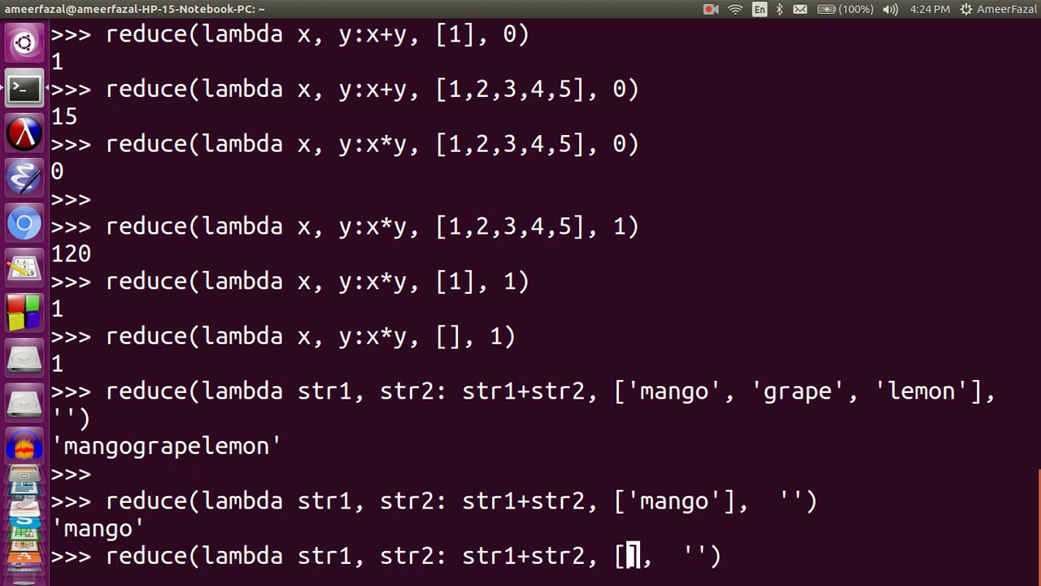
{"action": "key", "text": "Return"}
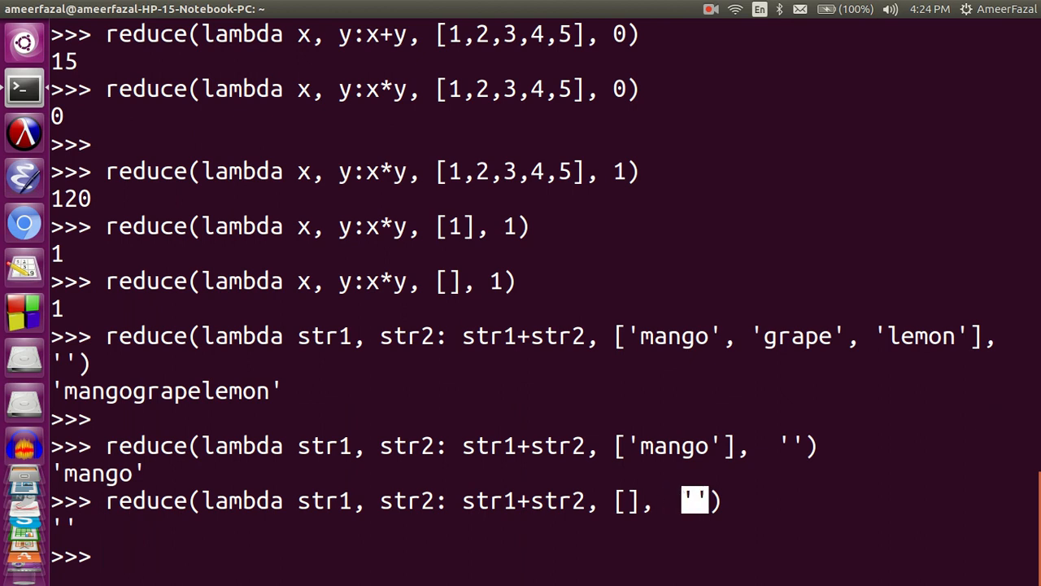
Step: Write the summary reduce(a function, sequence, an initializer) -> value and highlight 'sequence'
{"action": "type", "text": "redu"}
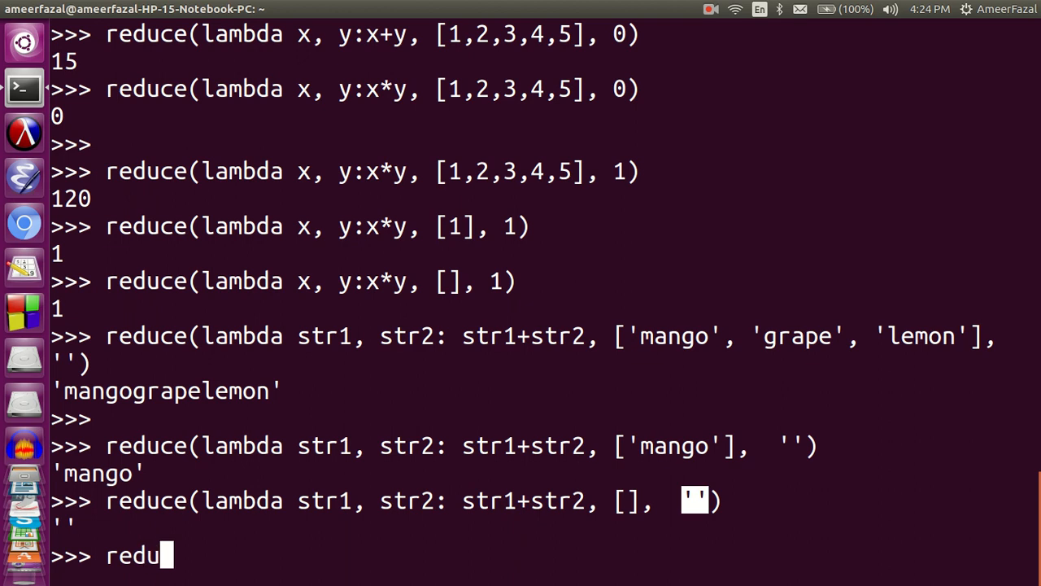
{"action": "type", "text": "ce("}
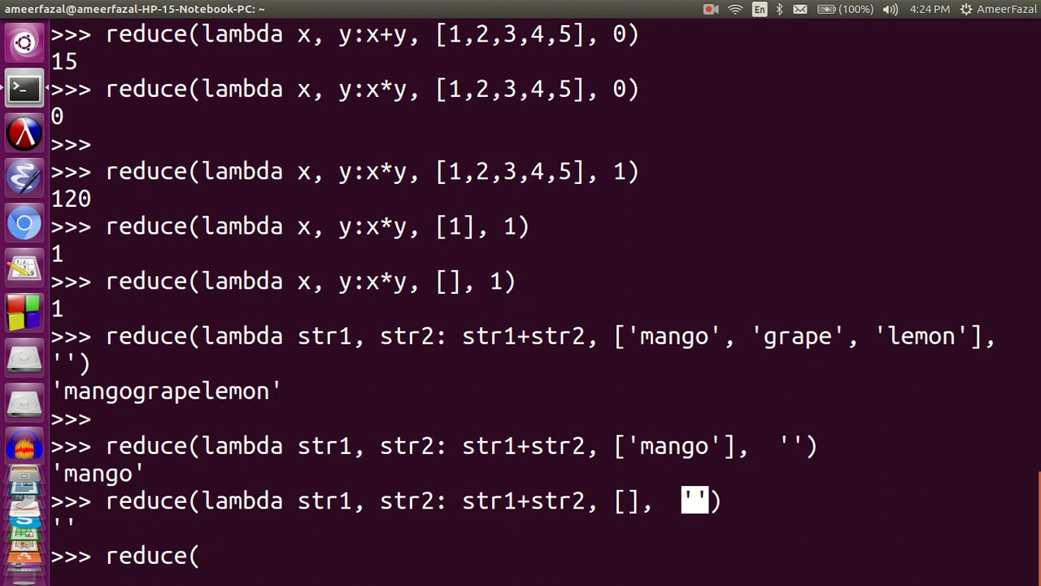
{"action": "type", "text": "a"}
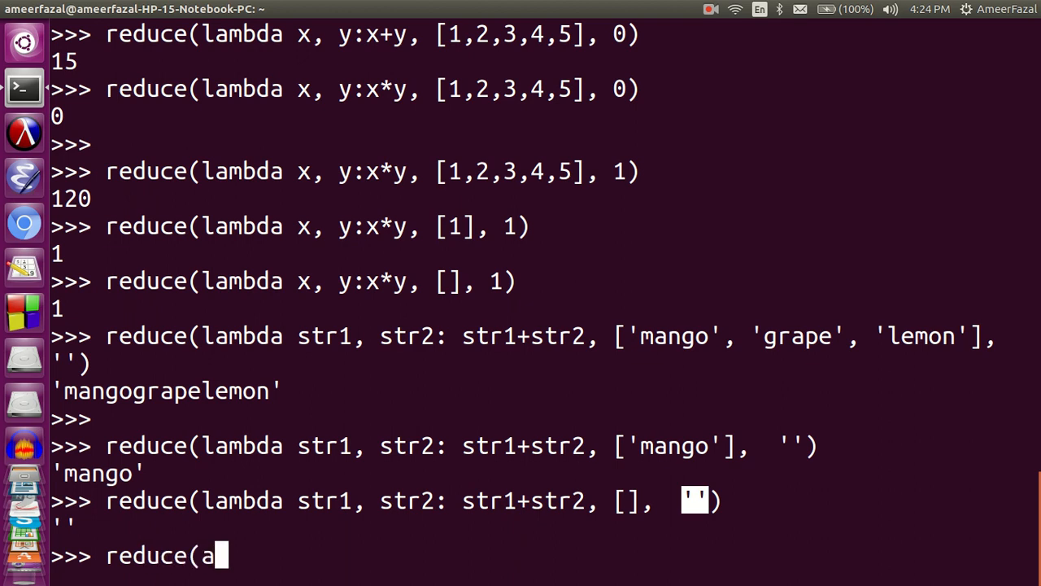
{"action": "type", "text": "func"}
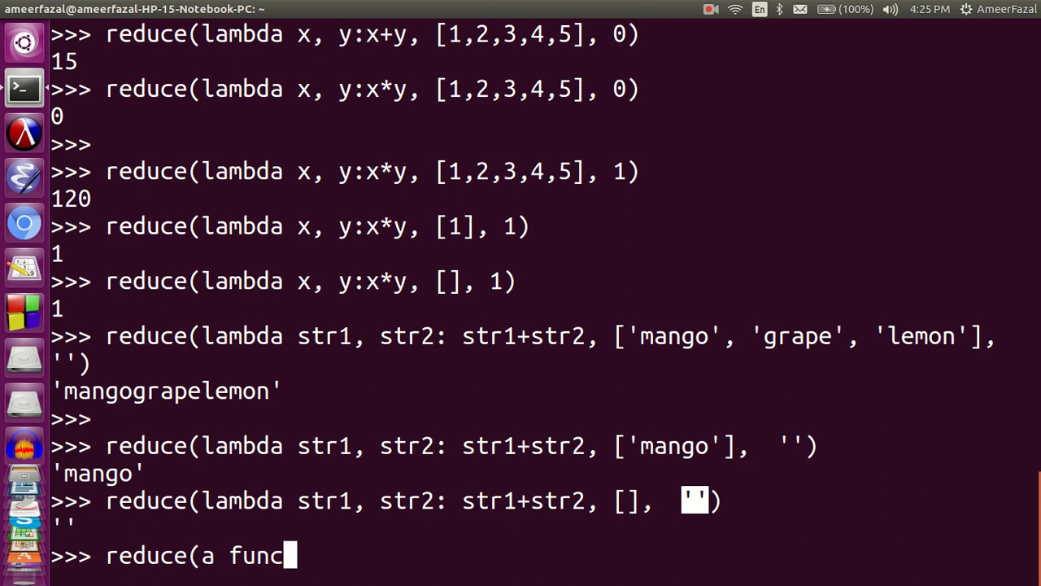
{"action": "type", "text": "tion,"}
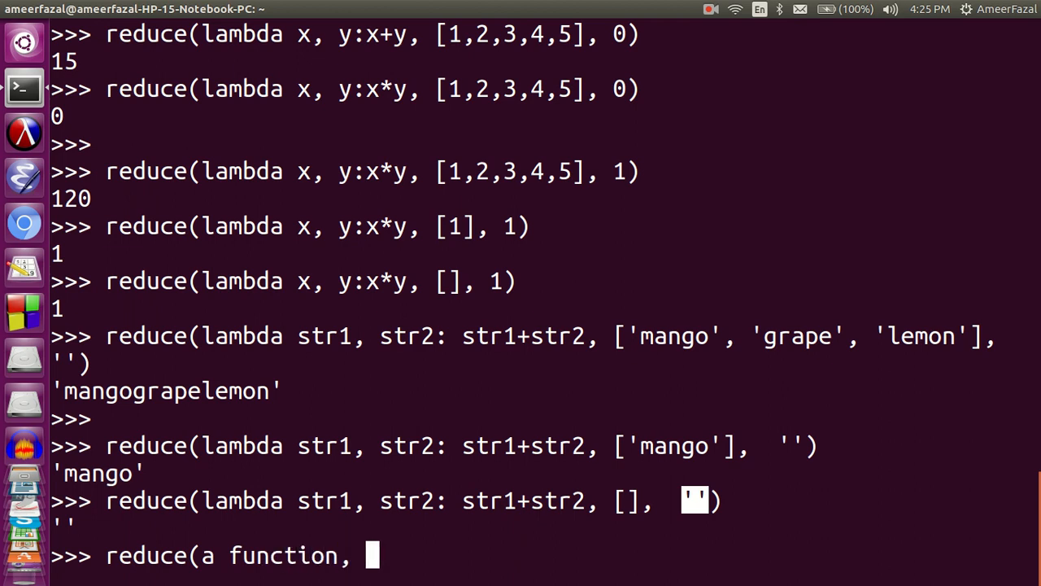
{"action": "type", "text": "seq"}
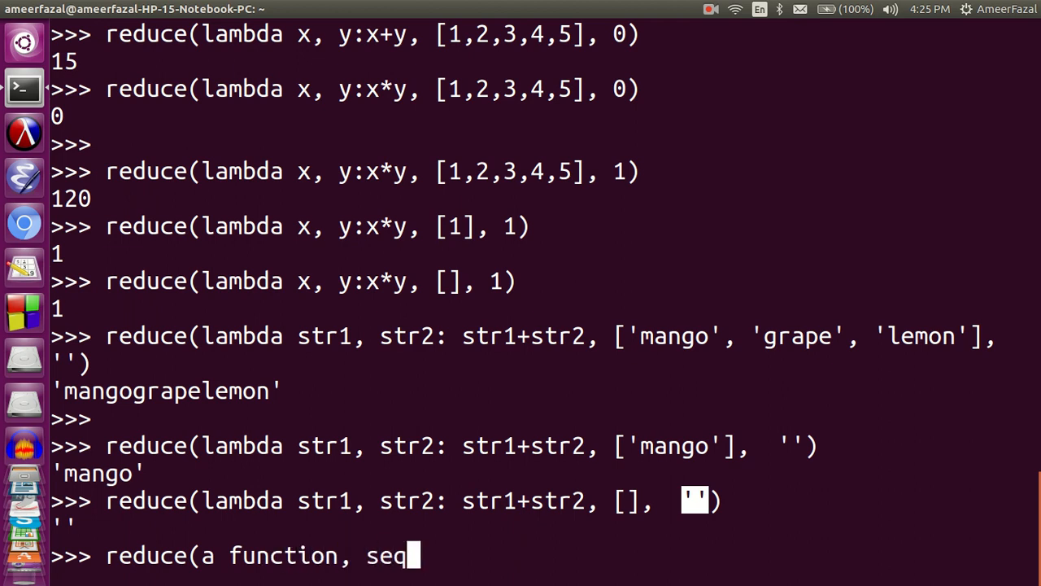
{"action": "type", "text": "uence"}
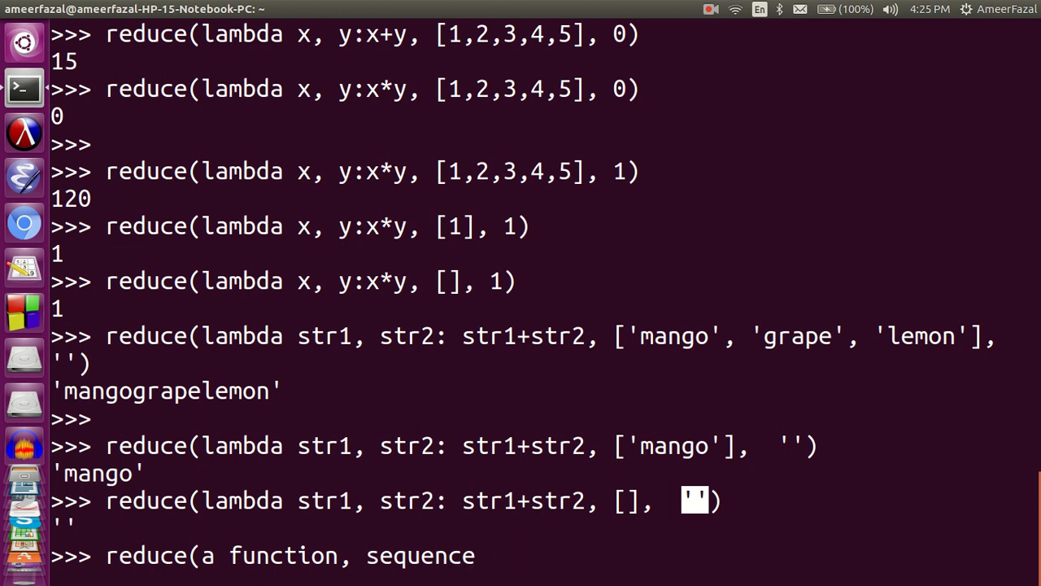
{"action": "mouse_move", "coordinate": [480, 556]}
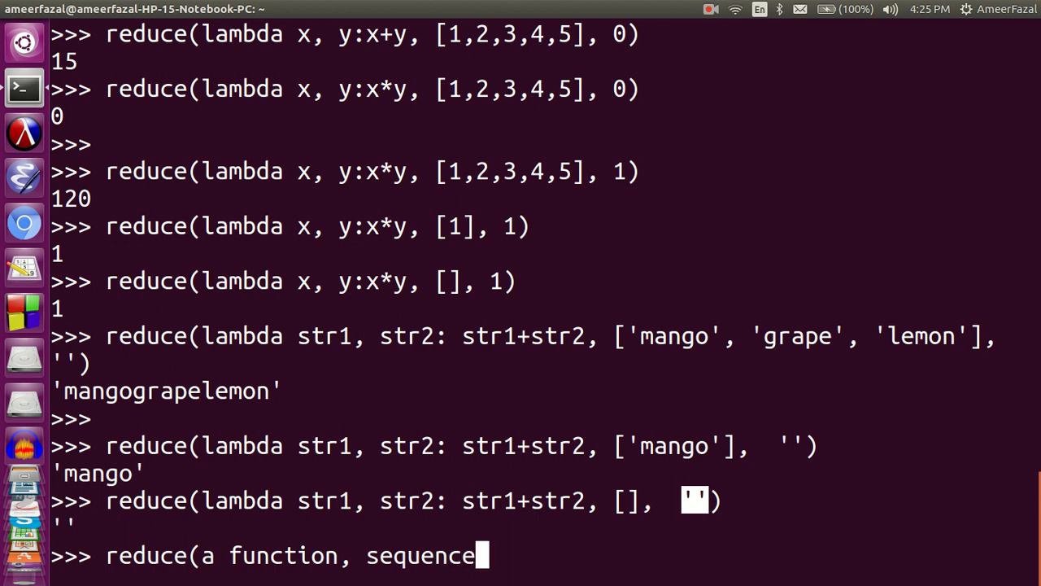
{"action": "type", "text": ", a"}
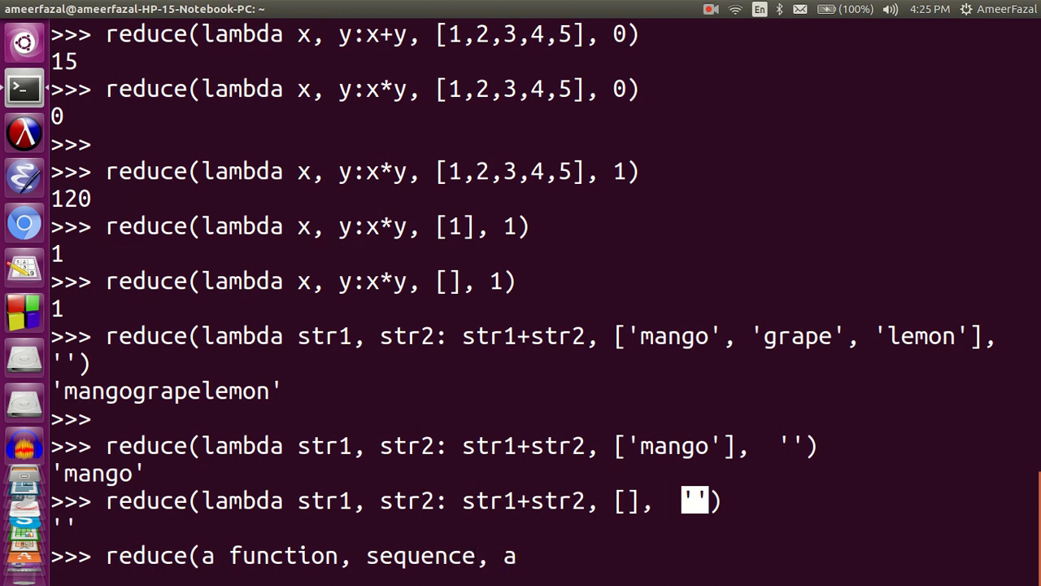
{"action": "type", "text": "n initializer) ->>"}
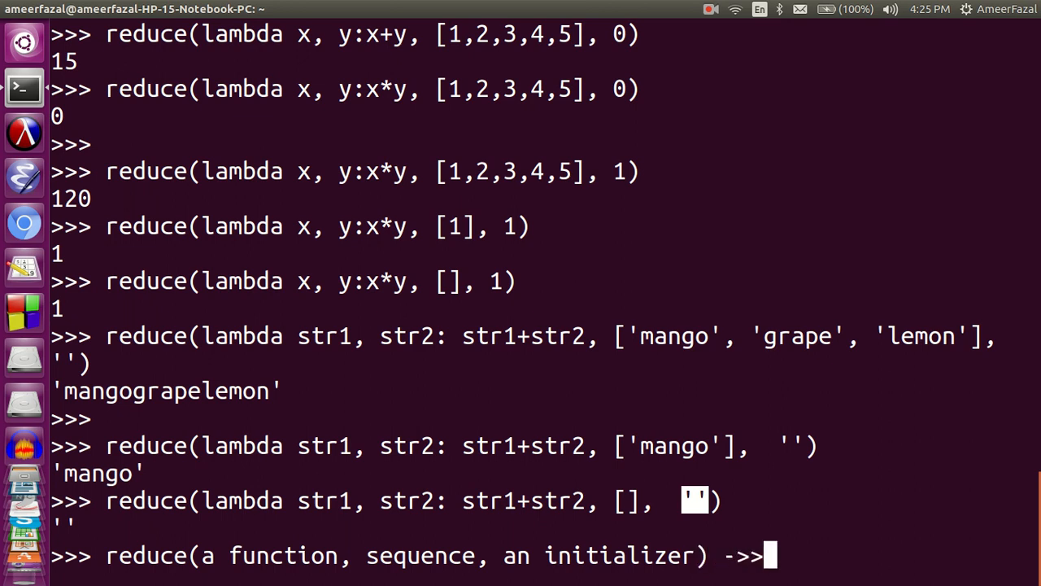
{"action": "type", "text": "va"}
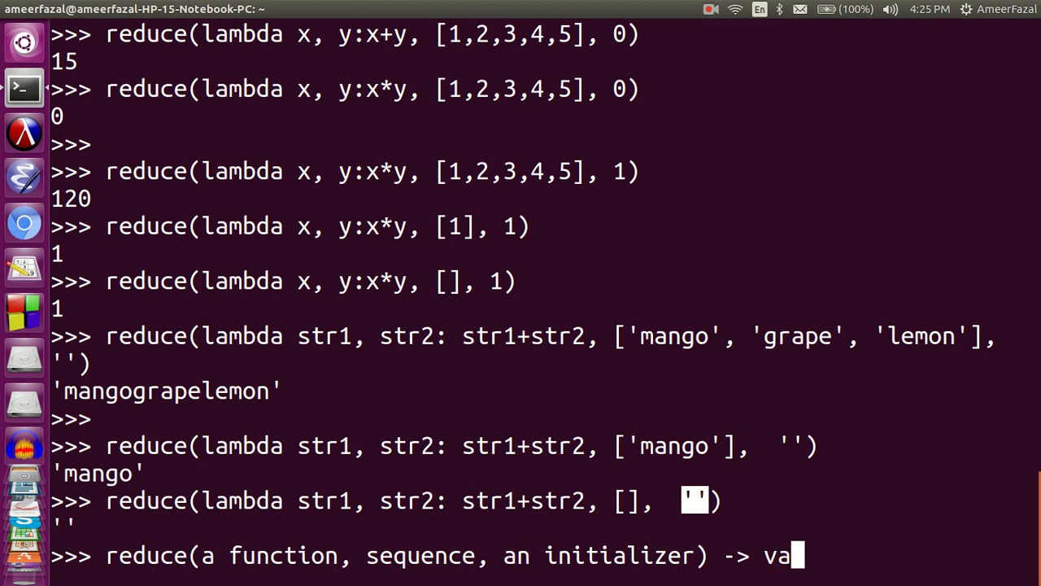
{"action": "type", "text": "lue"}
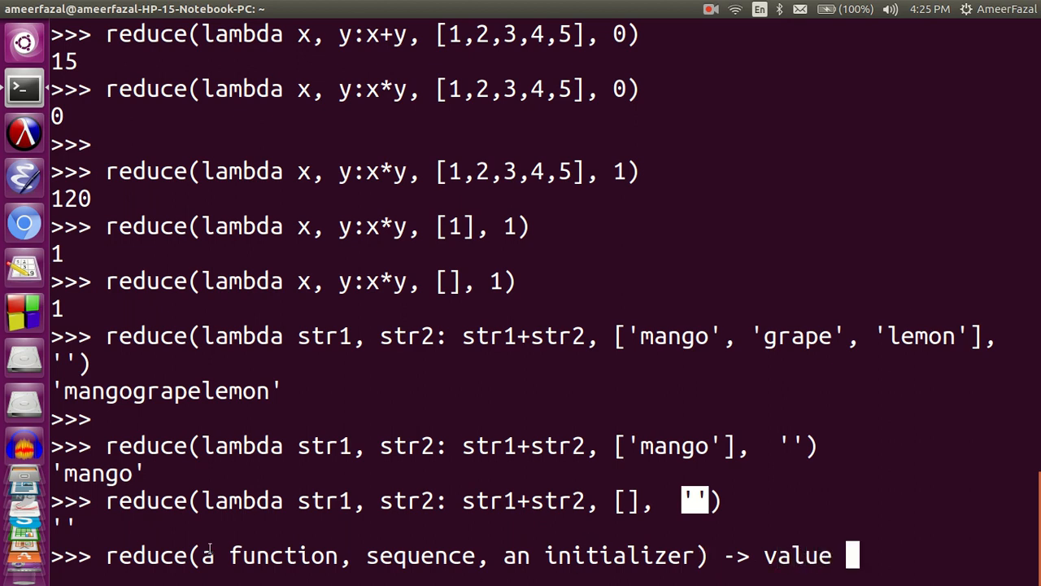
{"action": "double_click", "coordinate": [423, 554]}
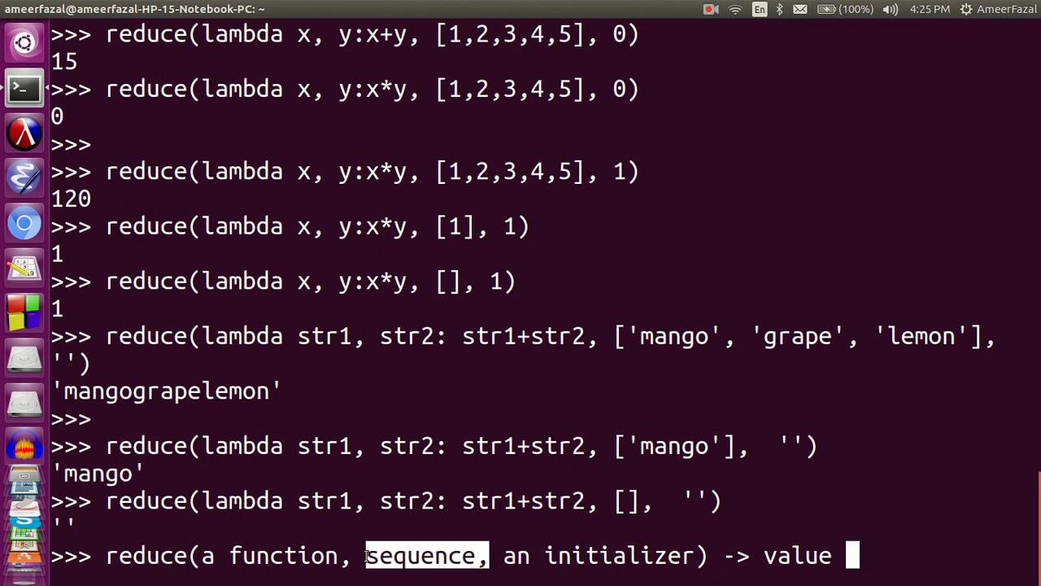